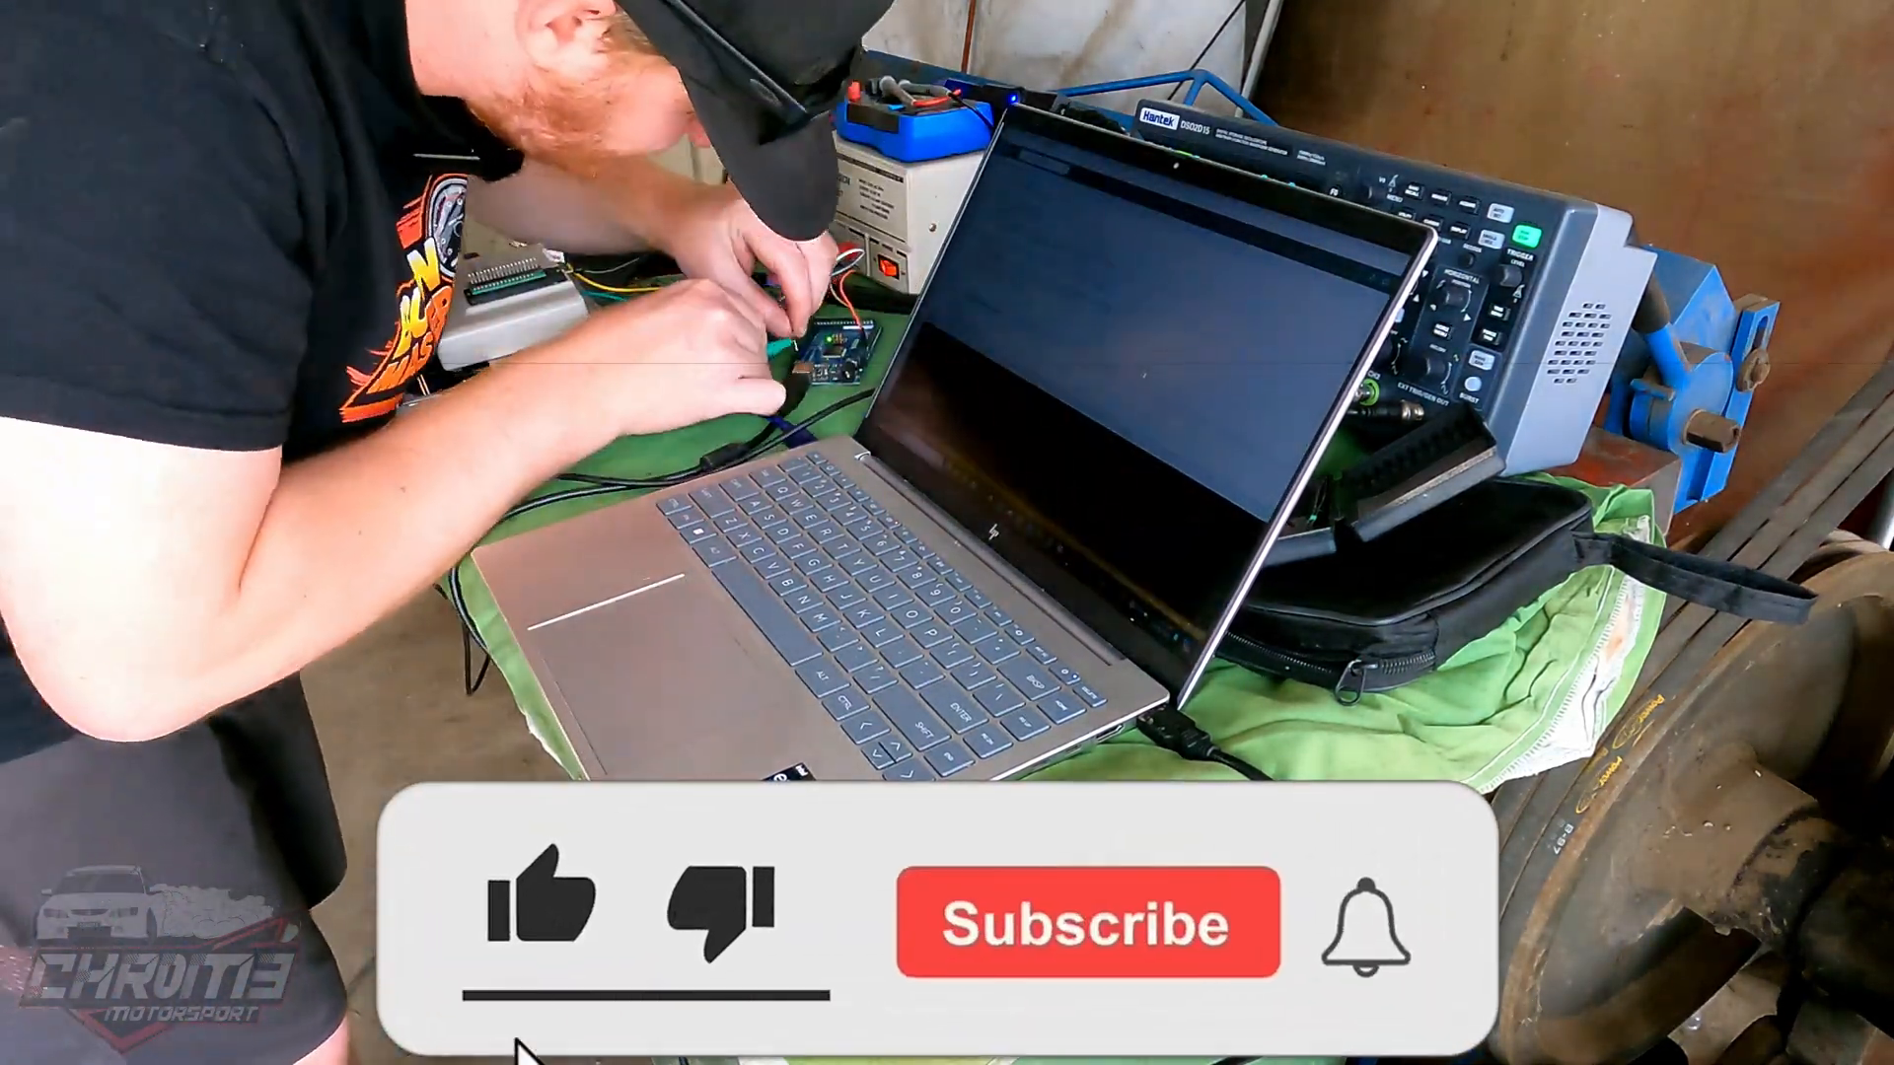
- Pick out the 256*256*60/MAXRPM/3 formula and bring up Calculator
click(1072, 921)
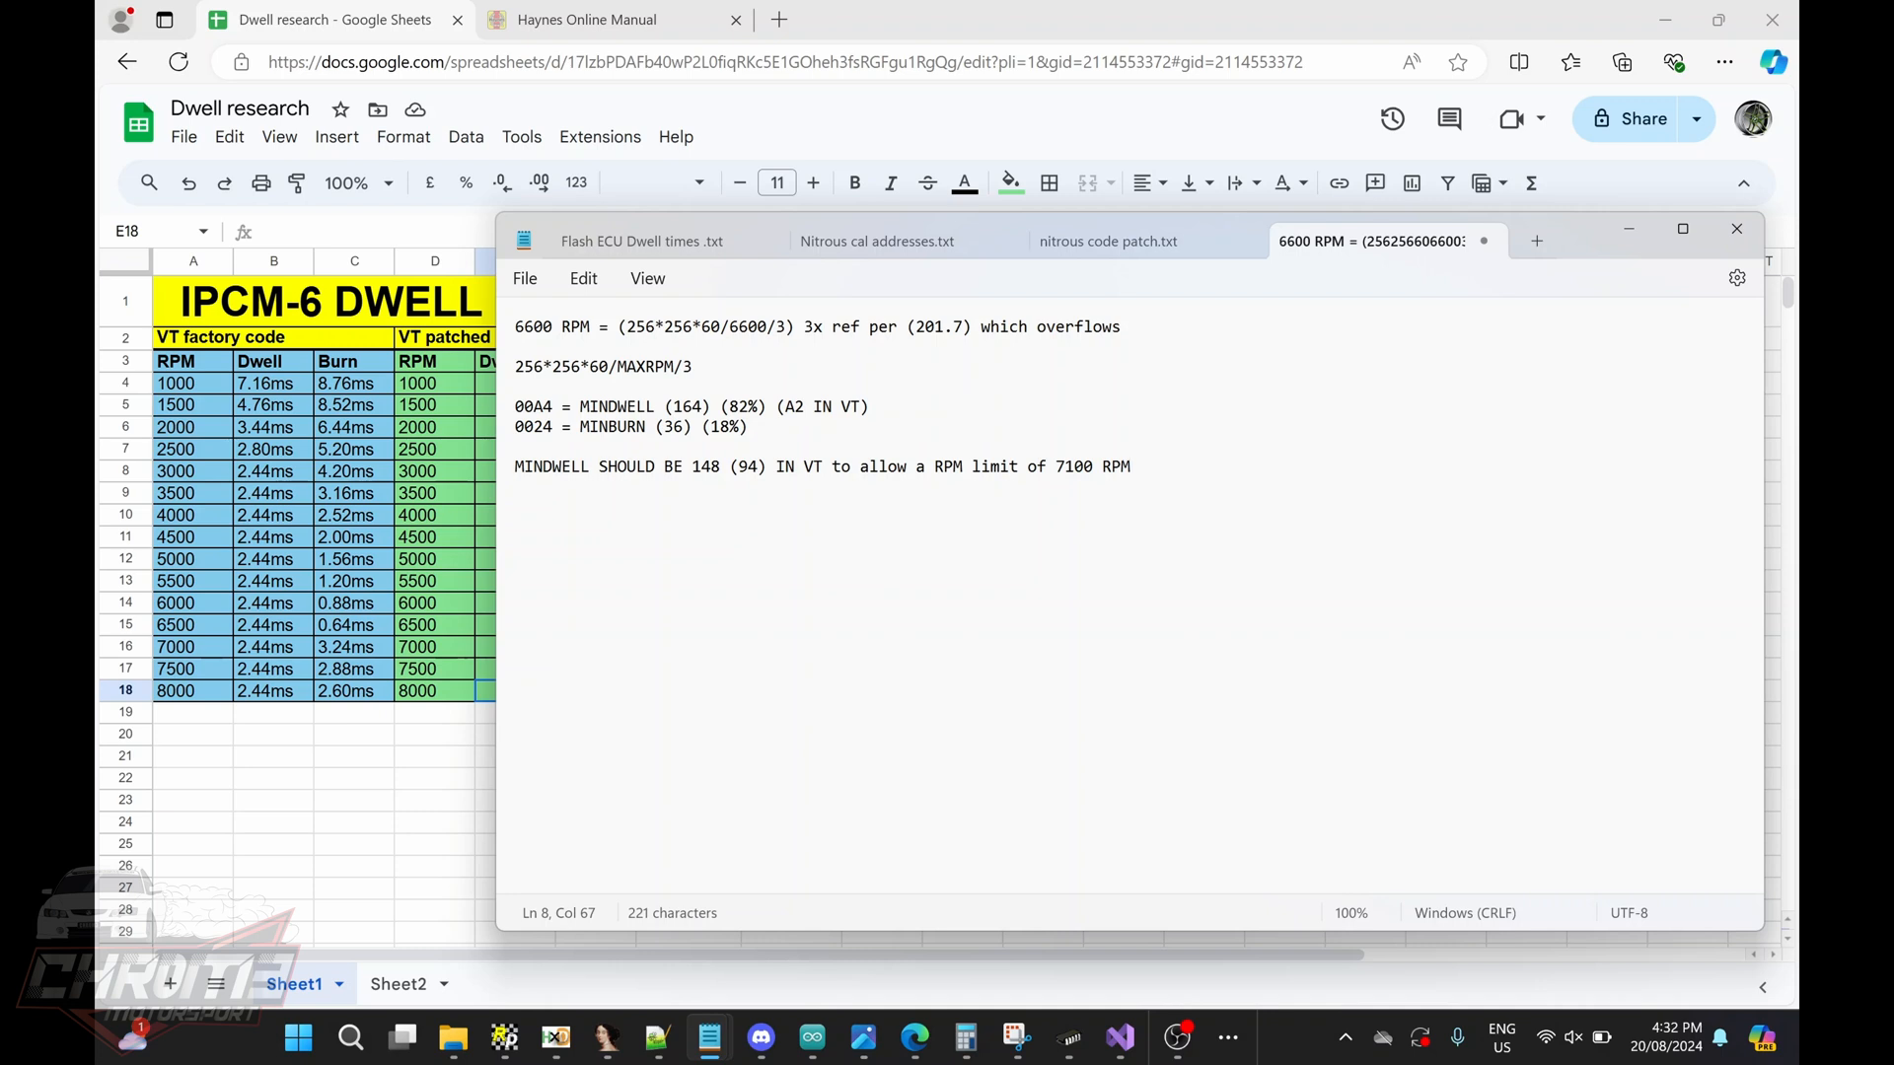
mouse_move(1086, 182)
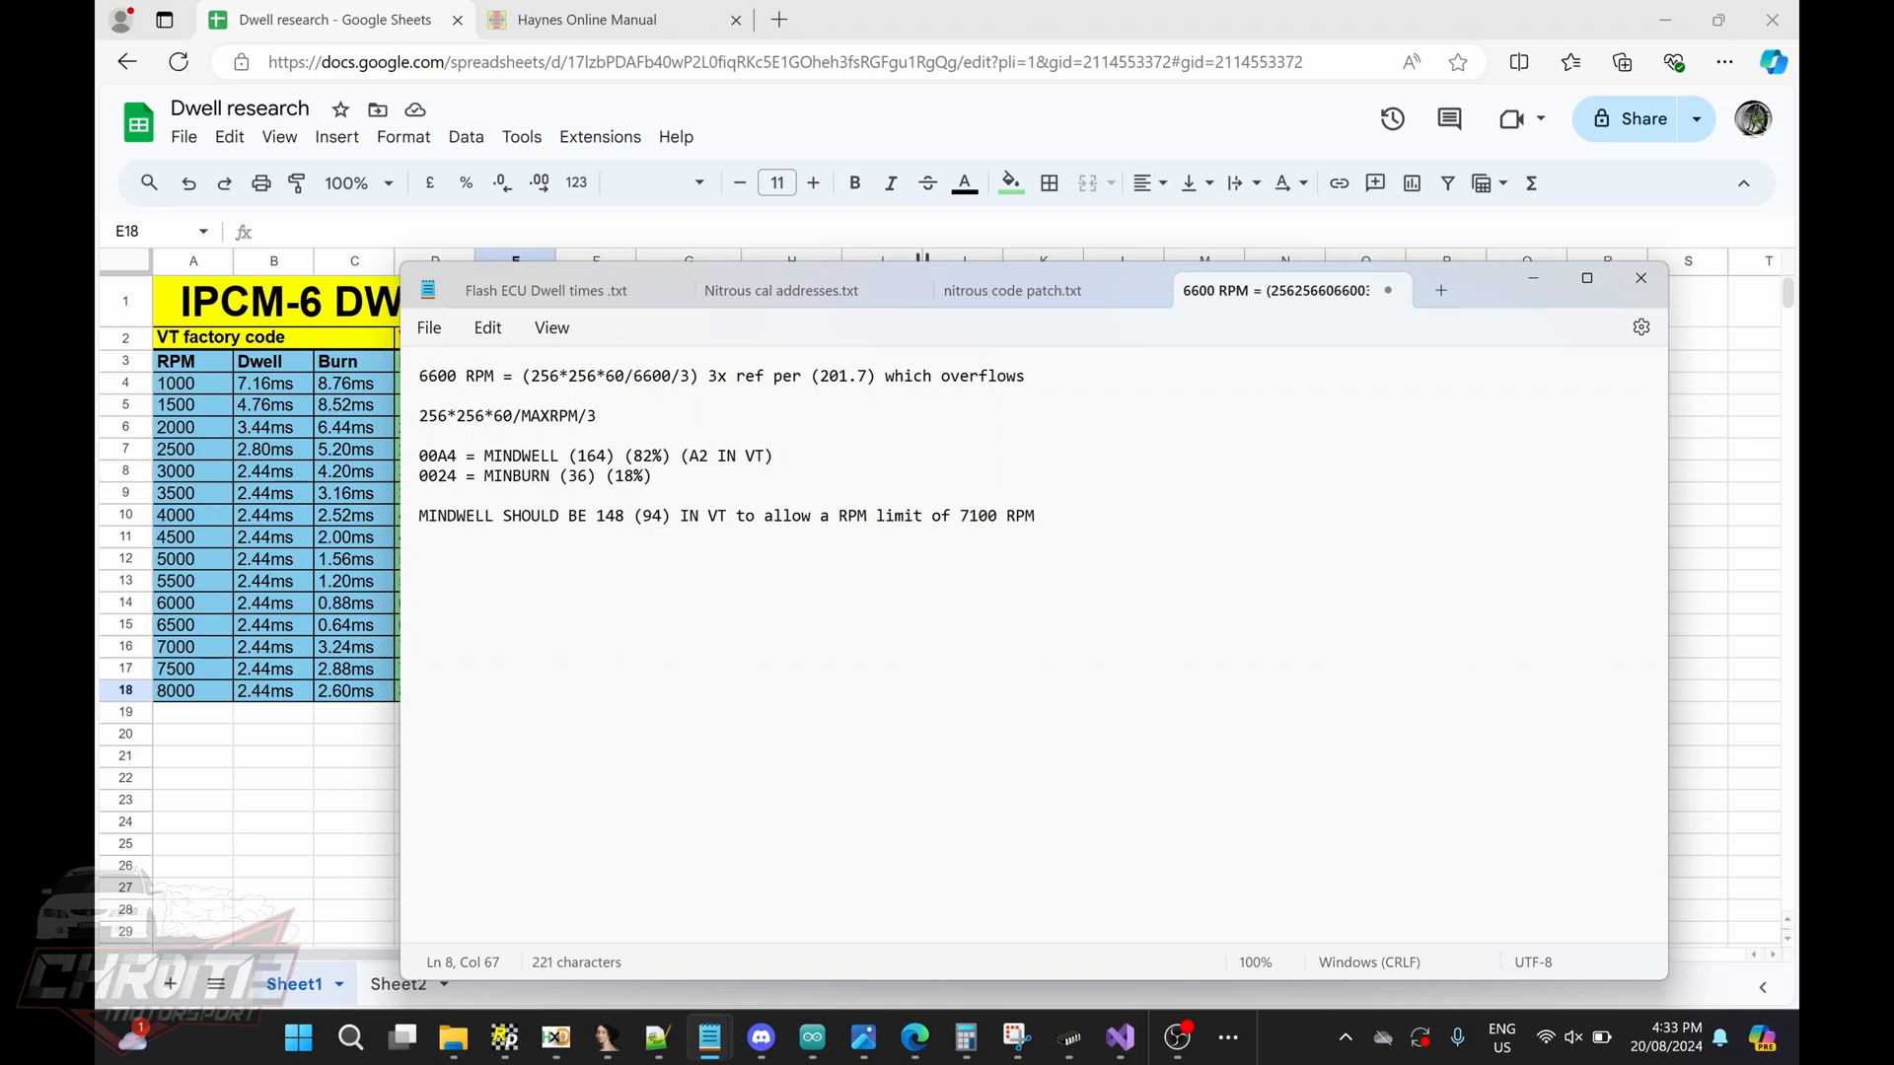
double_click(650, 376)
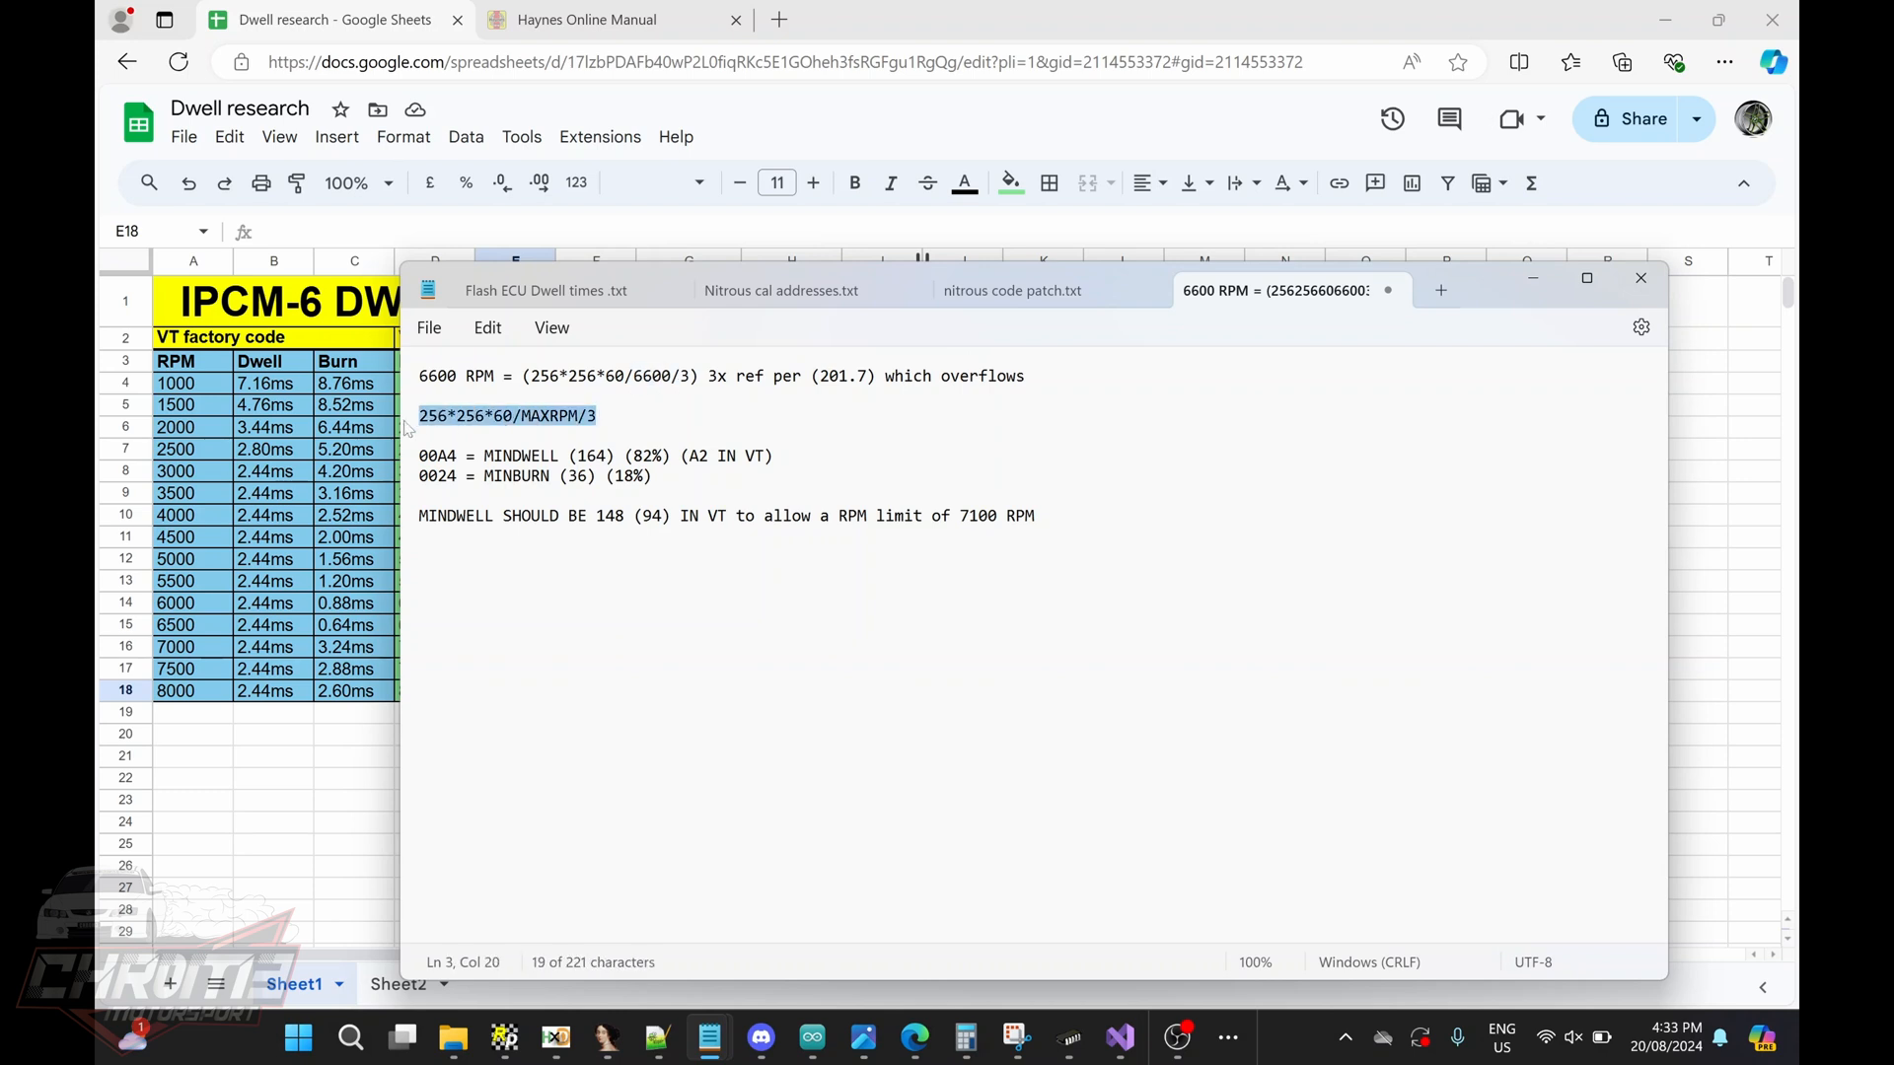
click(601, 415)
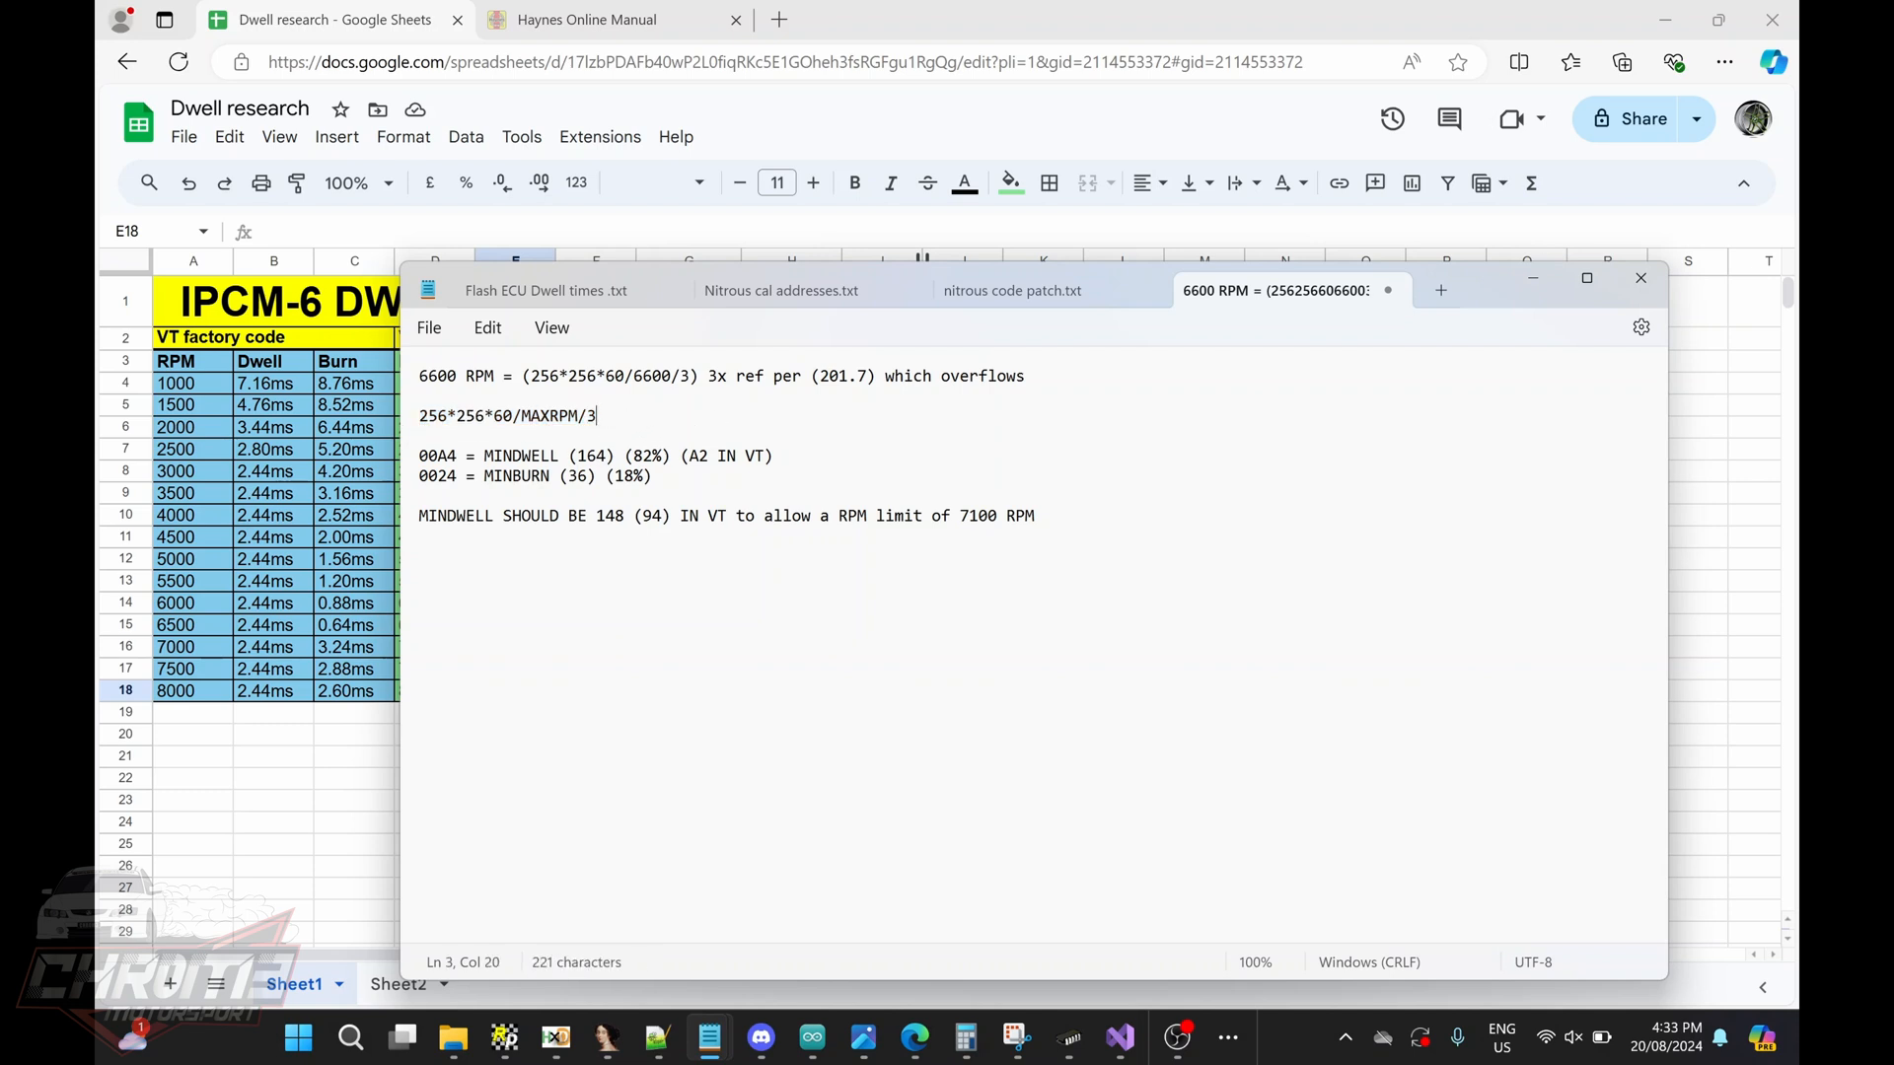
click(607, 1036)
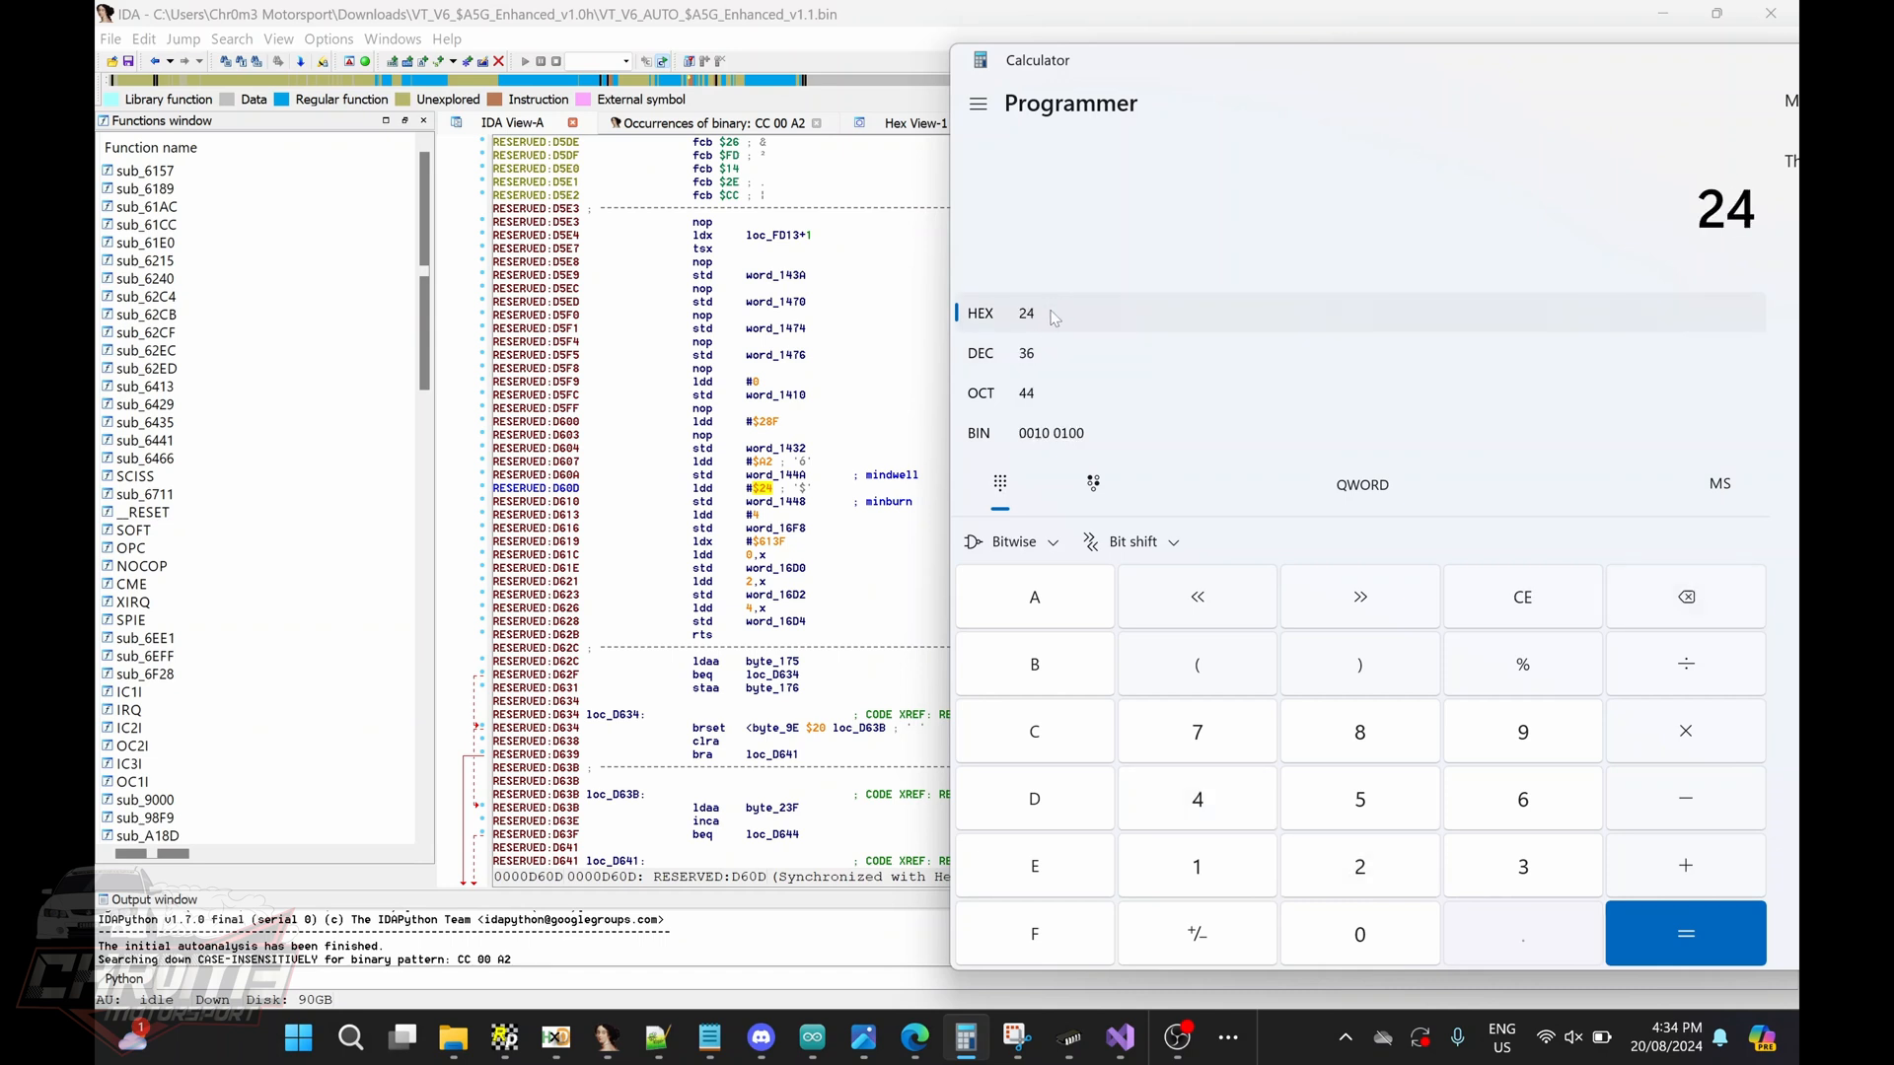
mouse_move(1575, 673)
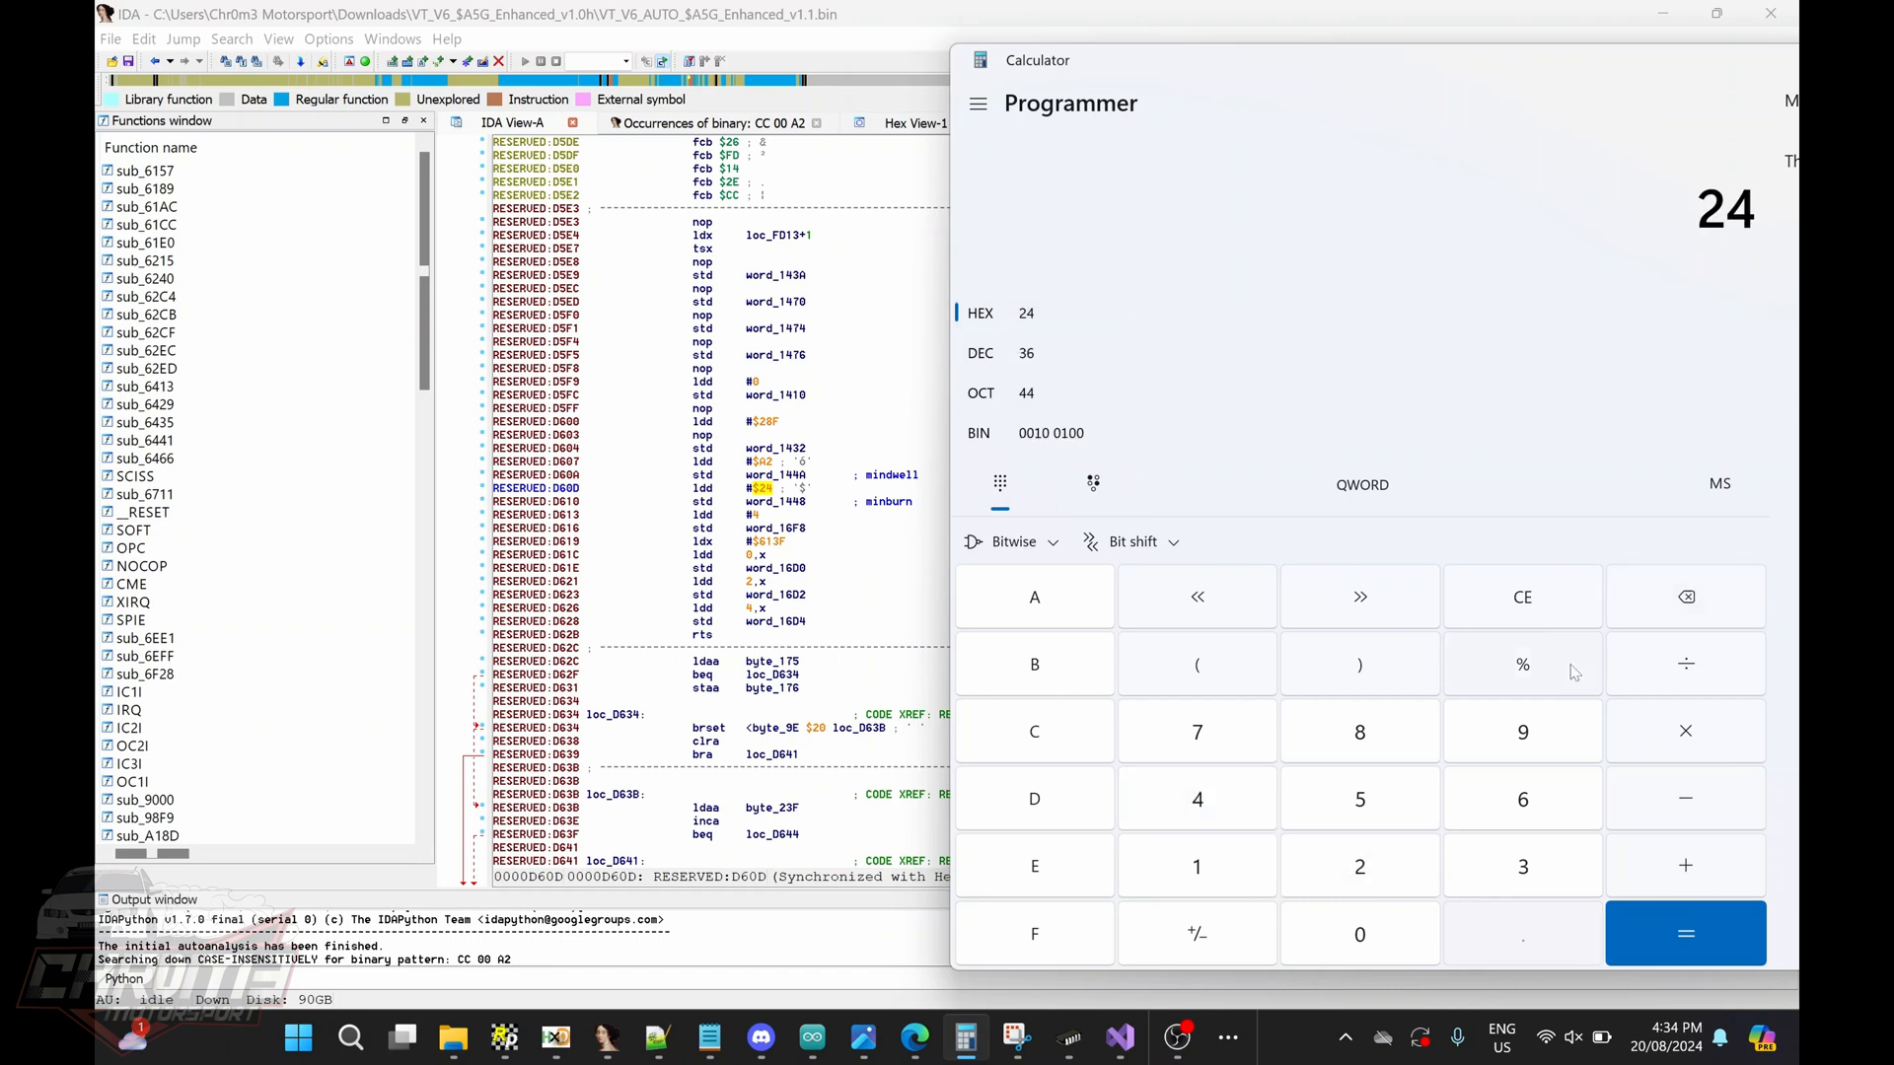
- Clear the calculator and total hex 162 plus 36 to get 198
click(1521, 596)
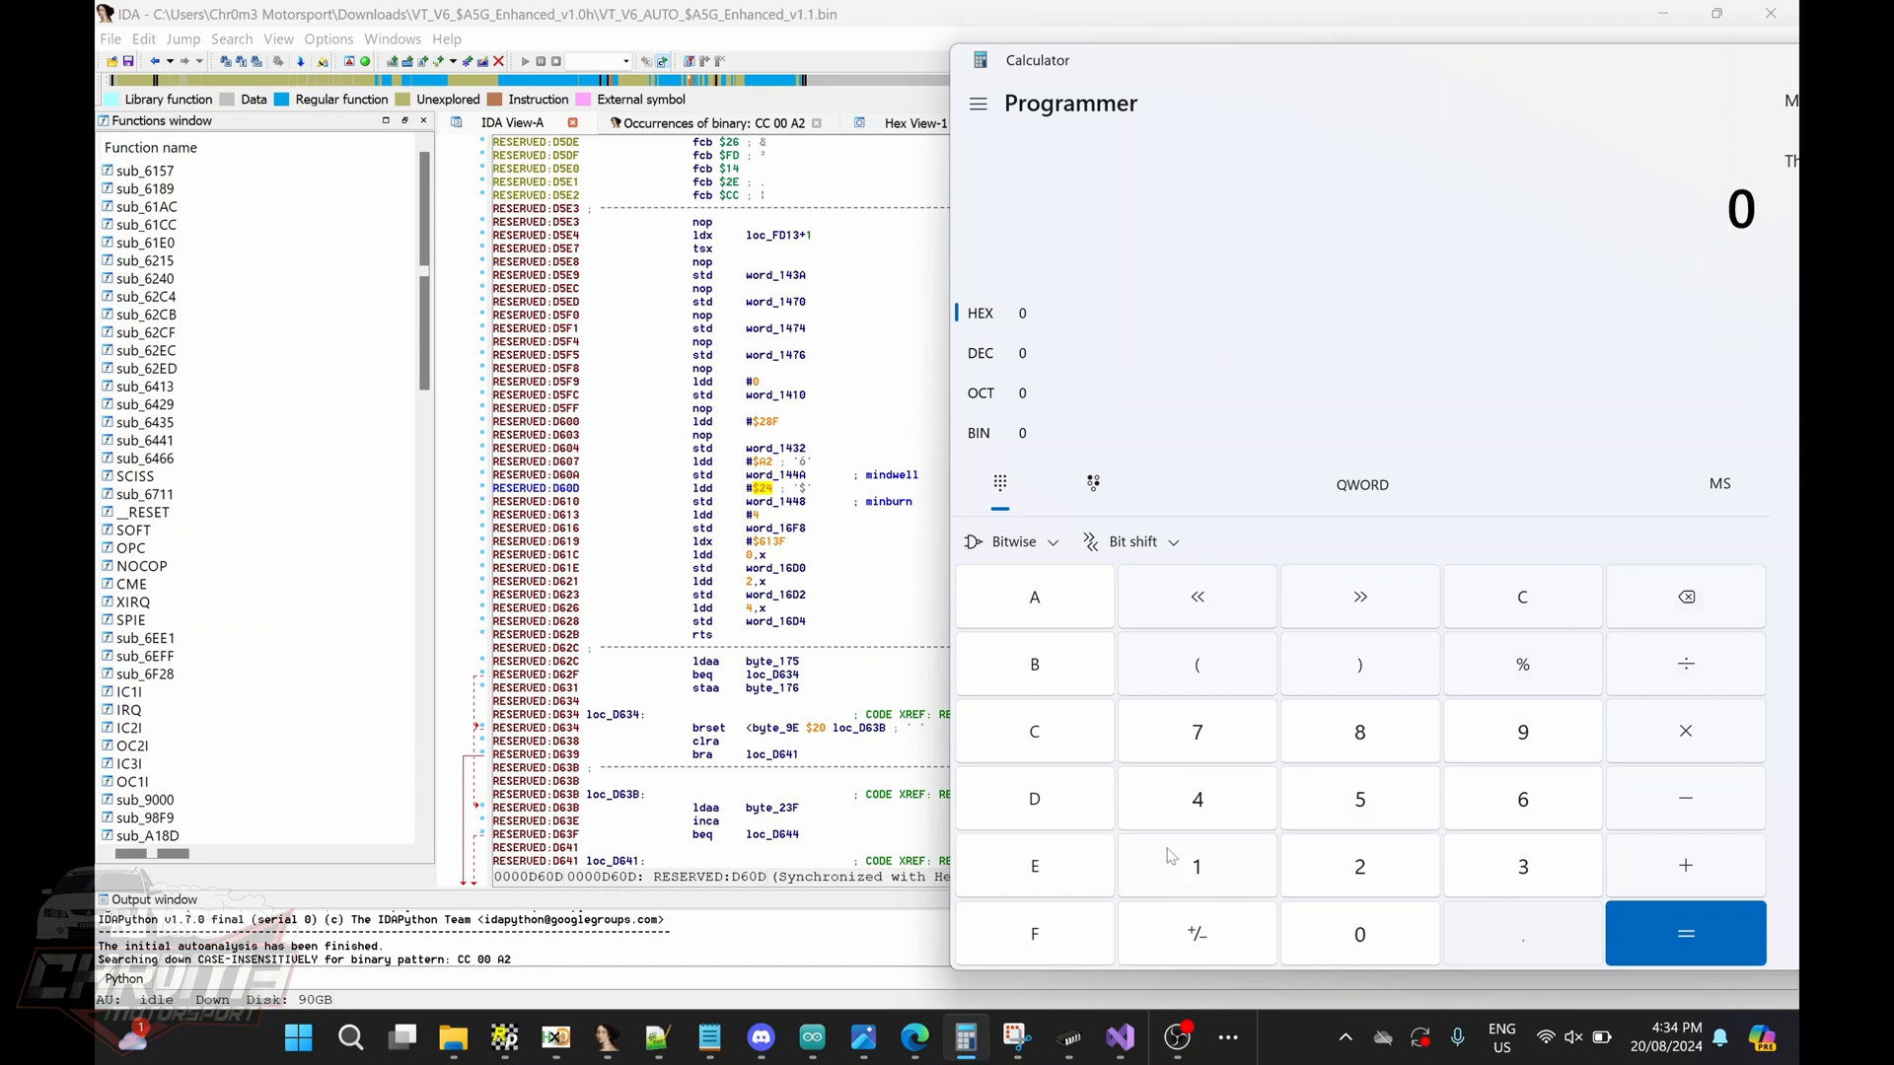
click(1359, 866)
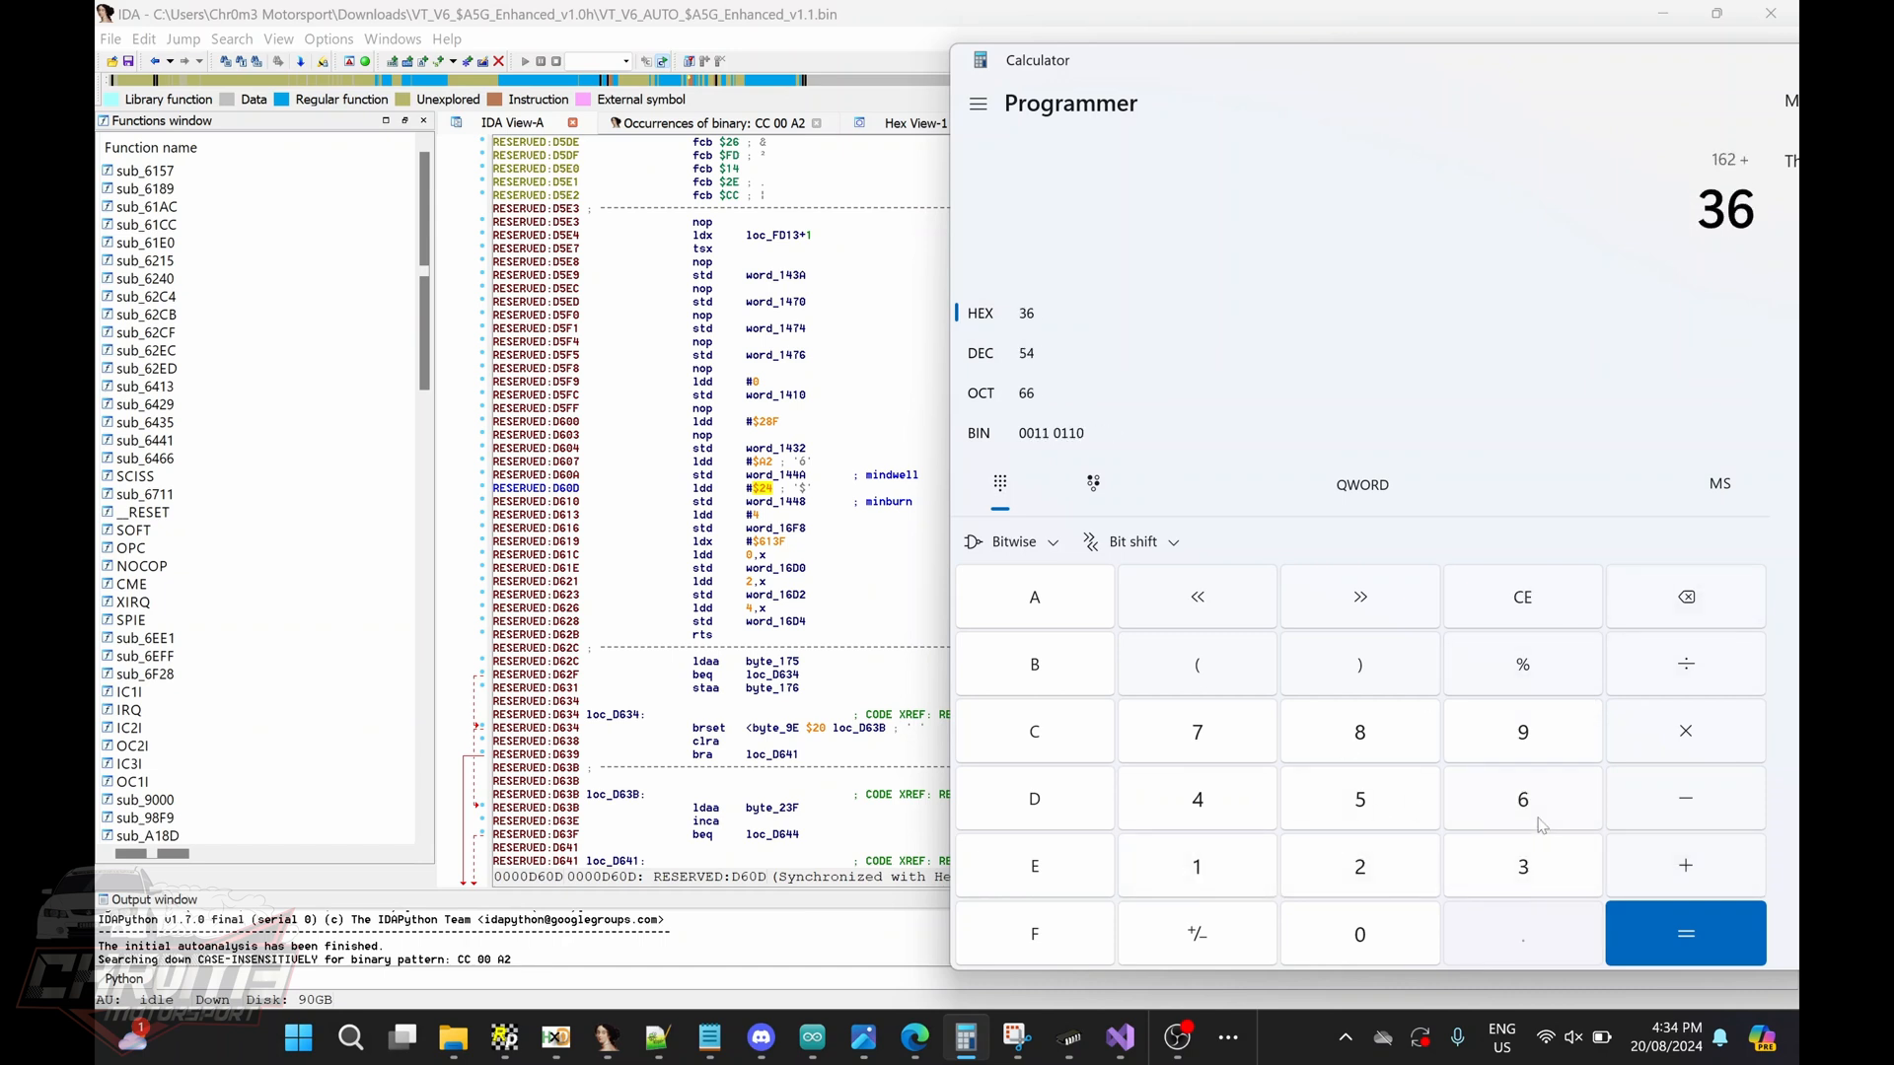
click(1684, 932)
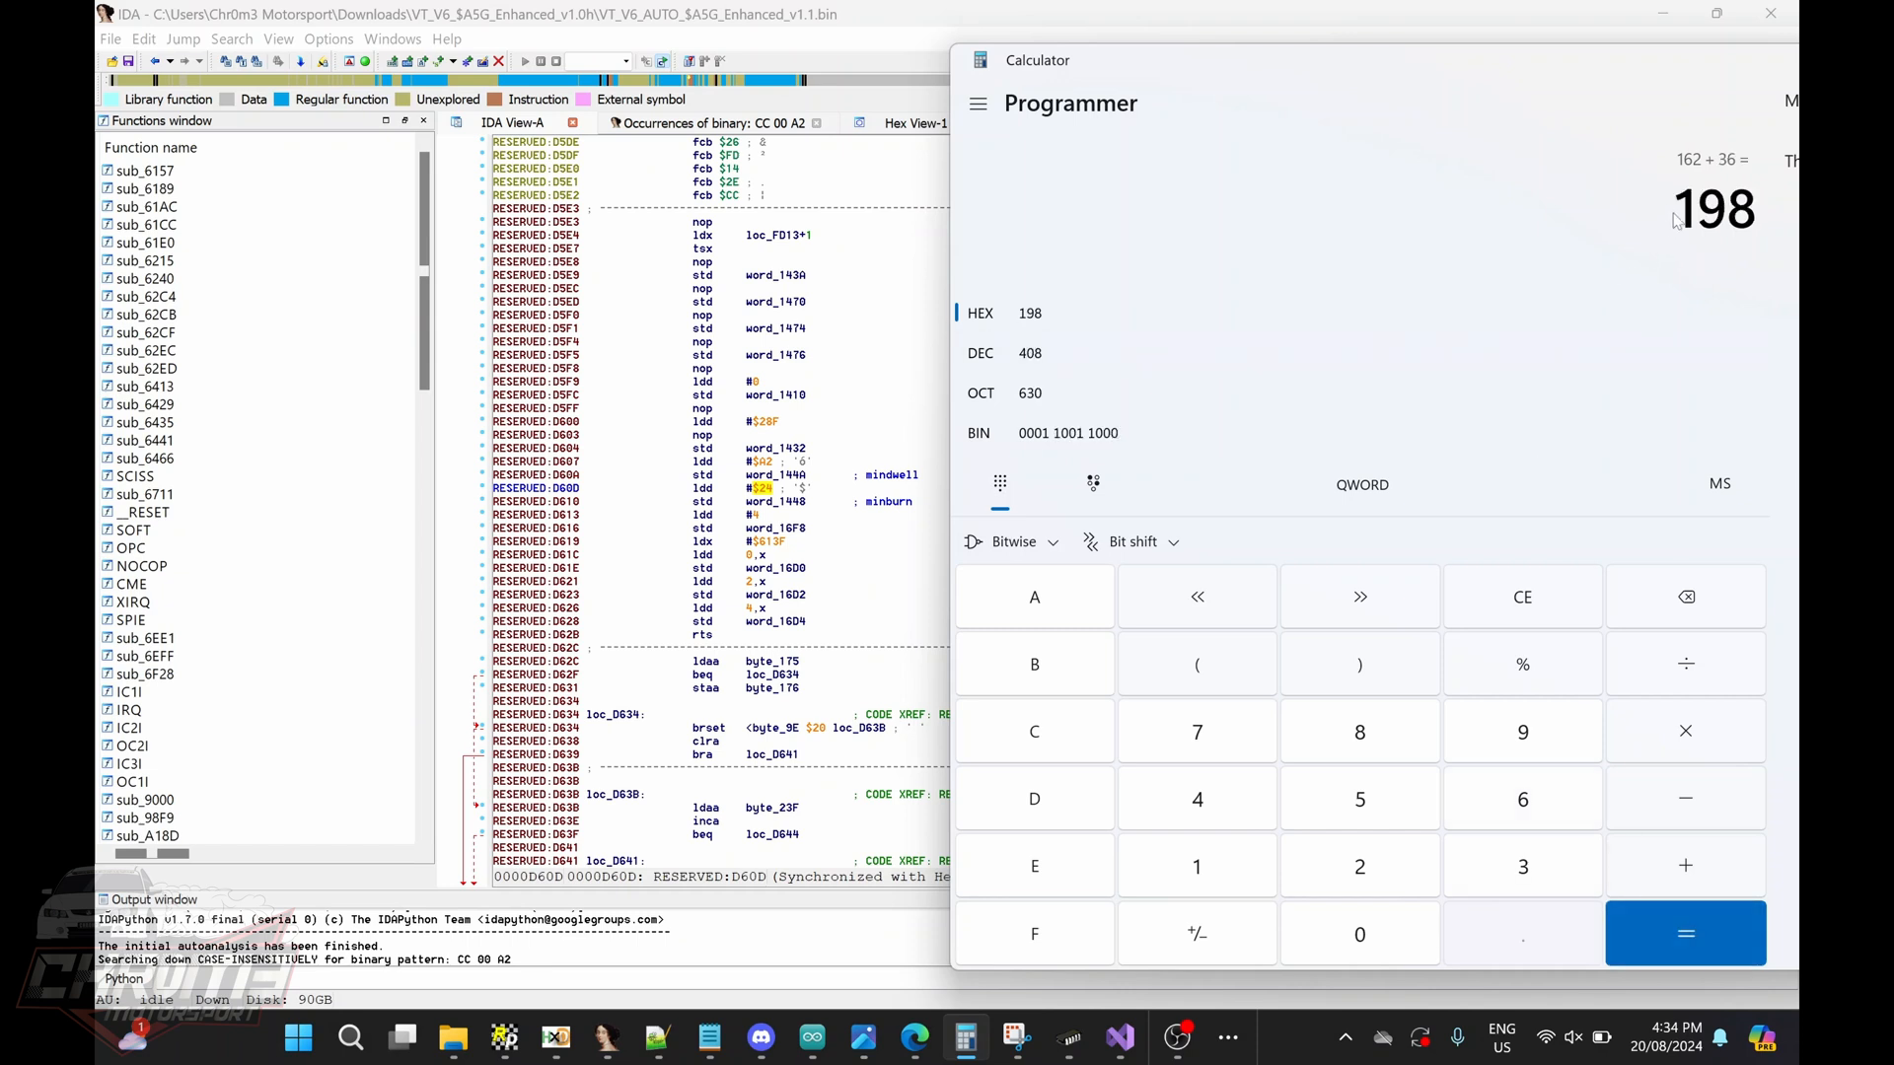
mouse_move(1018, 904)
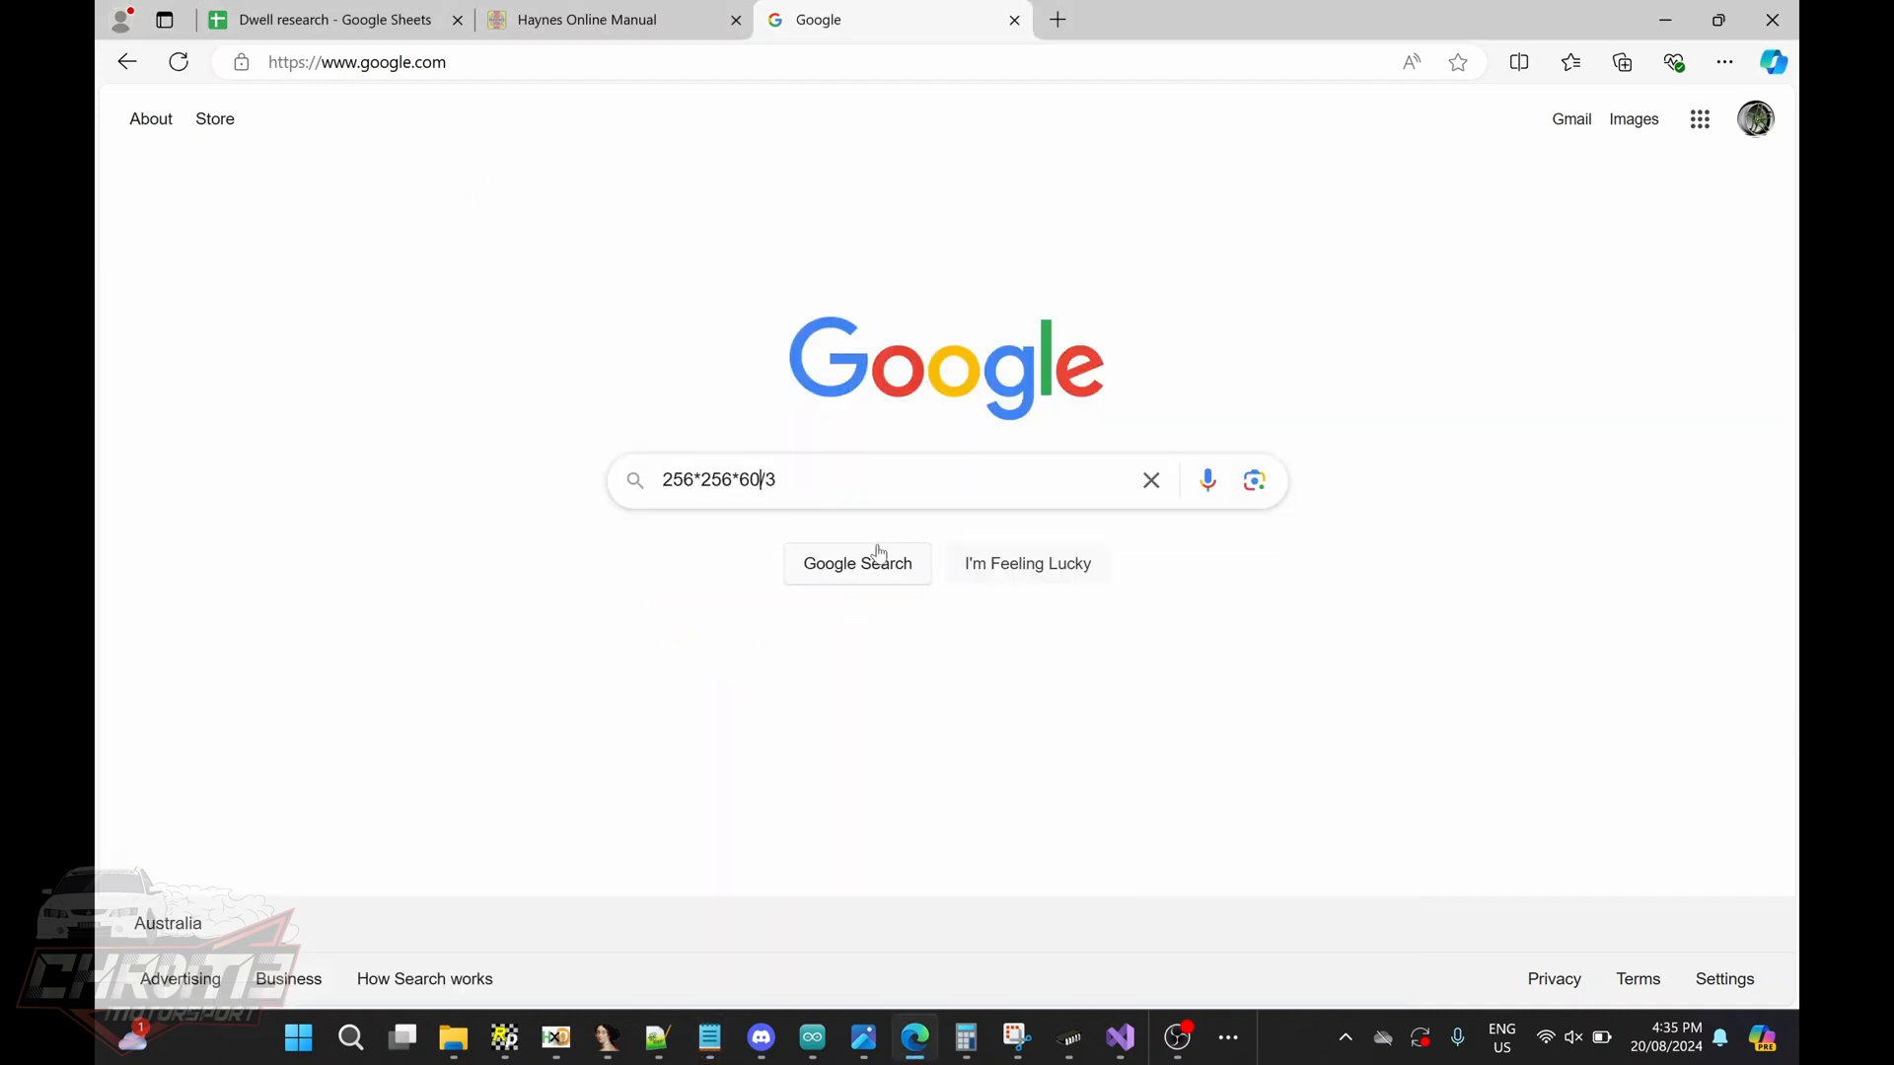
- Run the 256*256*60/RPM/3 reference calculation in Google, then return to the ECU disassembly
text(6600/)
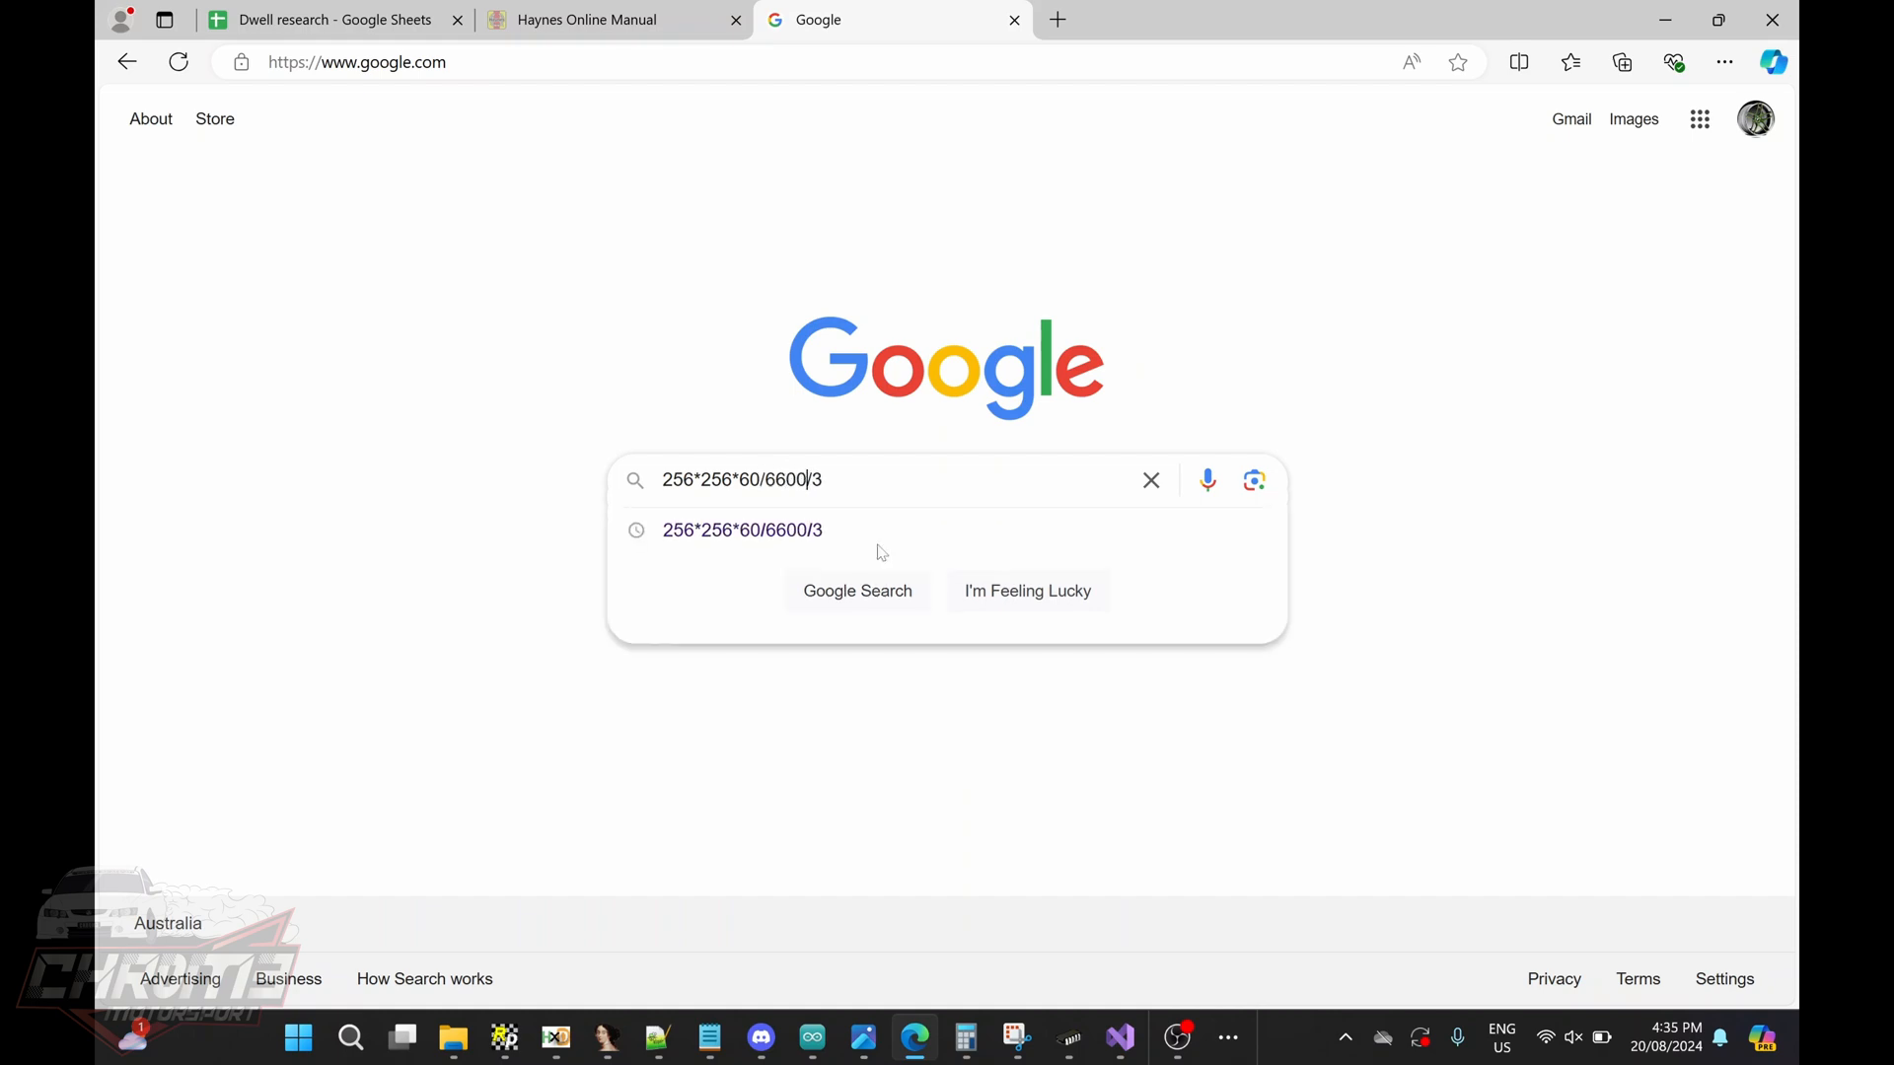
click(857, 591)
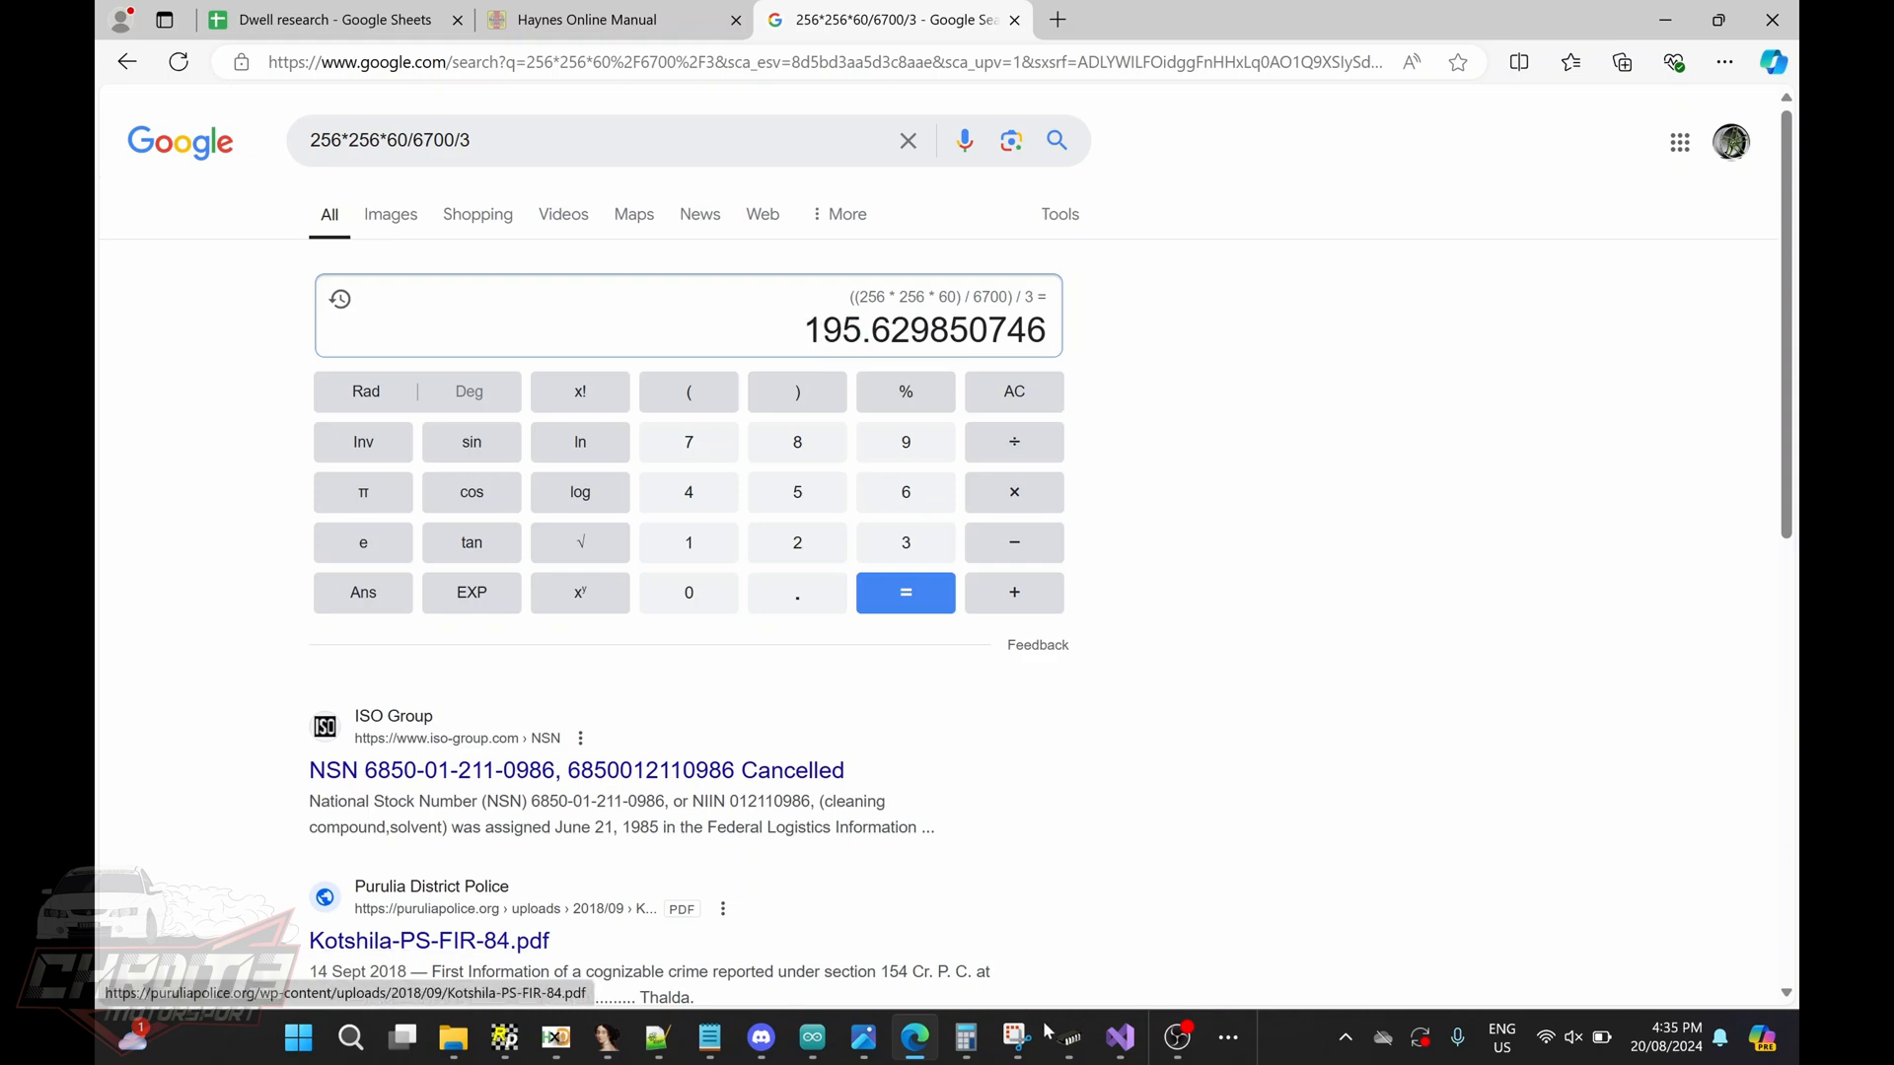
mouse_move(656, 1037)
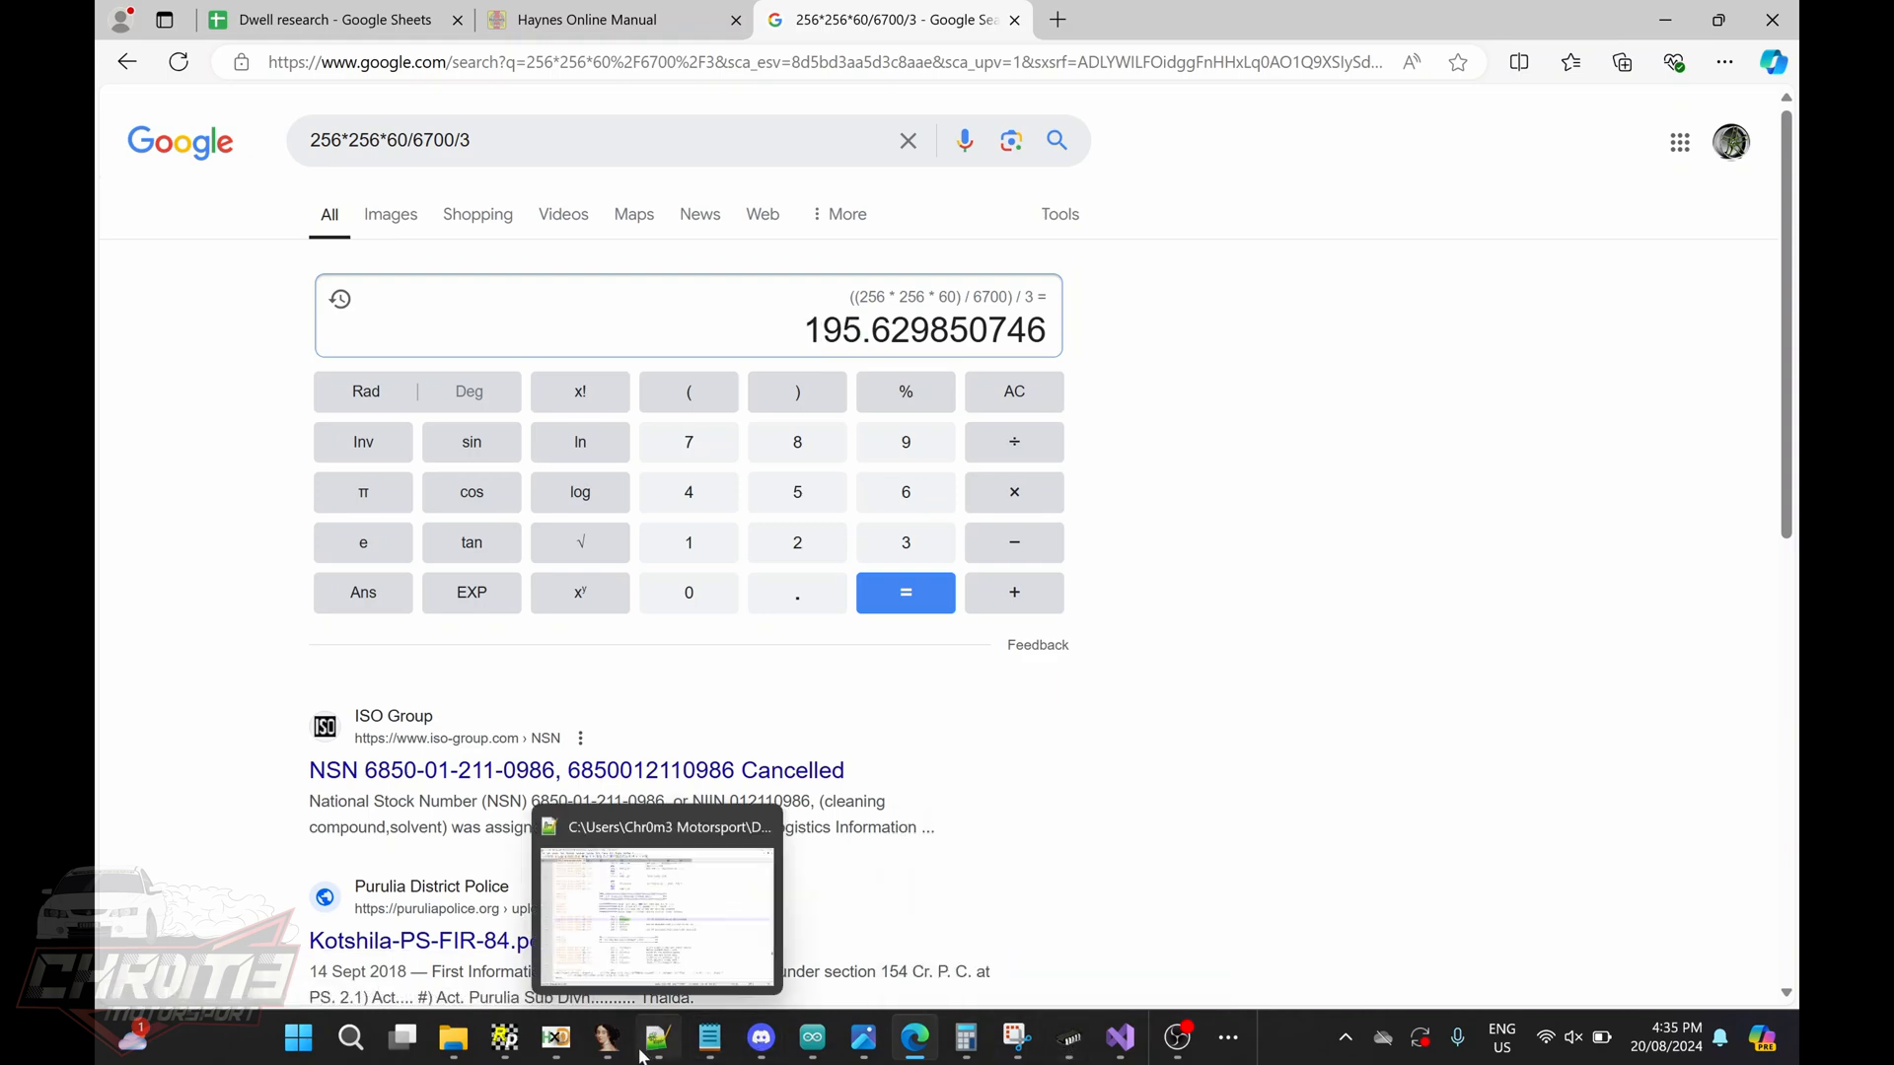
click(657, 1037)
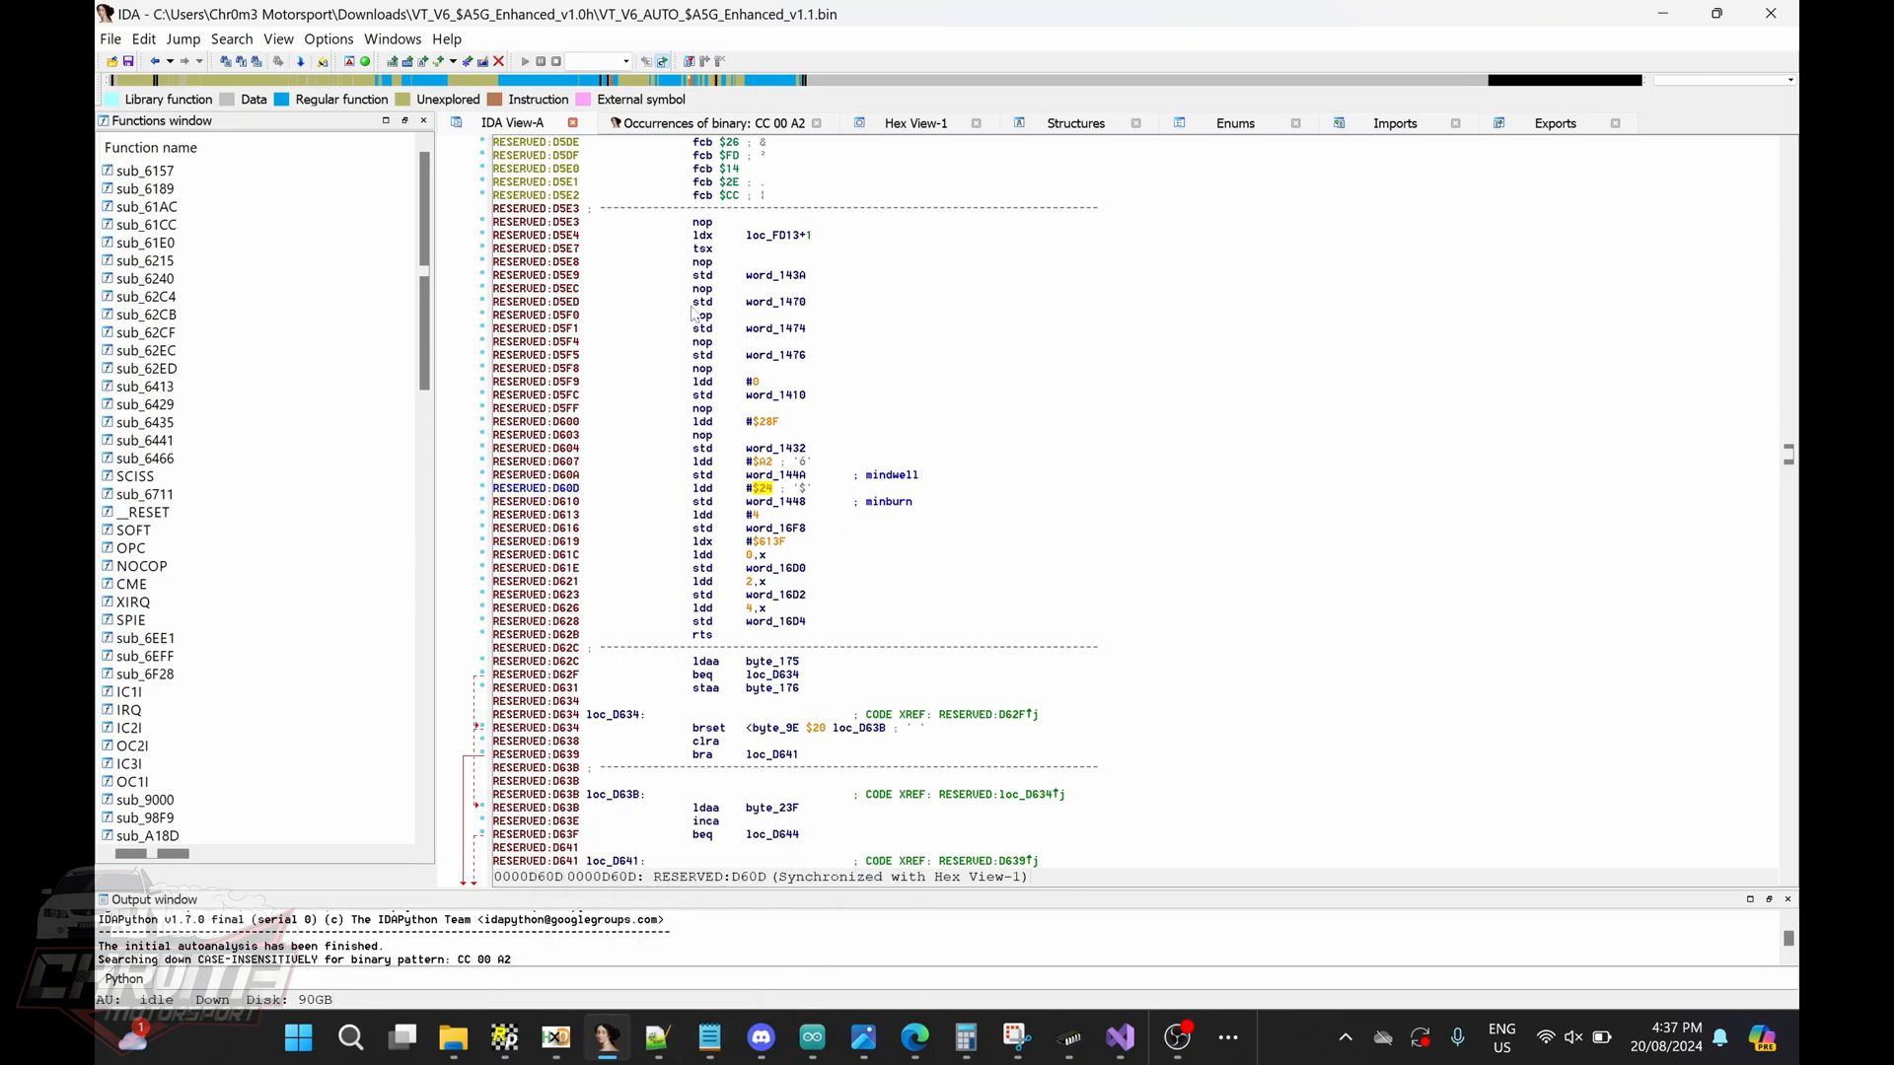
- Show the dwell load raw bytes in Hex View-1 beside Calculator's 36 - 16 = 20 burn result
click(916, 122)
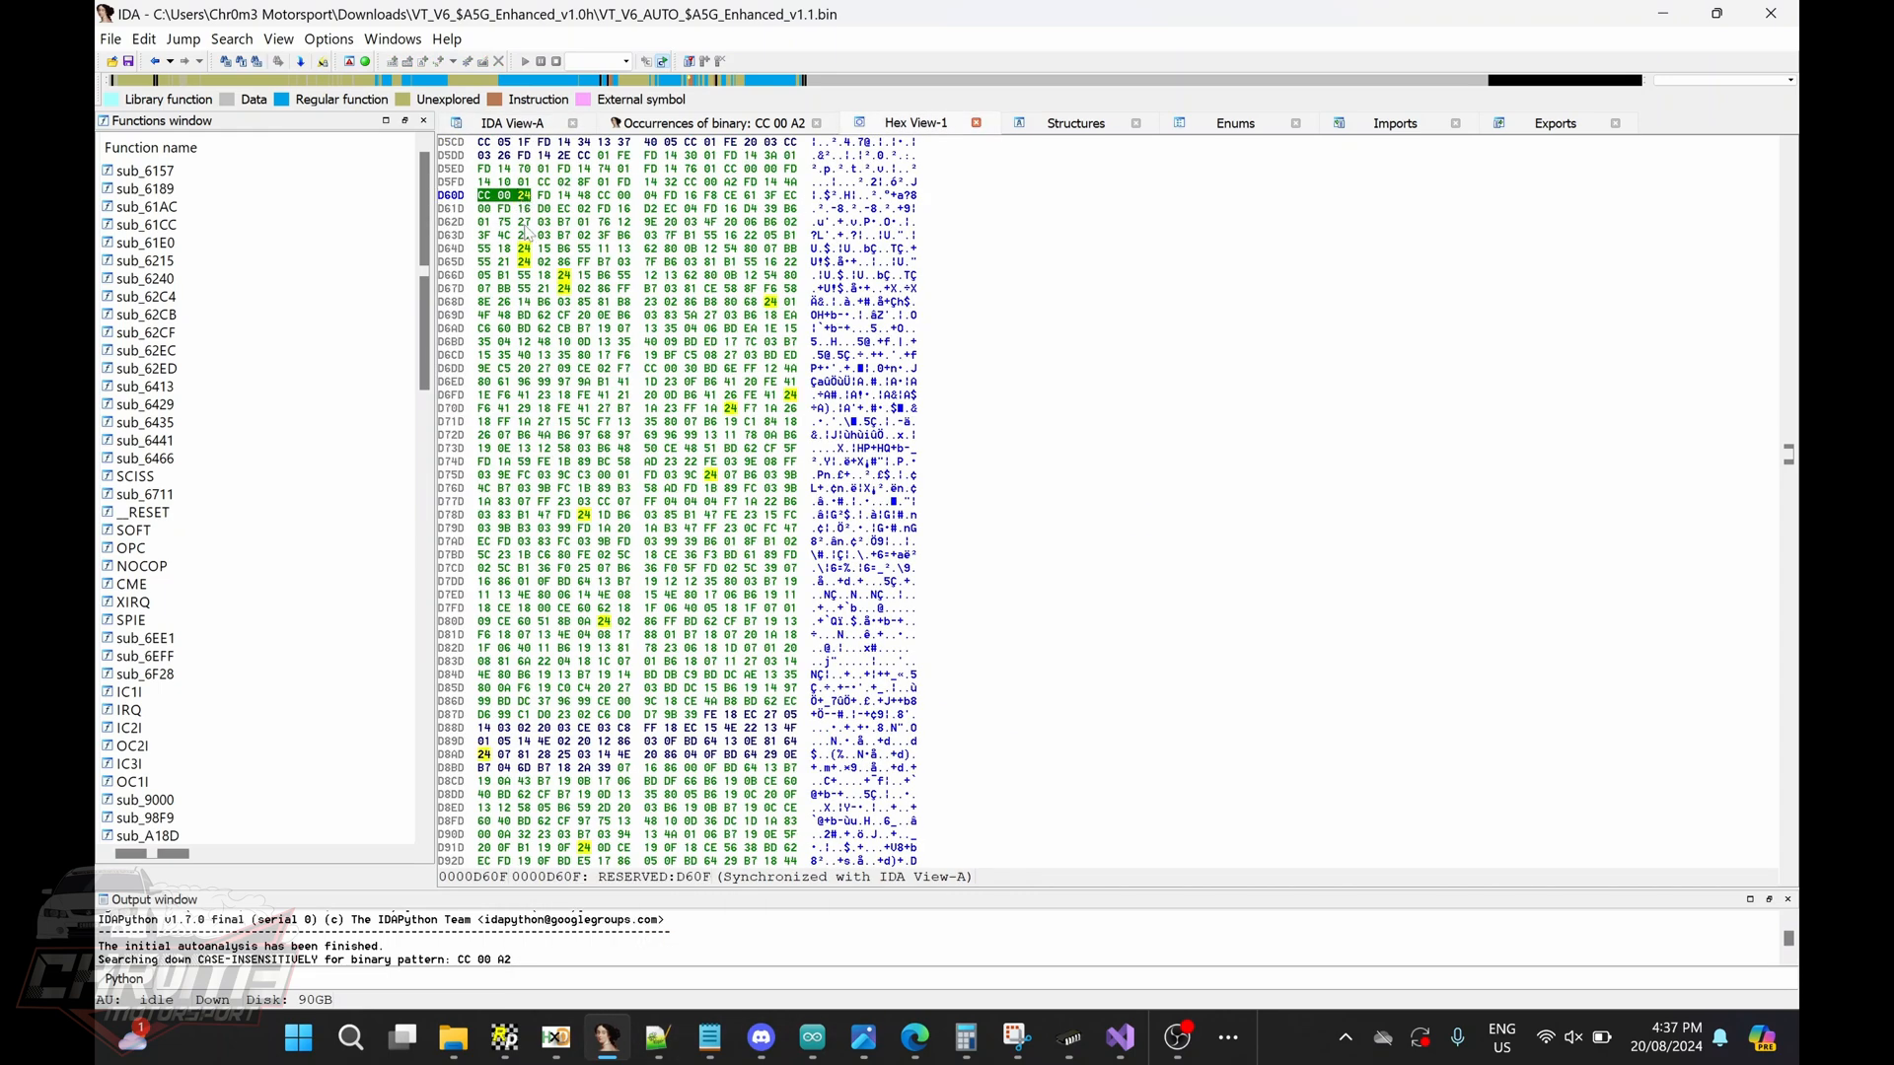
click(967, 1037)
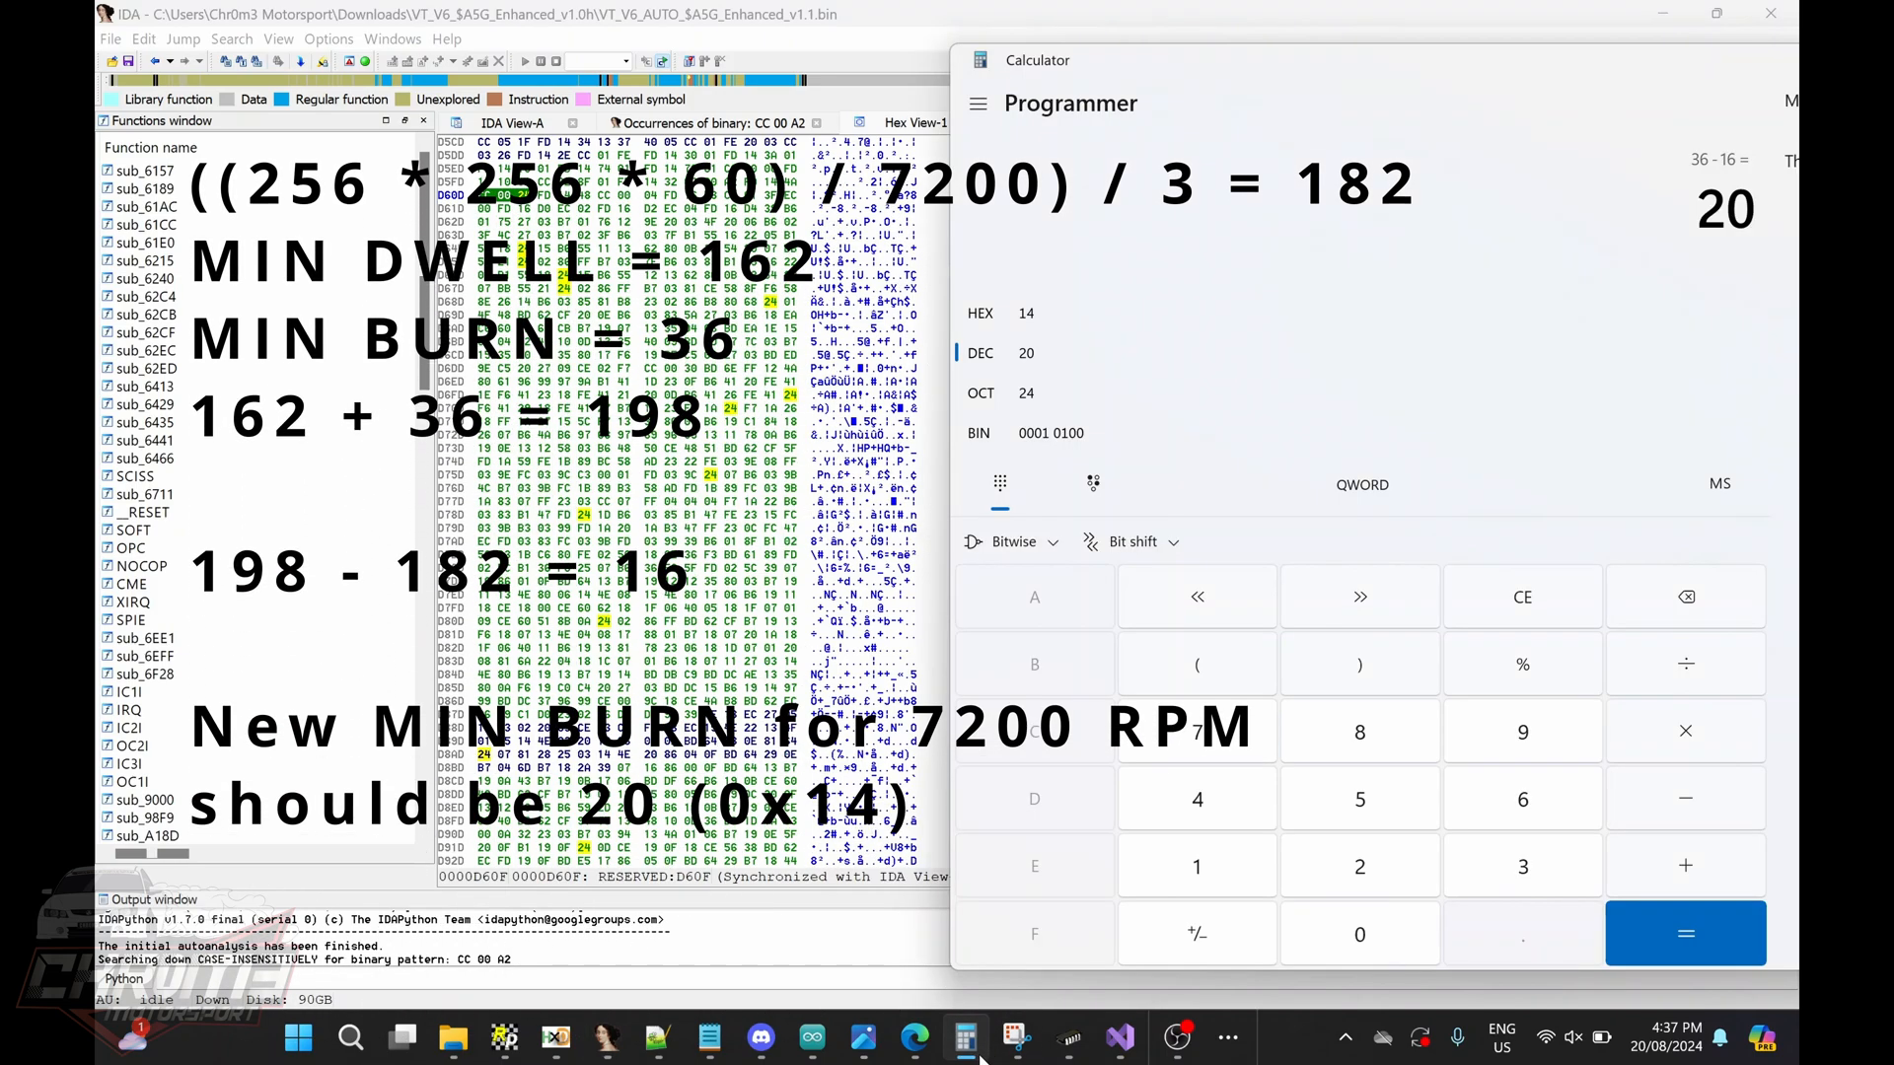
click(963, 1037)
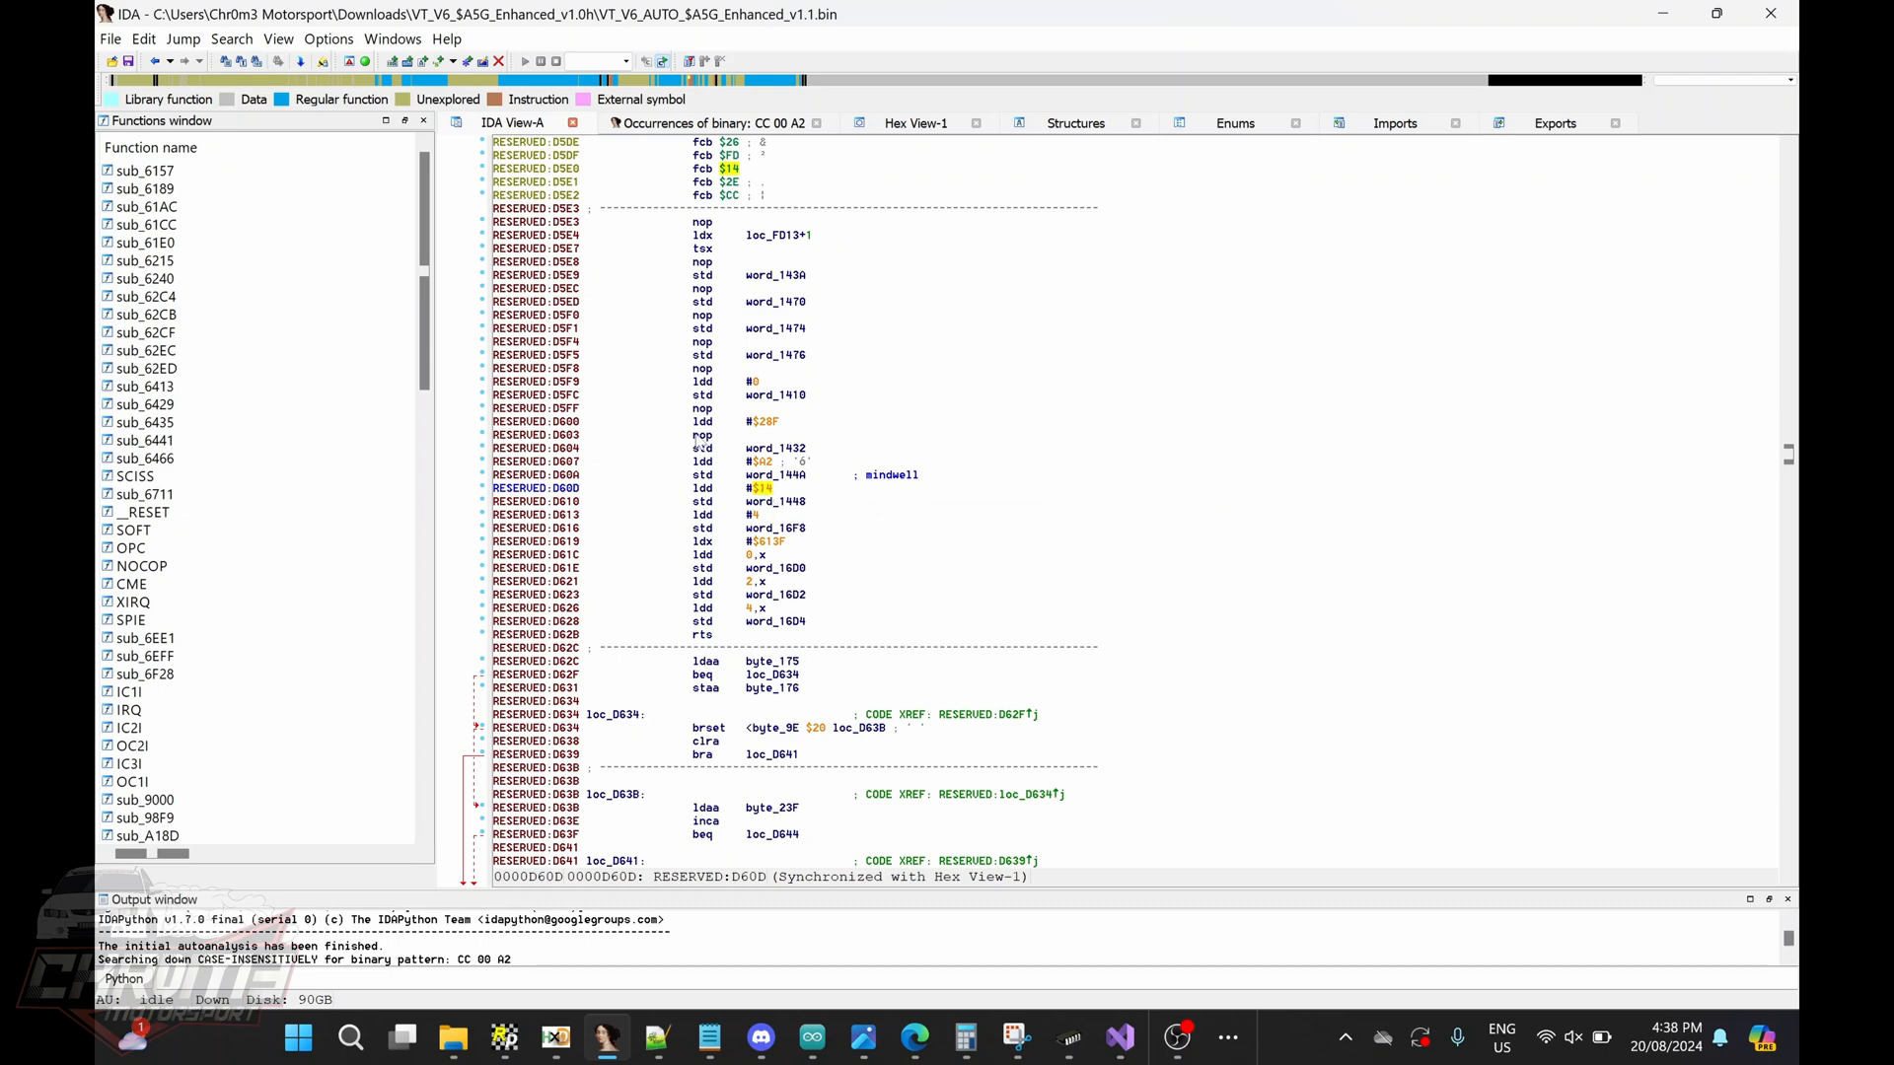
- Locate the ldd #$14 mindwell load at RESERVED:D60D via the CC 00 A2 pattern
click(109, 38)
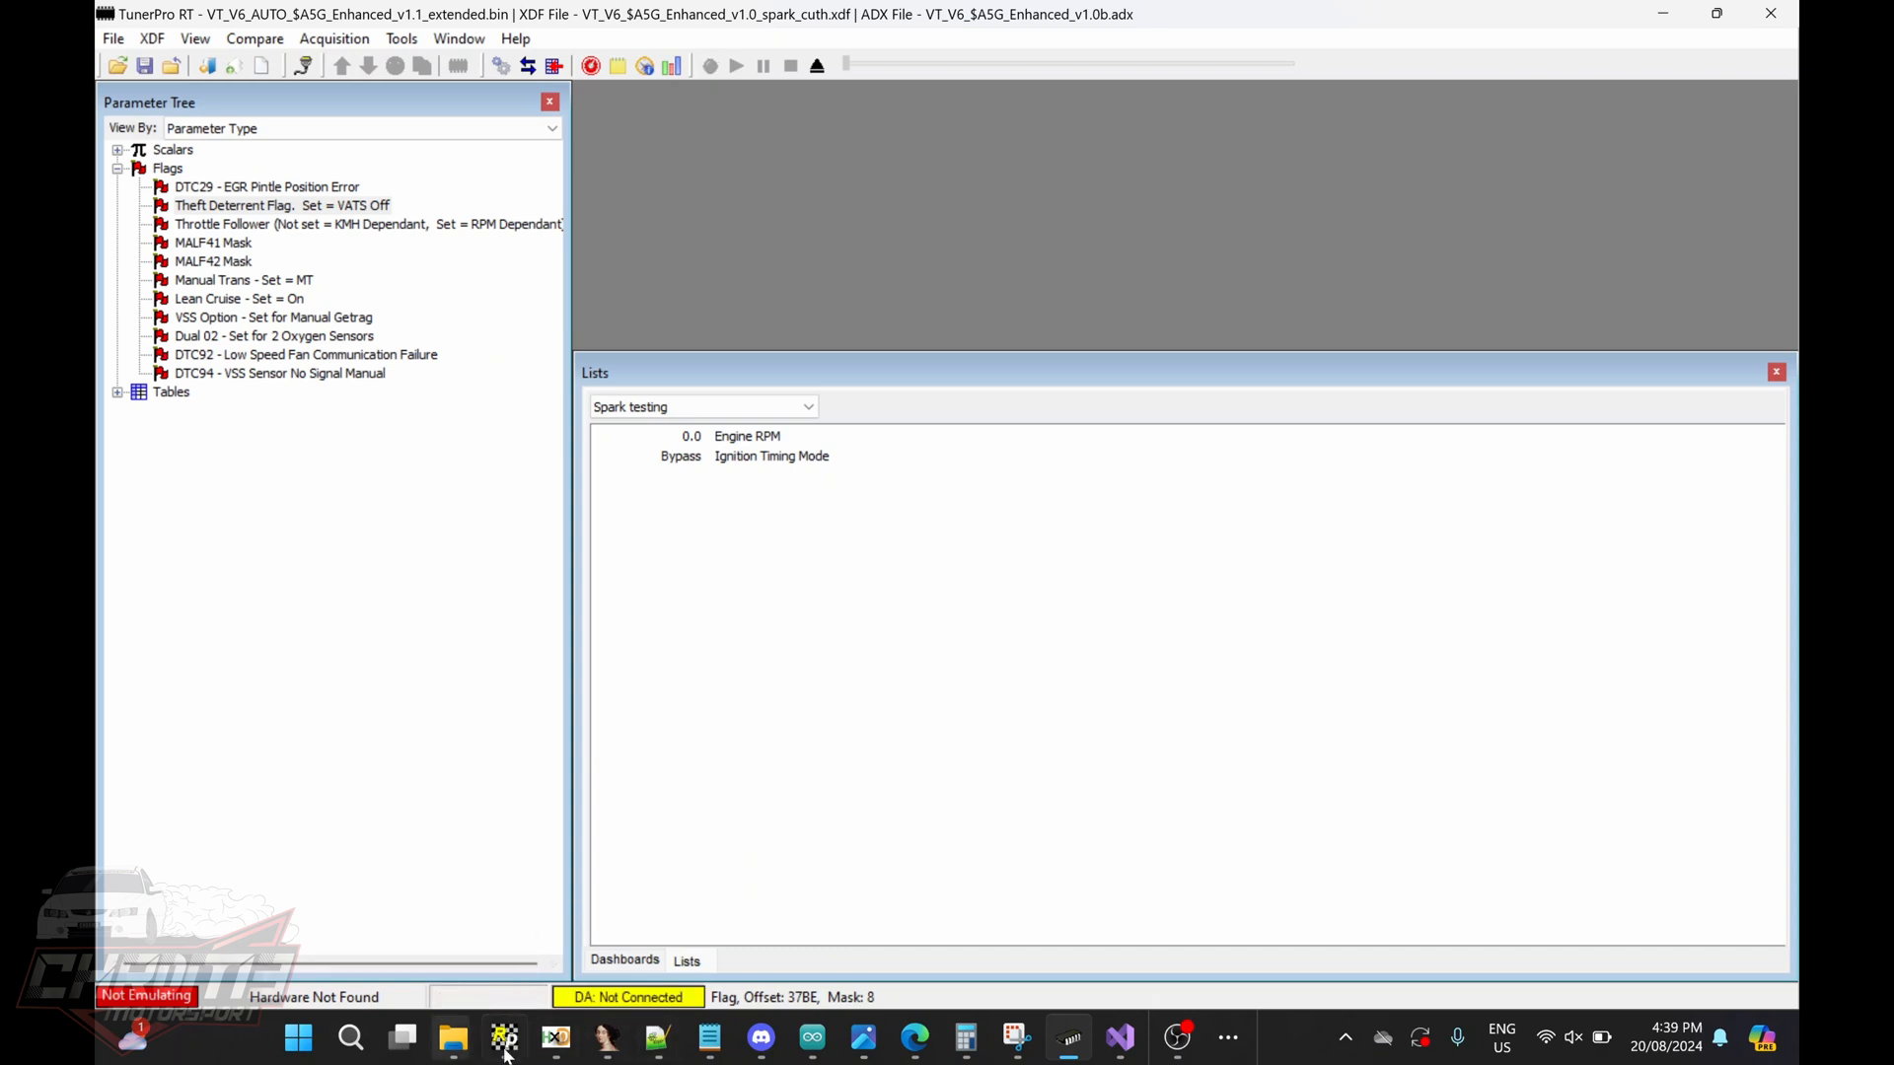
- Run Auto Mode in GQ USB Programmer and confirm erasing the SST39SF010A chip
click(1227, 1037)
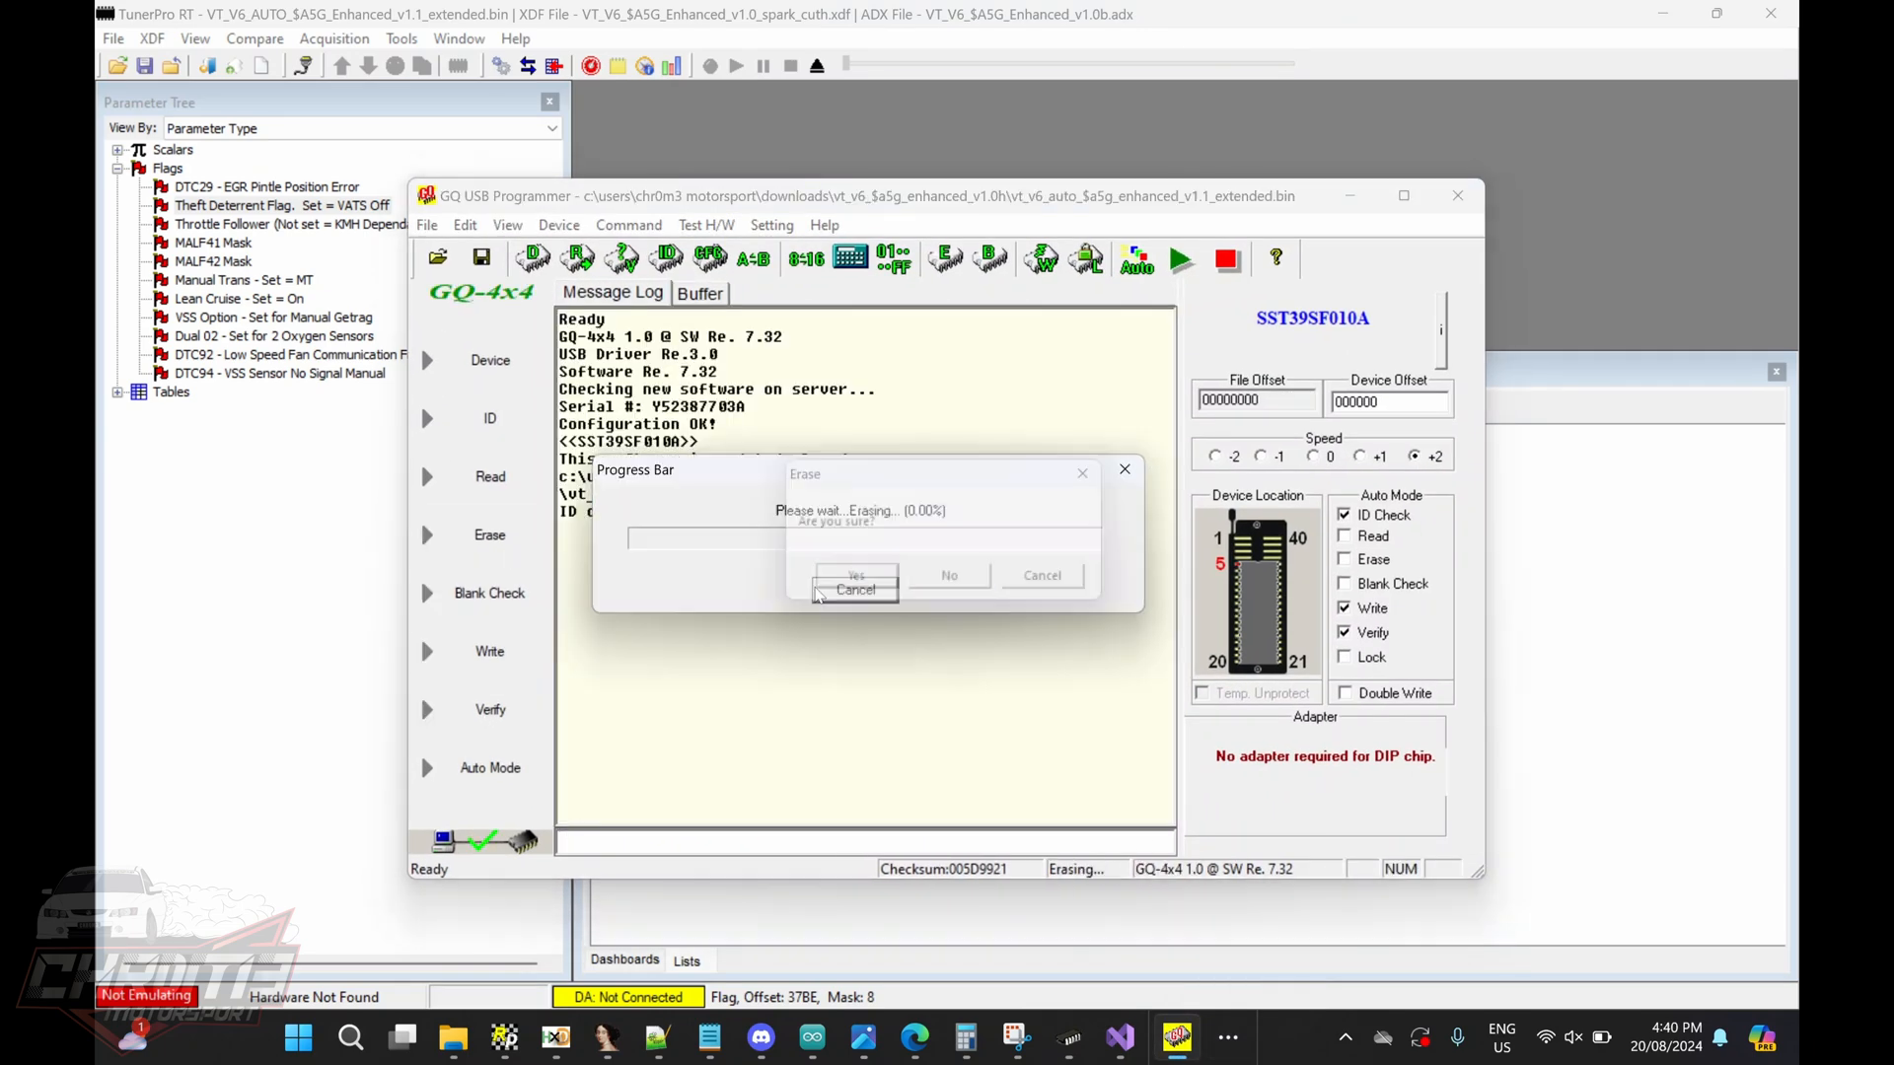
click(855, 575)
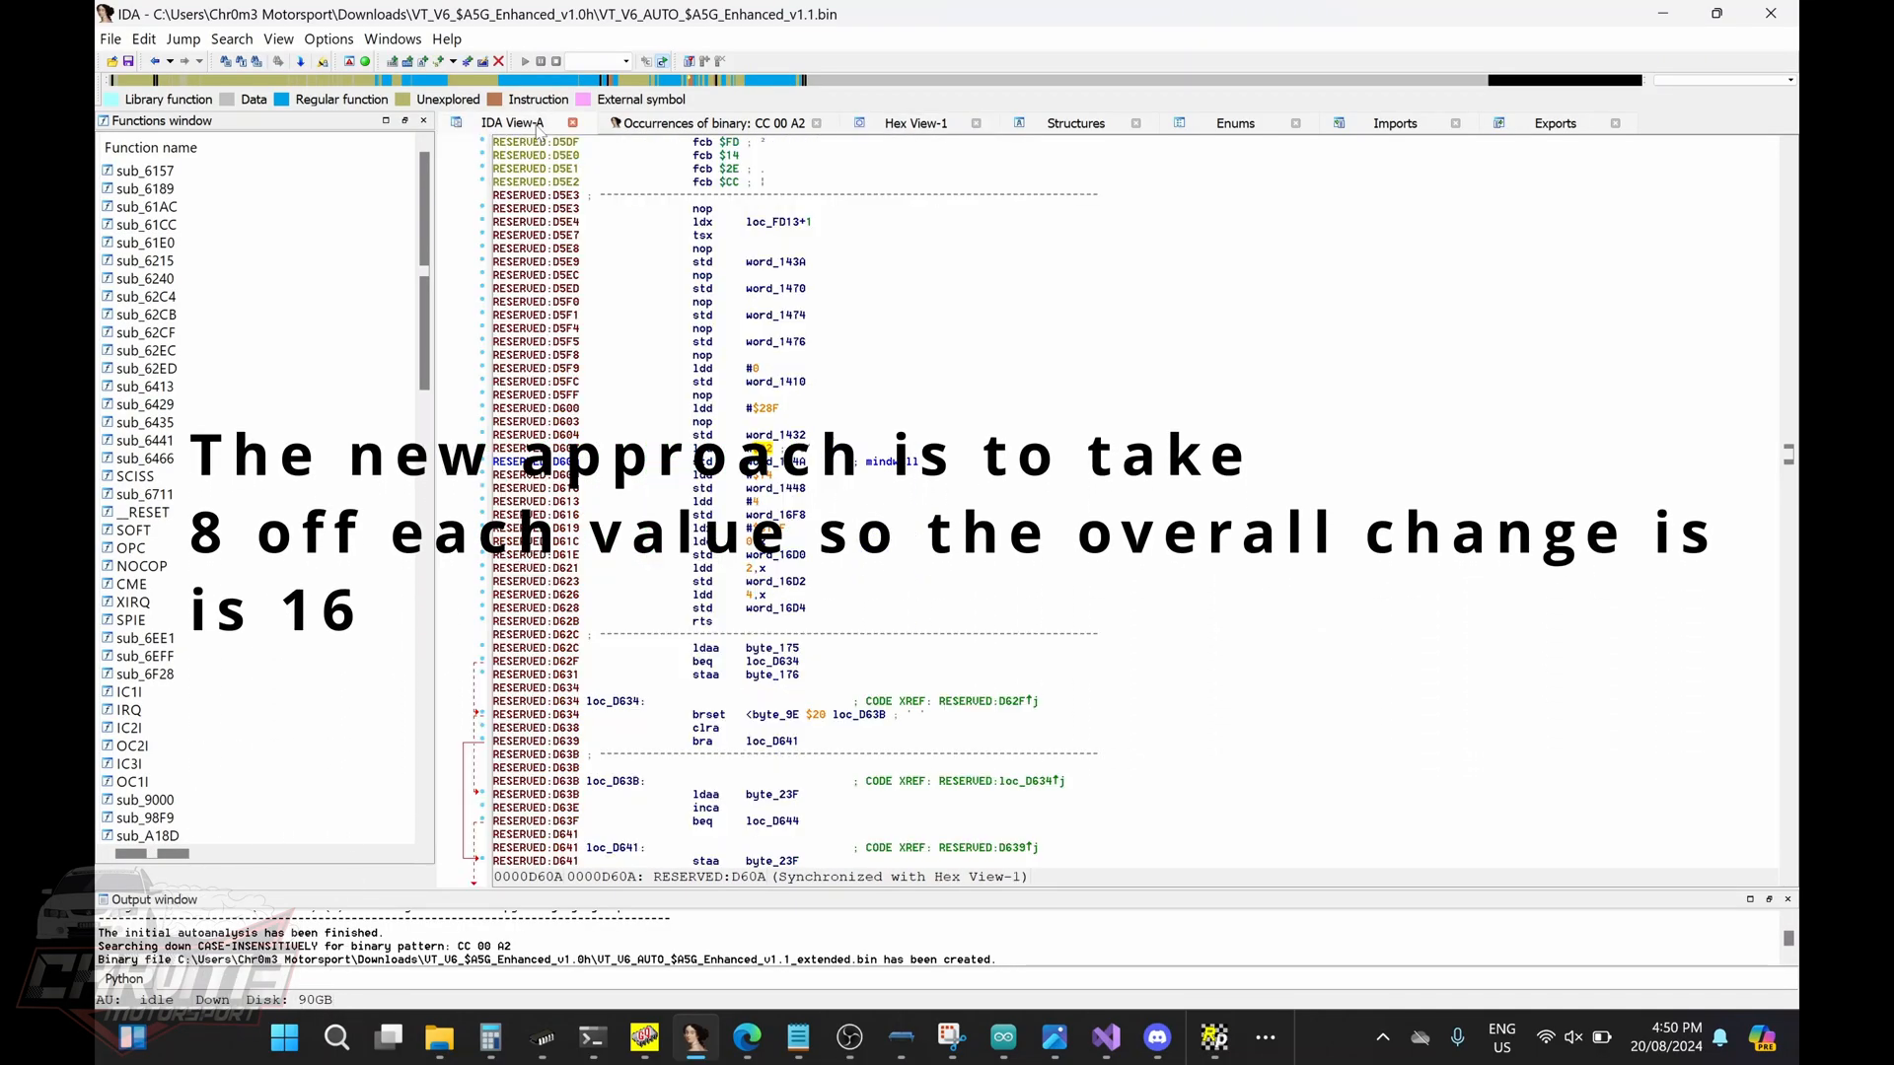
mouse_move(592, 156)
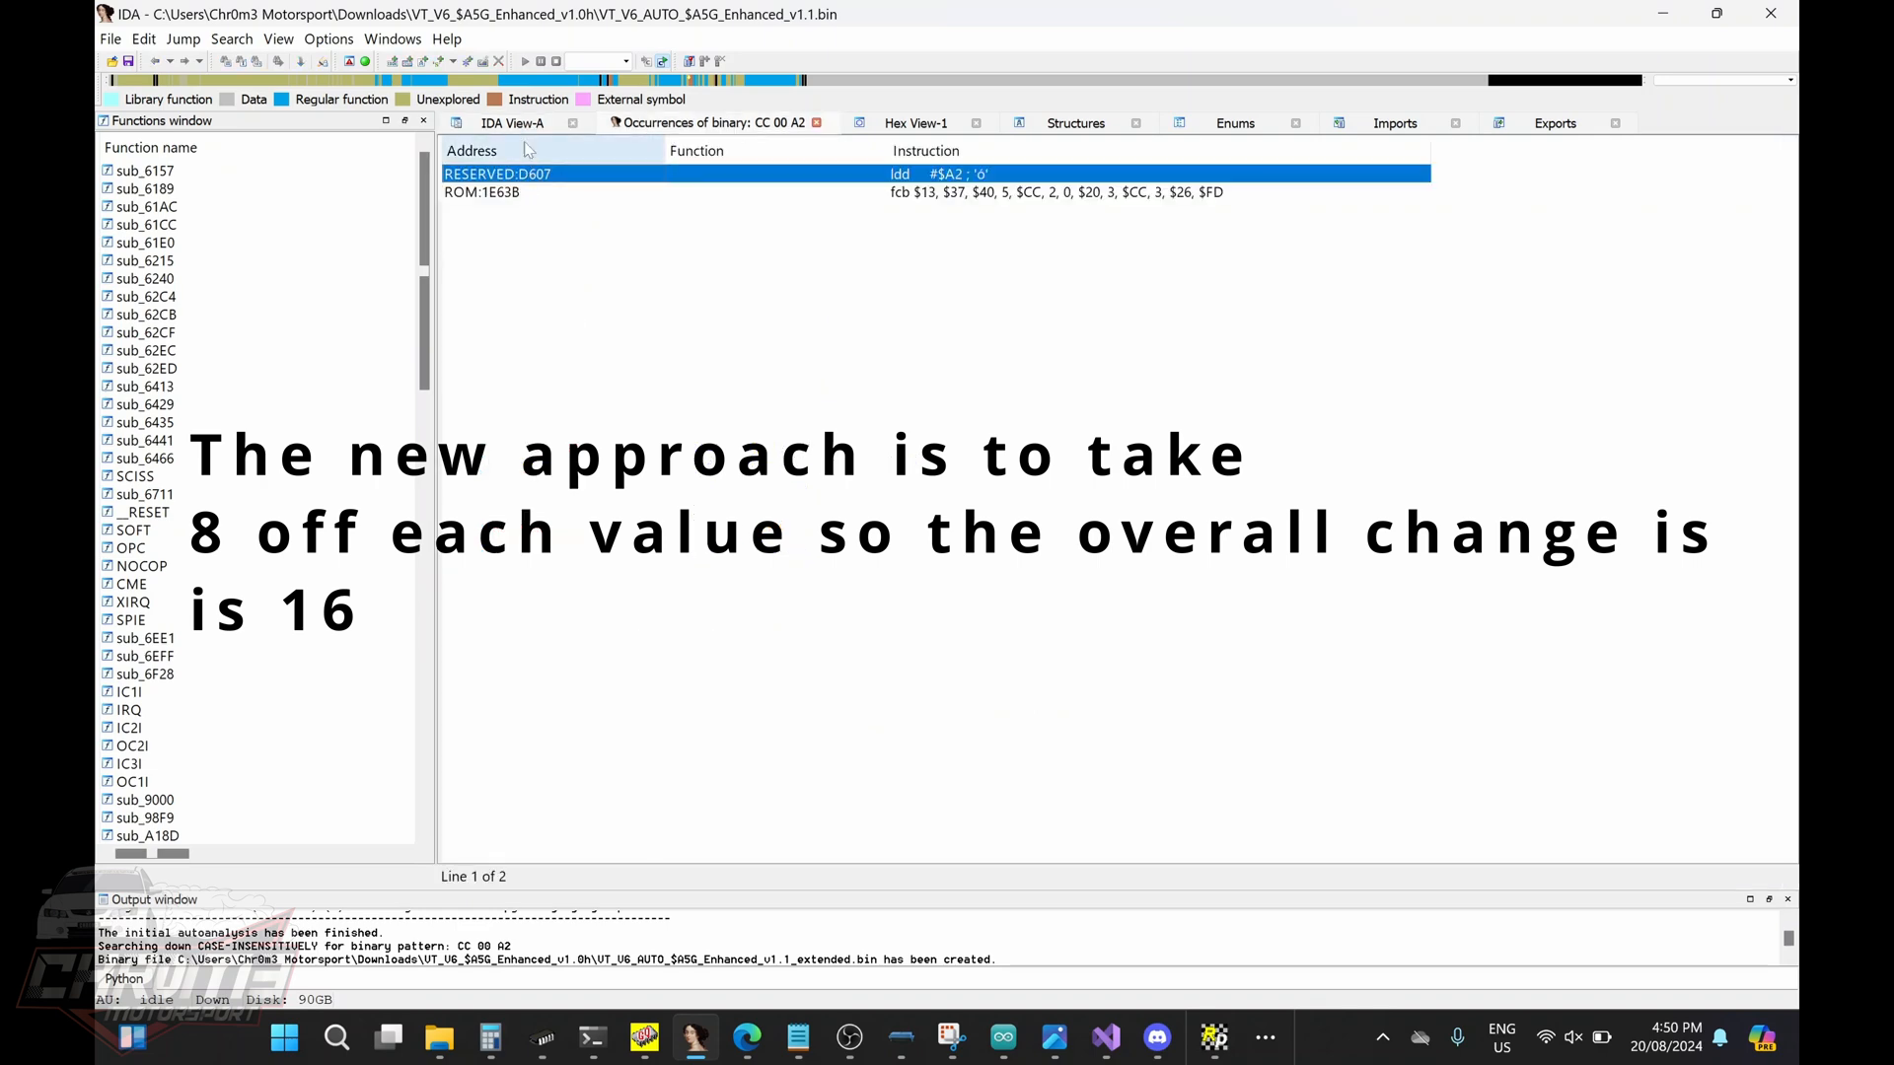
- Jump to the CC 00 A2 occurrence at D607 and view the CC 00 14 bytes at D60D
click(916, 122)
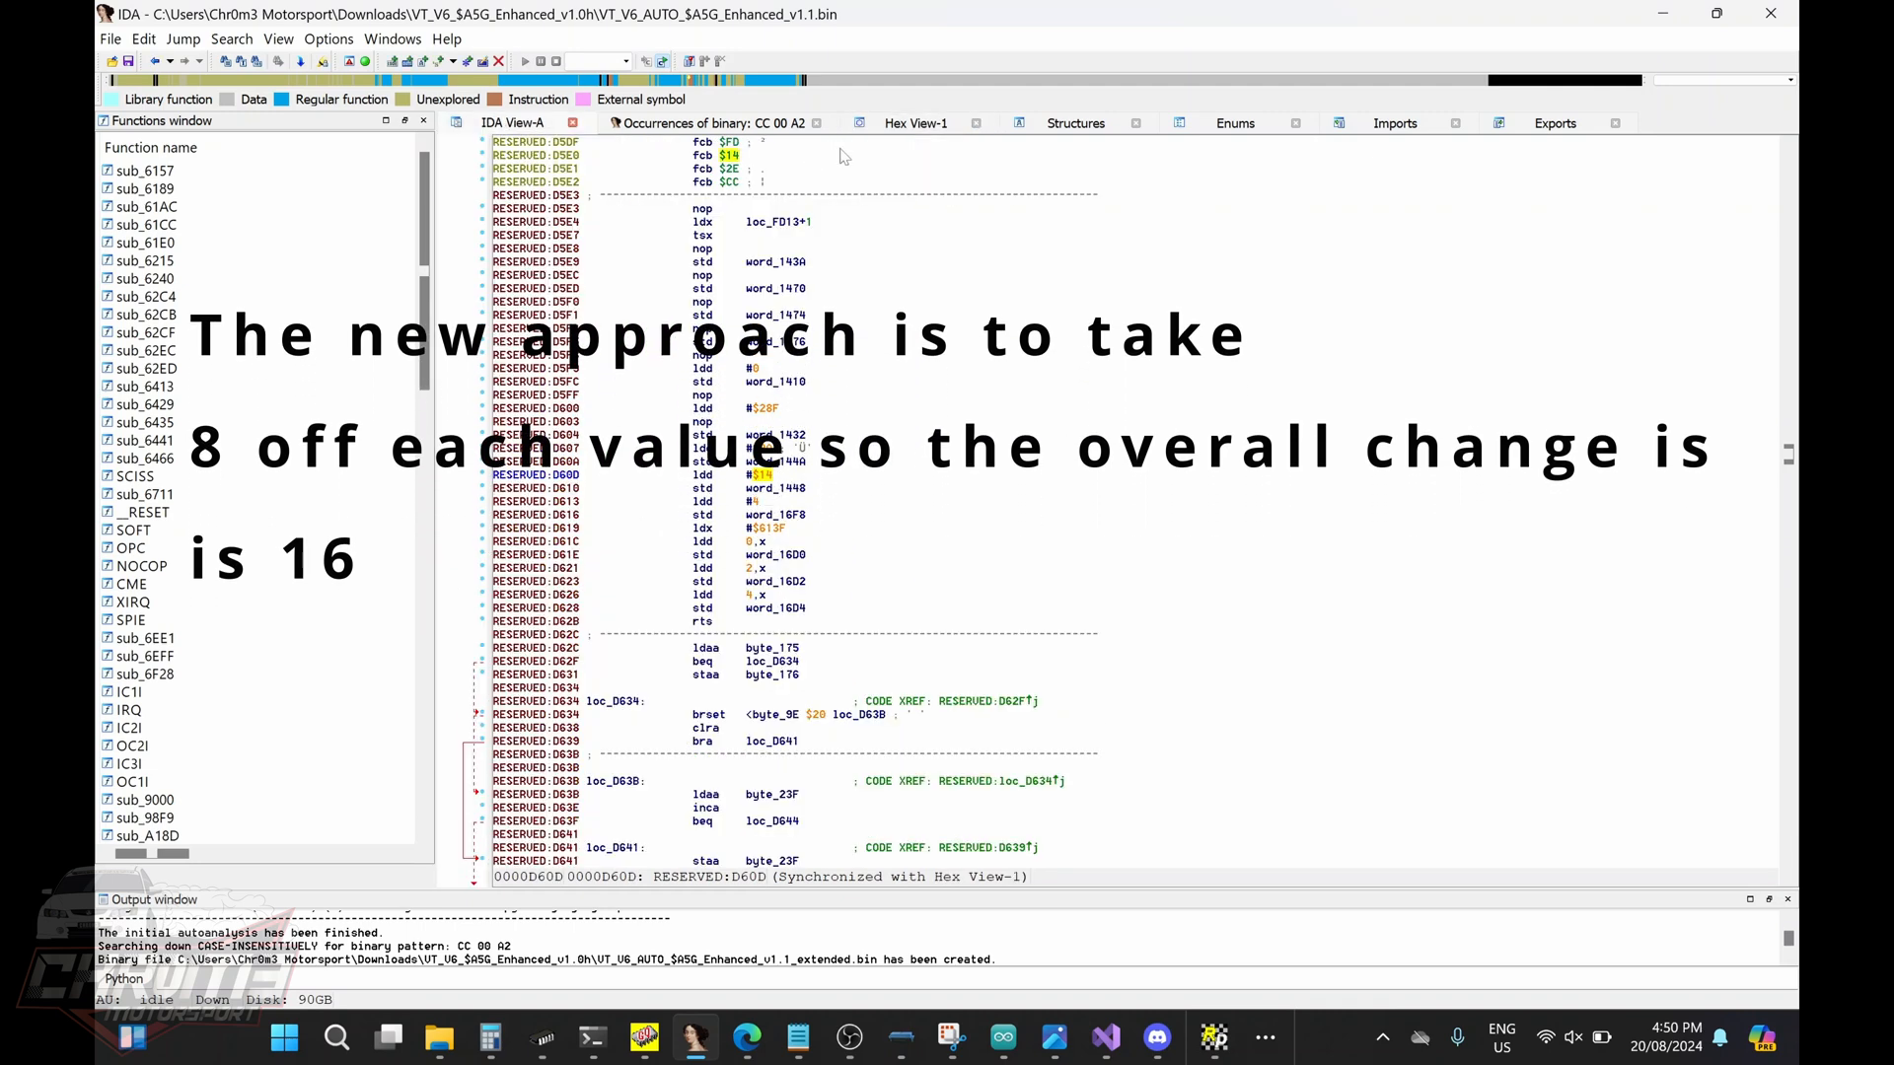
click(915, 123)
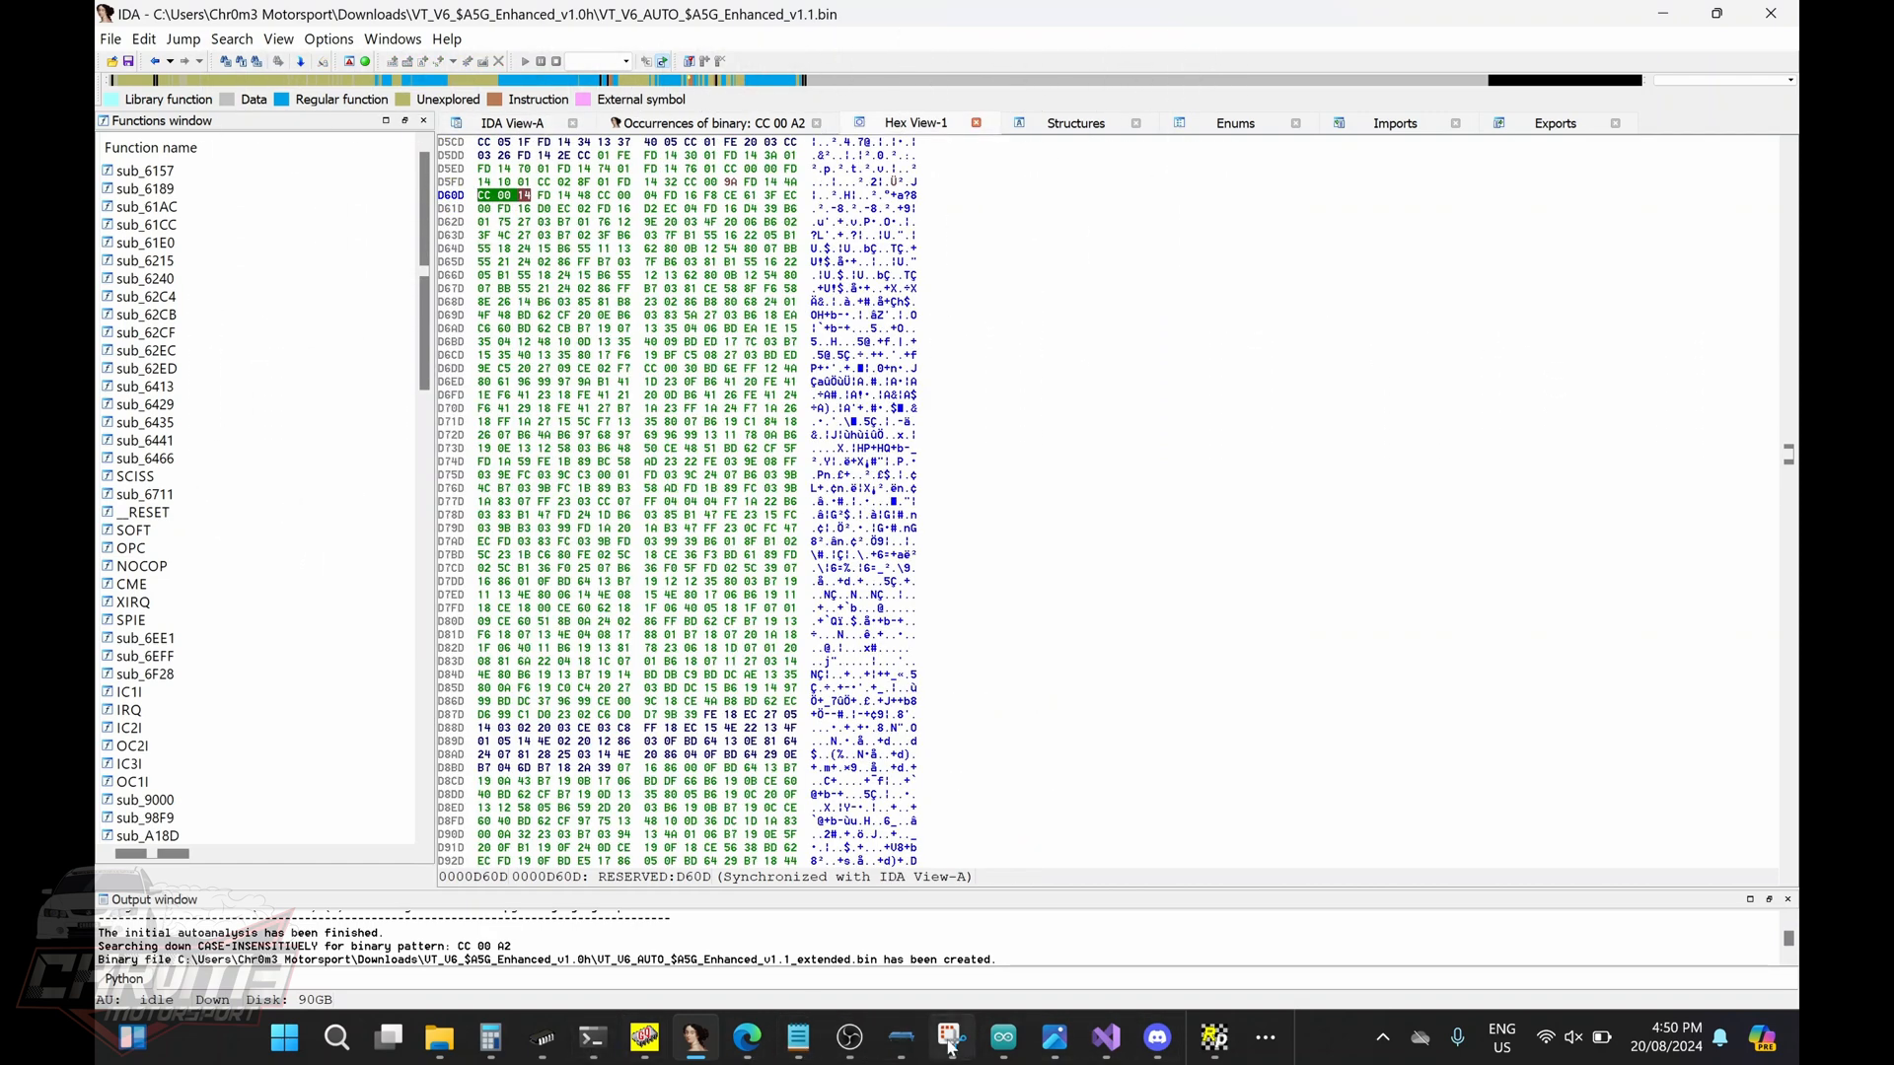
- Read hex 24 as decimal 36 in Calculator's Programmer mode
click(489, 1039)
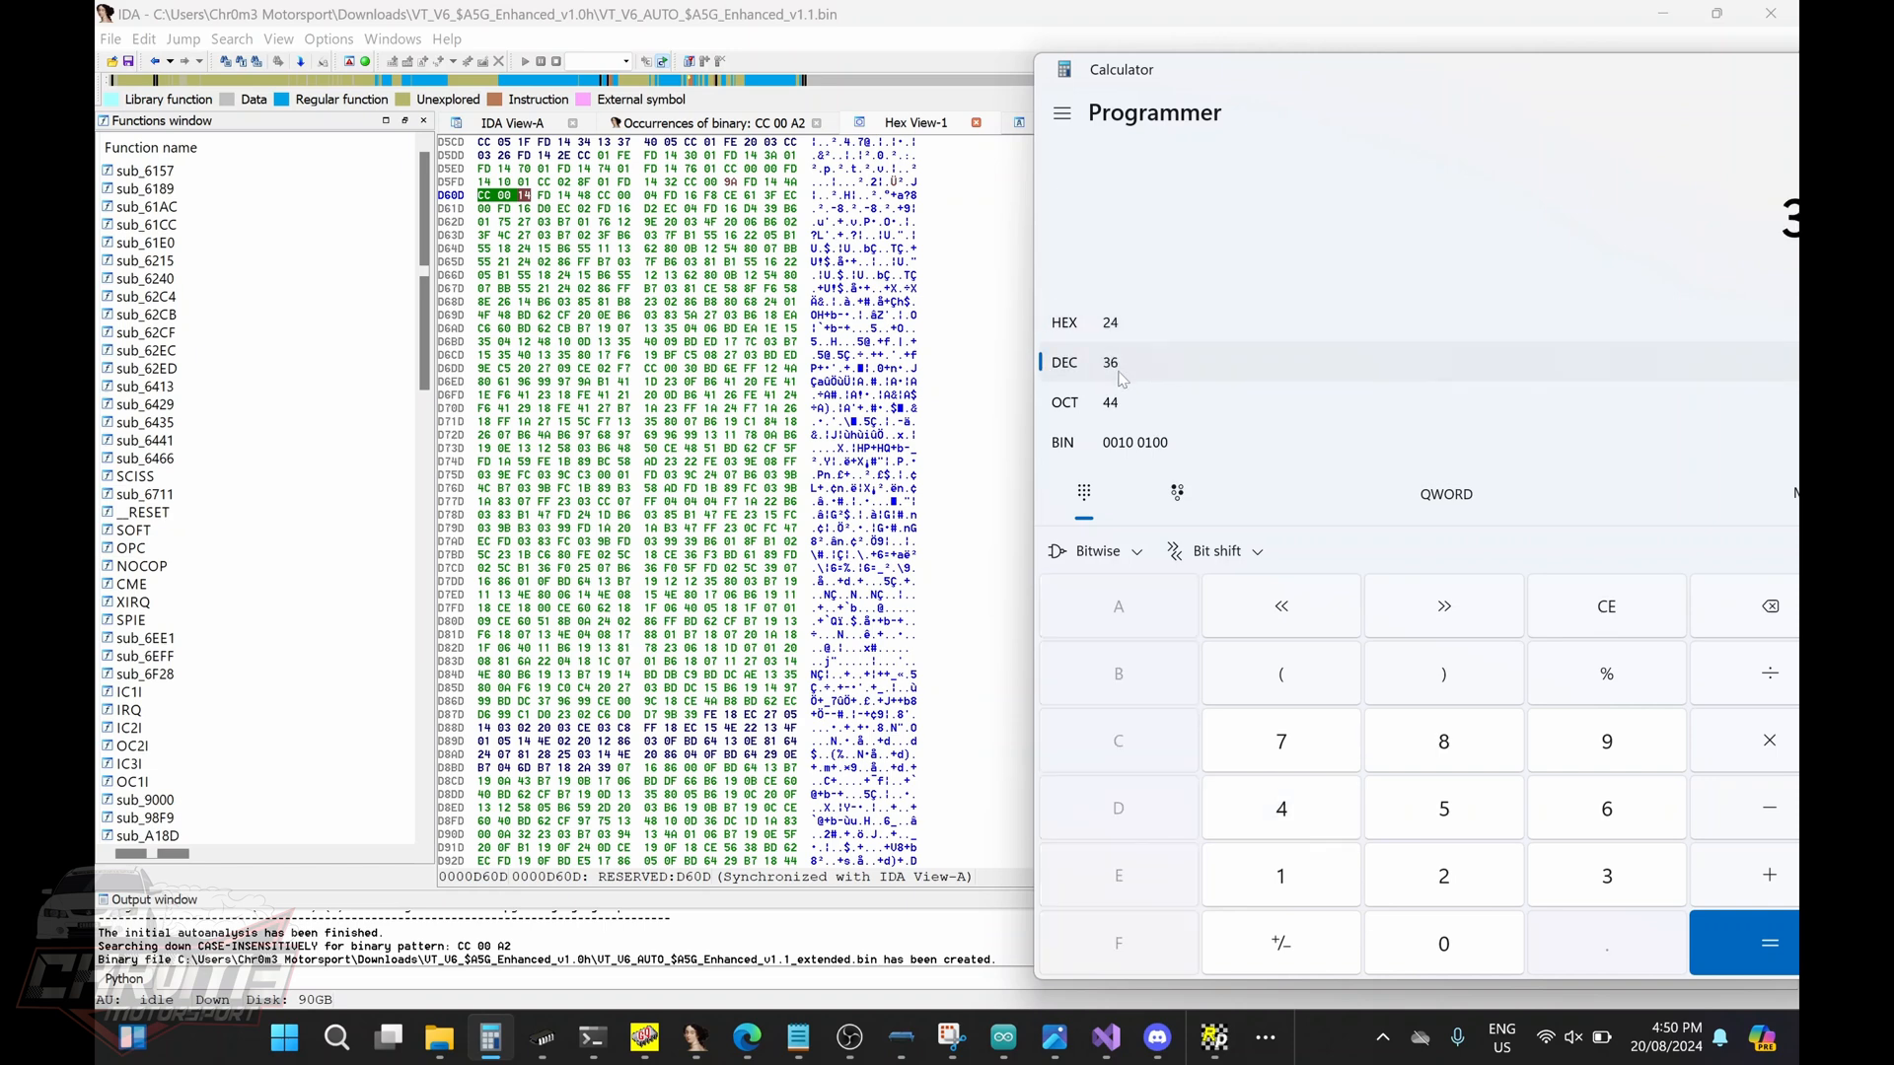
mouse_move(1121, 370)
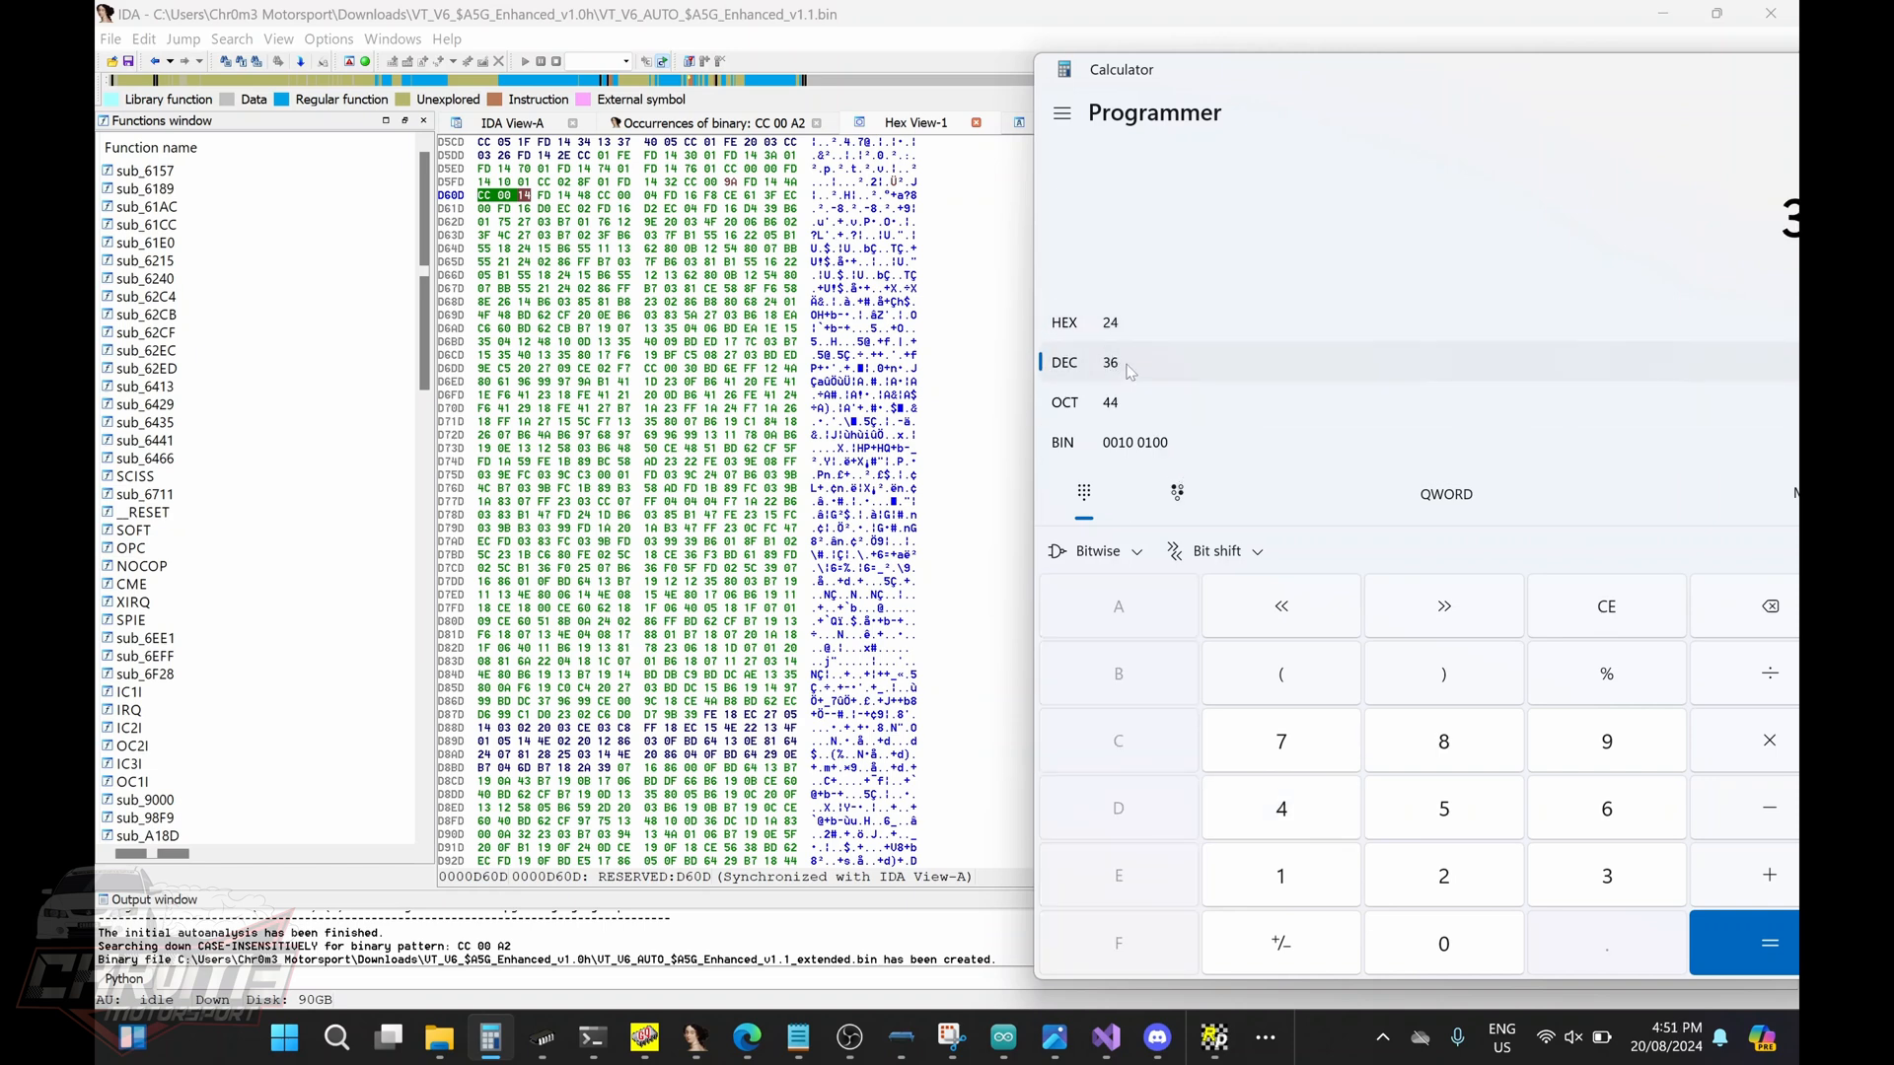
click(1605, 604)
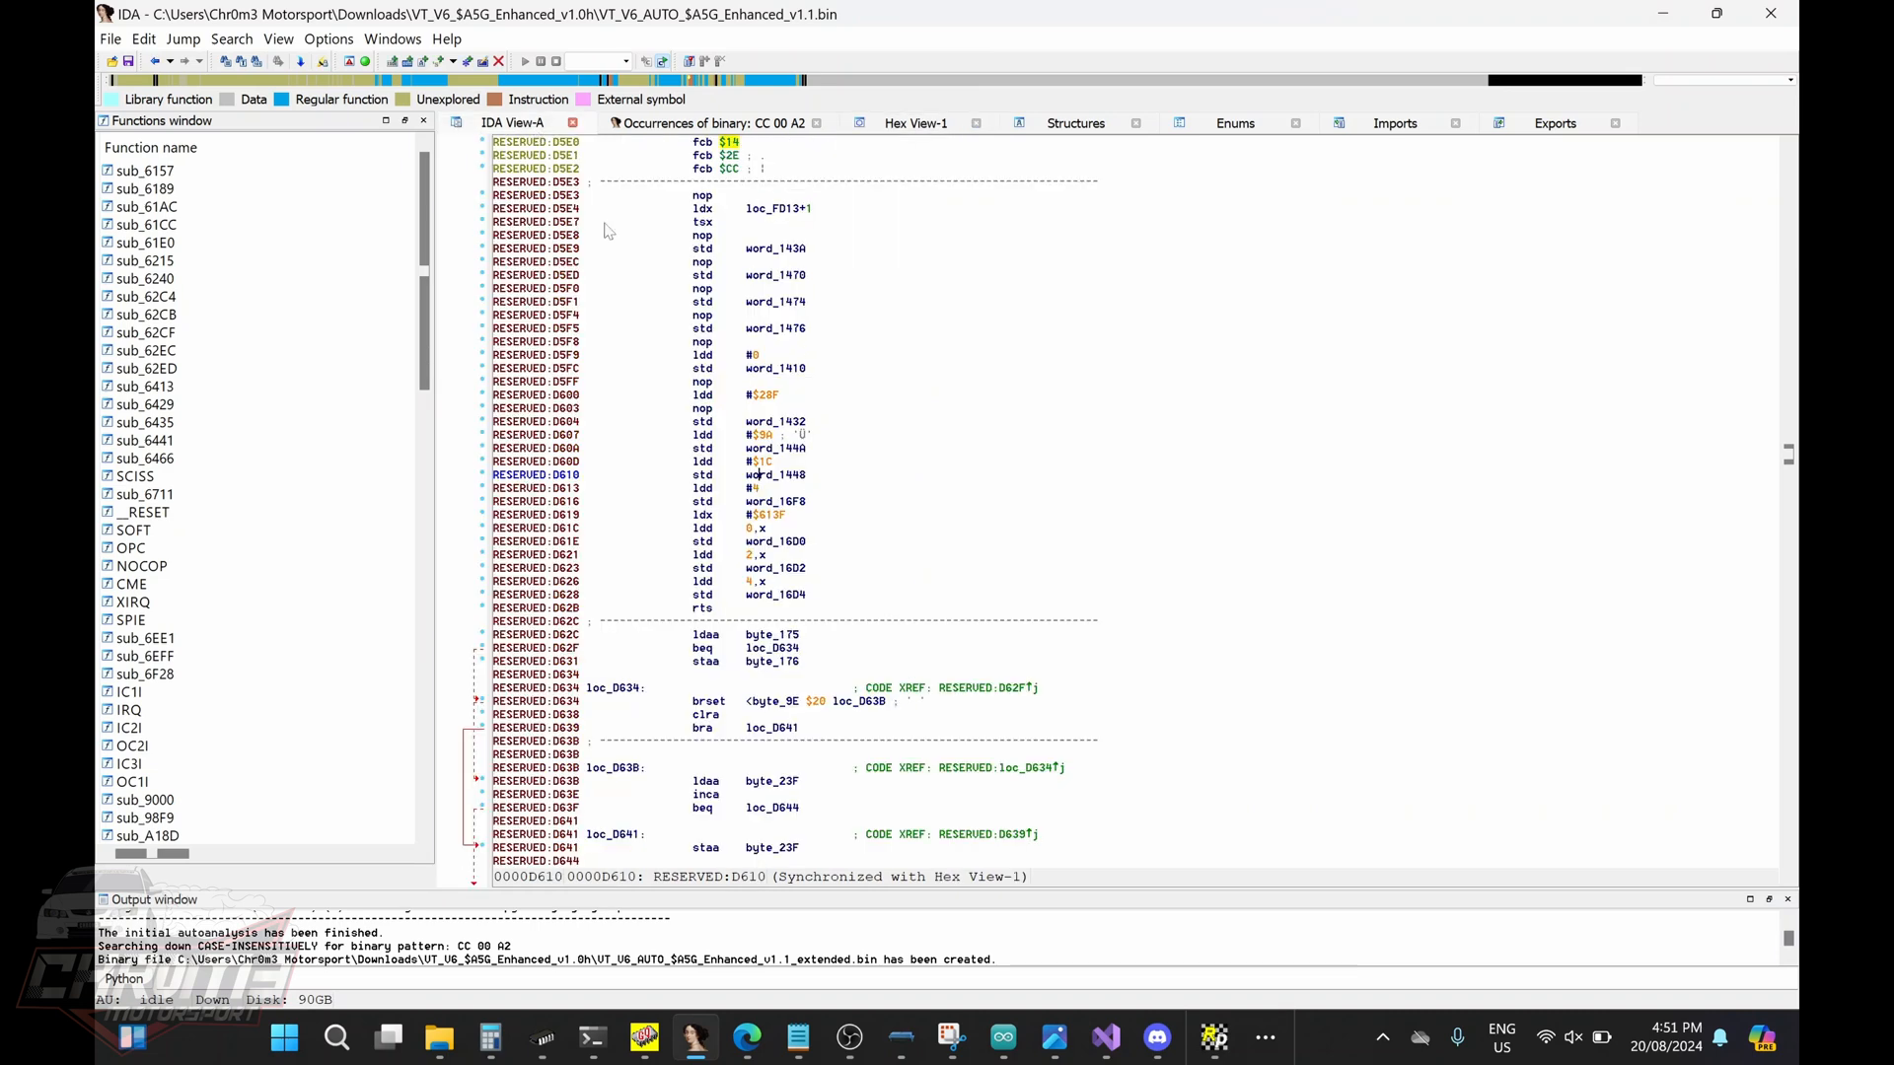
- Confirm ldd #$94 and ldd #$1C, then apply the patches to the input file
click(762, 435)
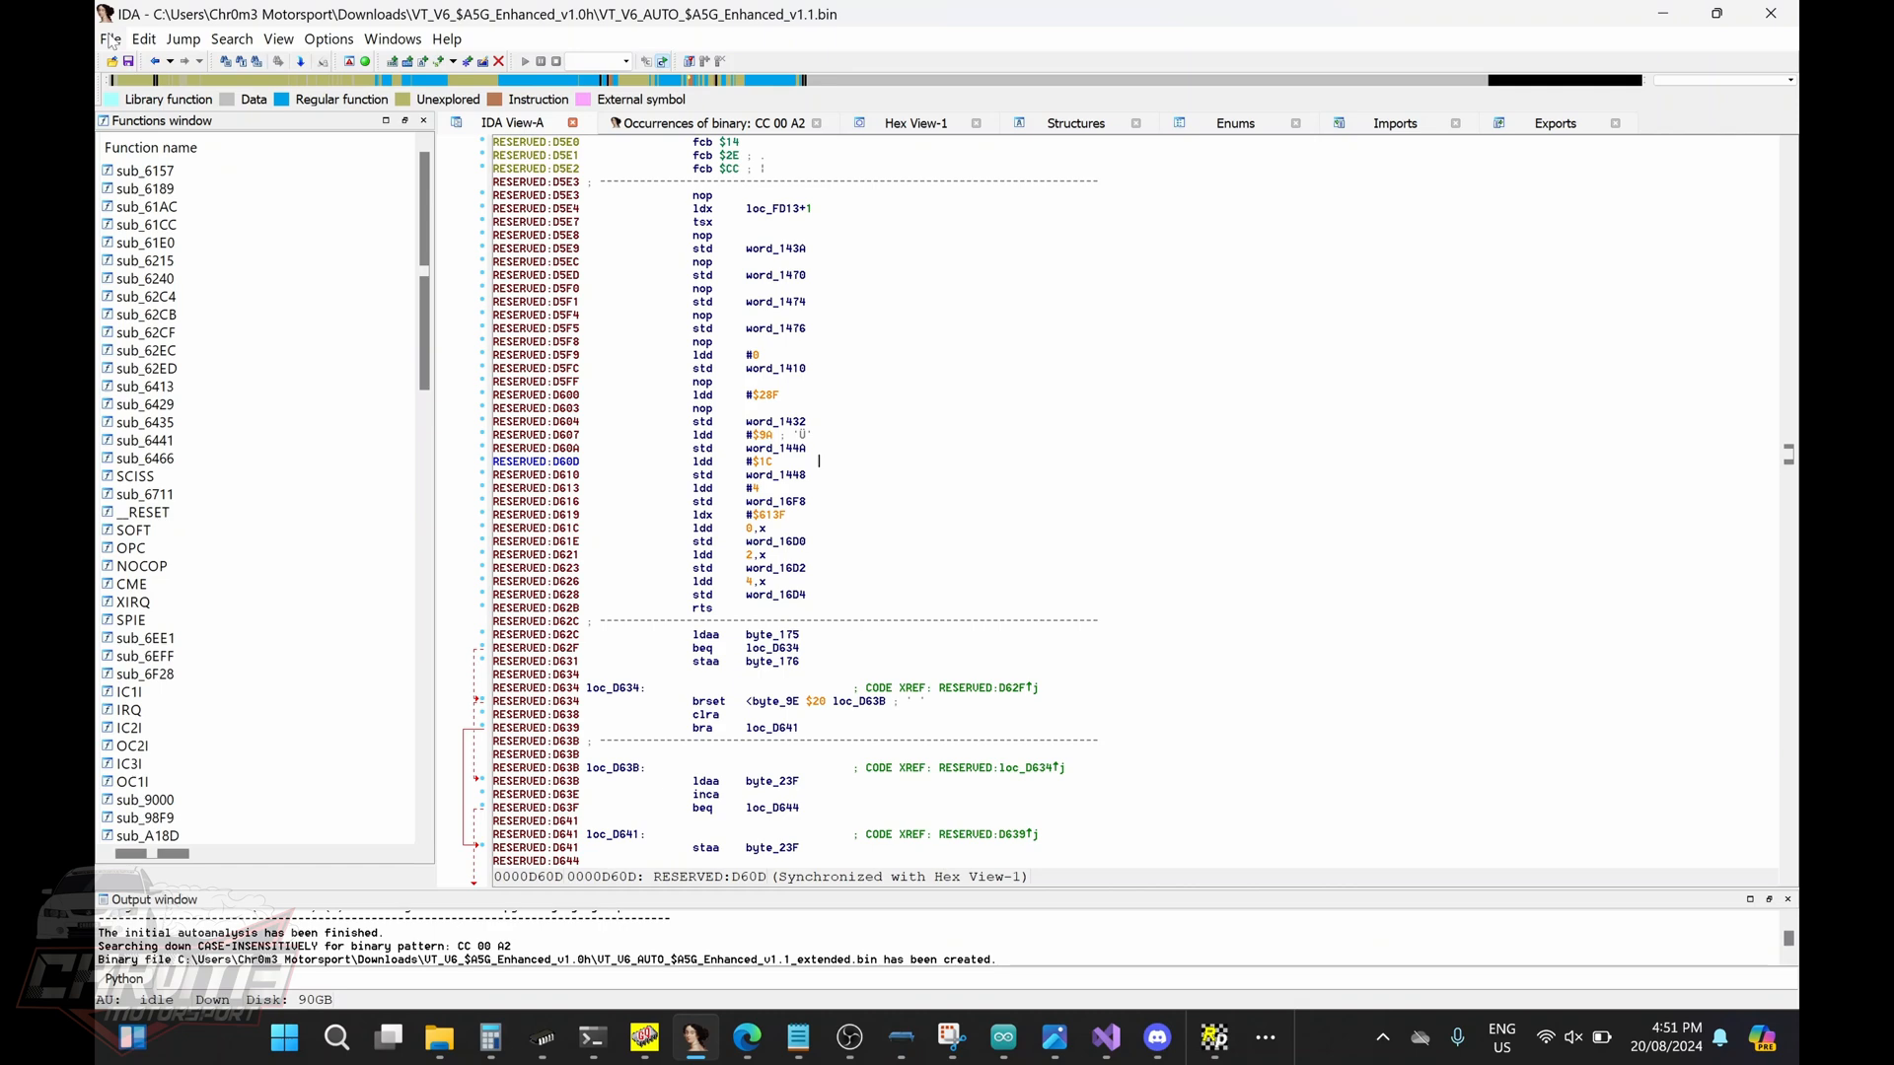
click(110, 38)
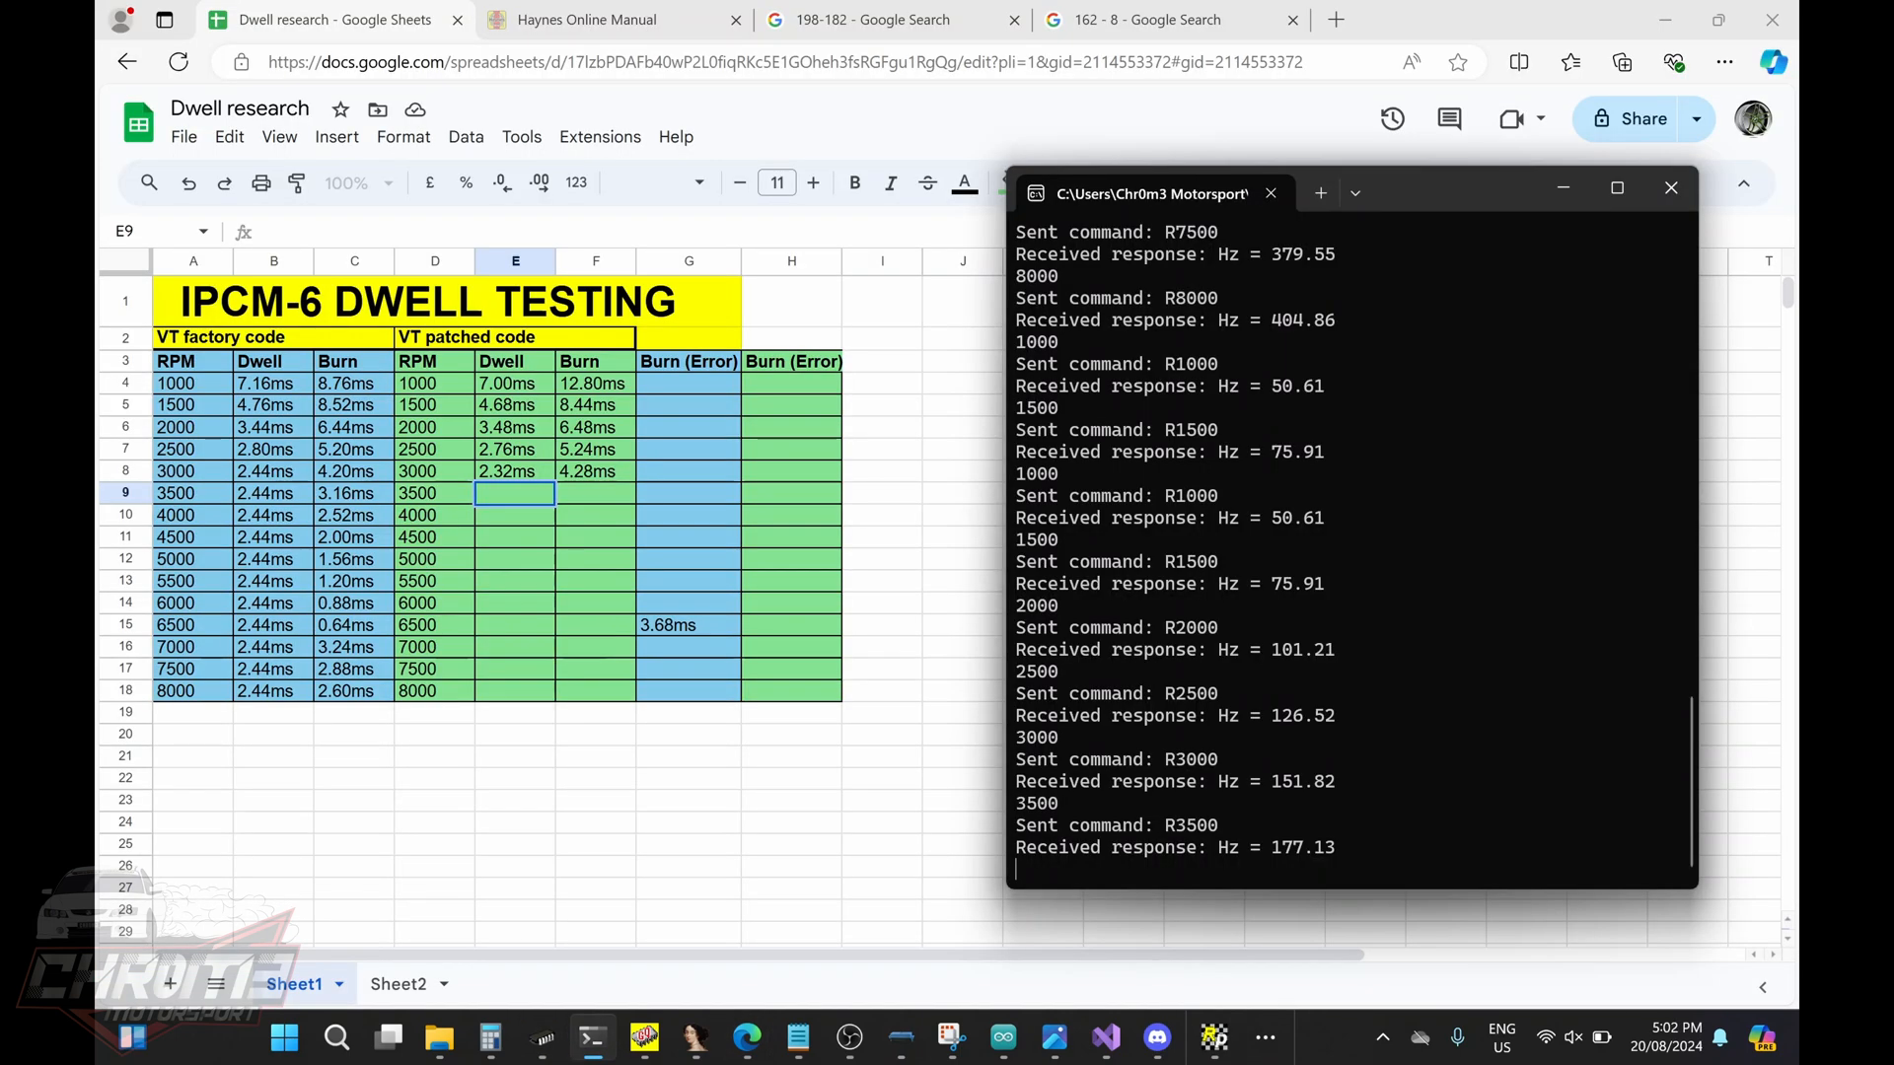
- Enter the 3500–6000 RPM dwell 2.32ms and burn values into rows 9–14 of the IPCM-6 sheet
text(3.28ms)
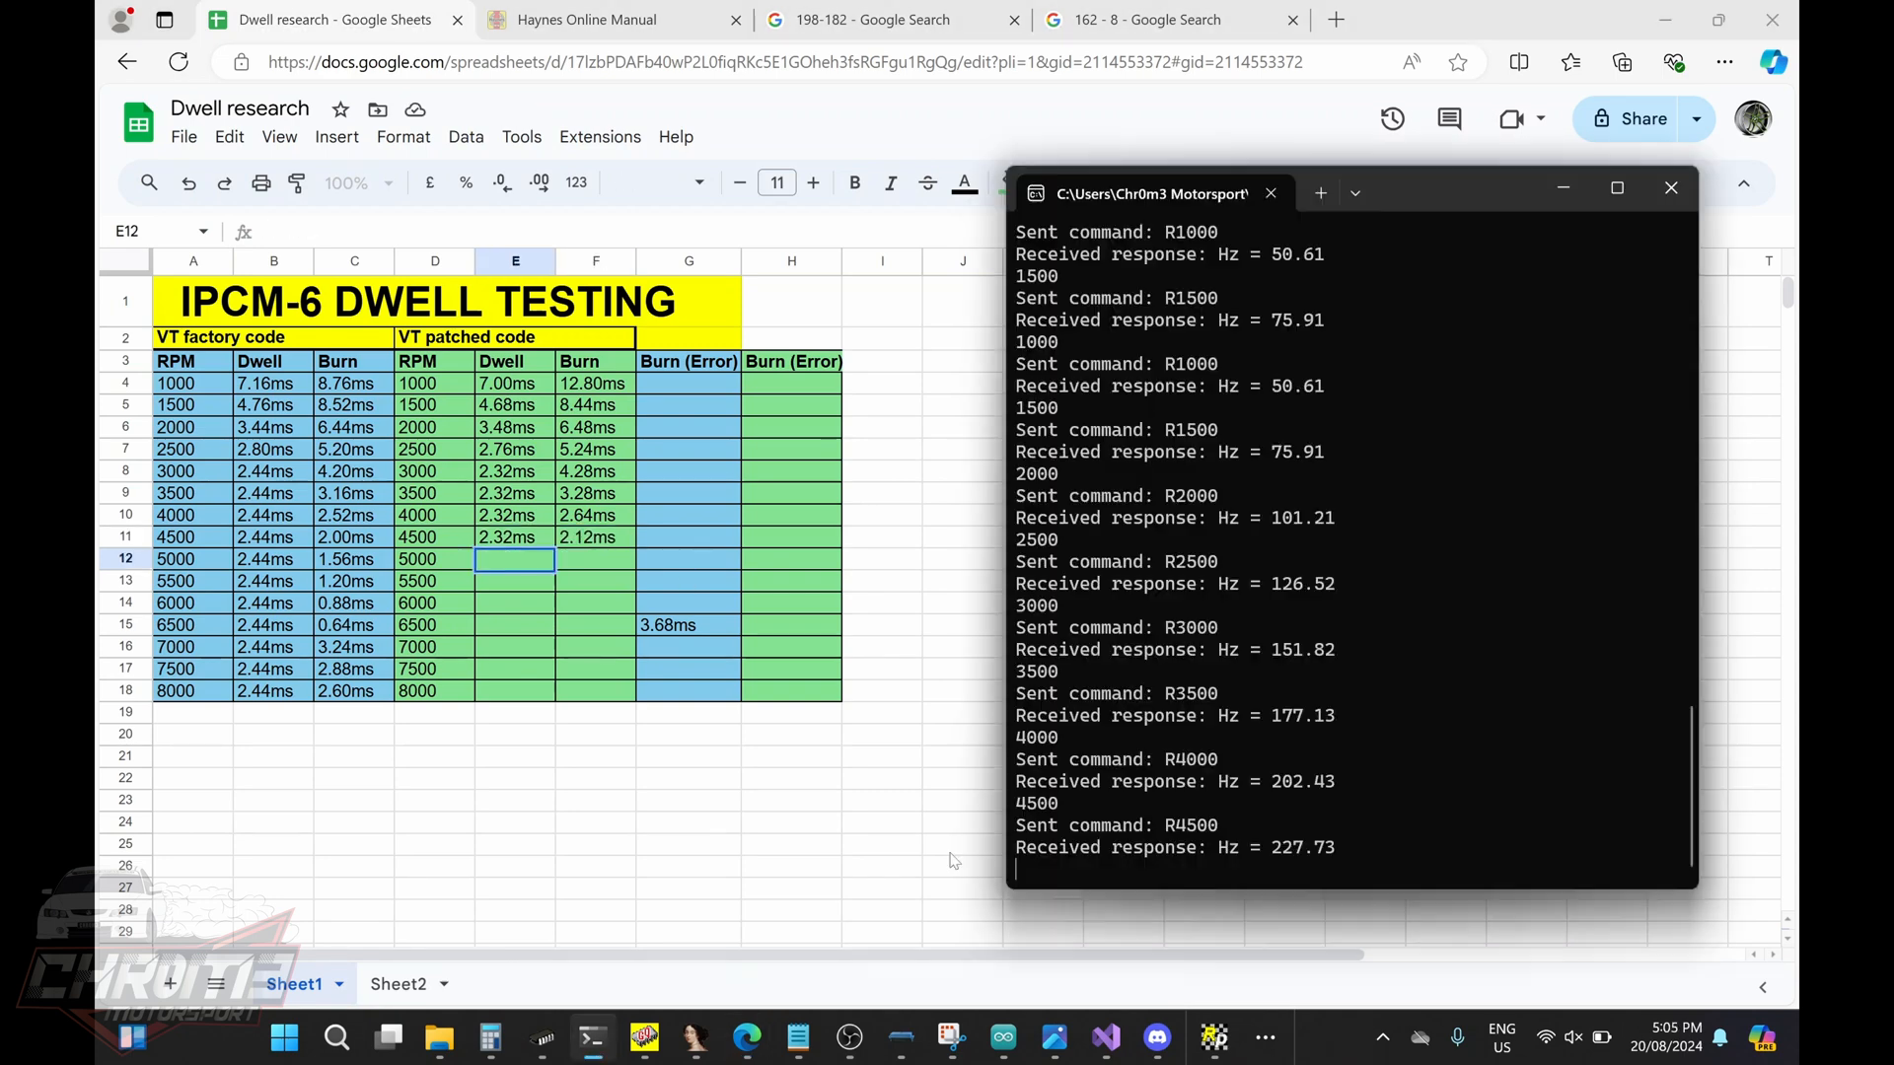
click(1672, 187)
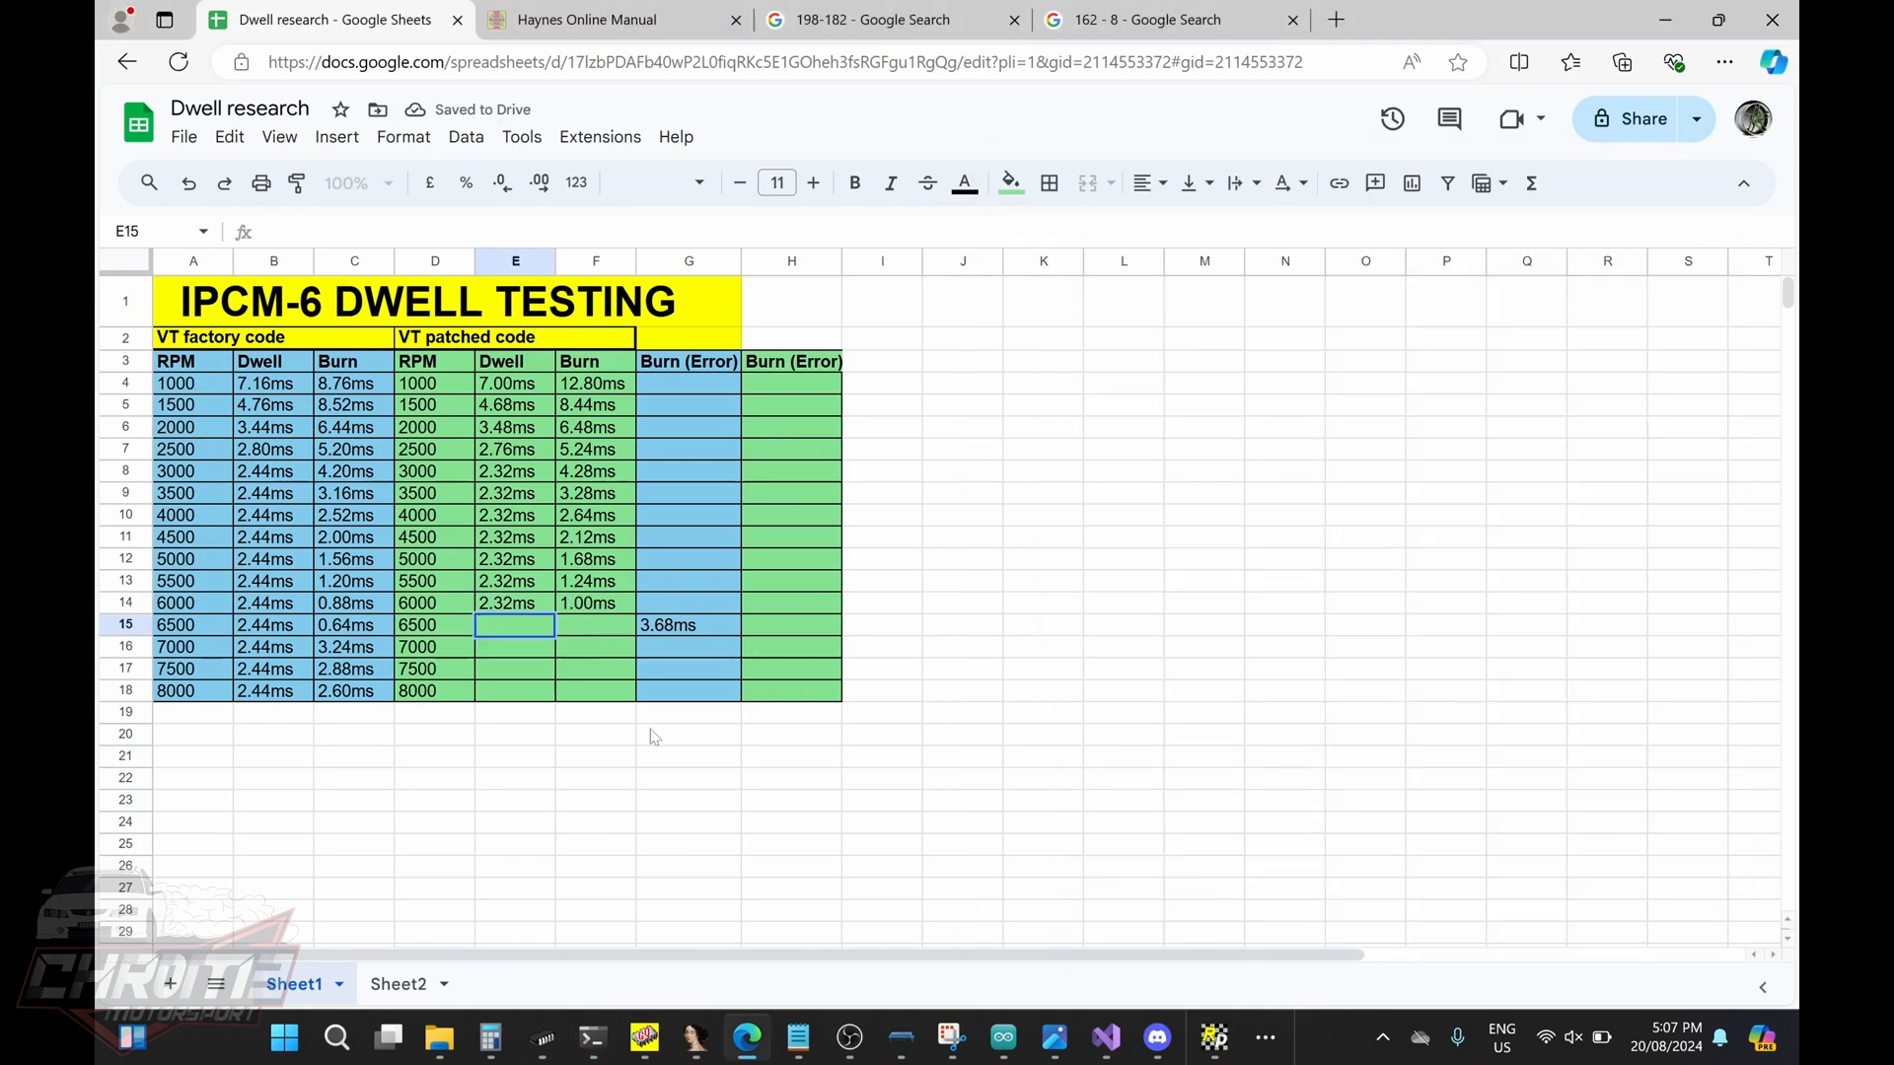
click(540, 1038)
text(2.32)
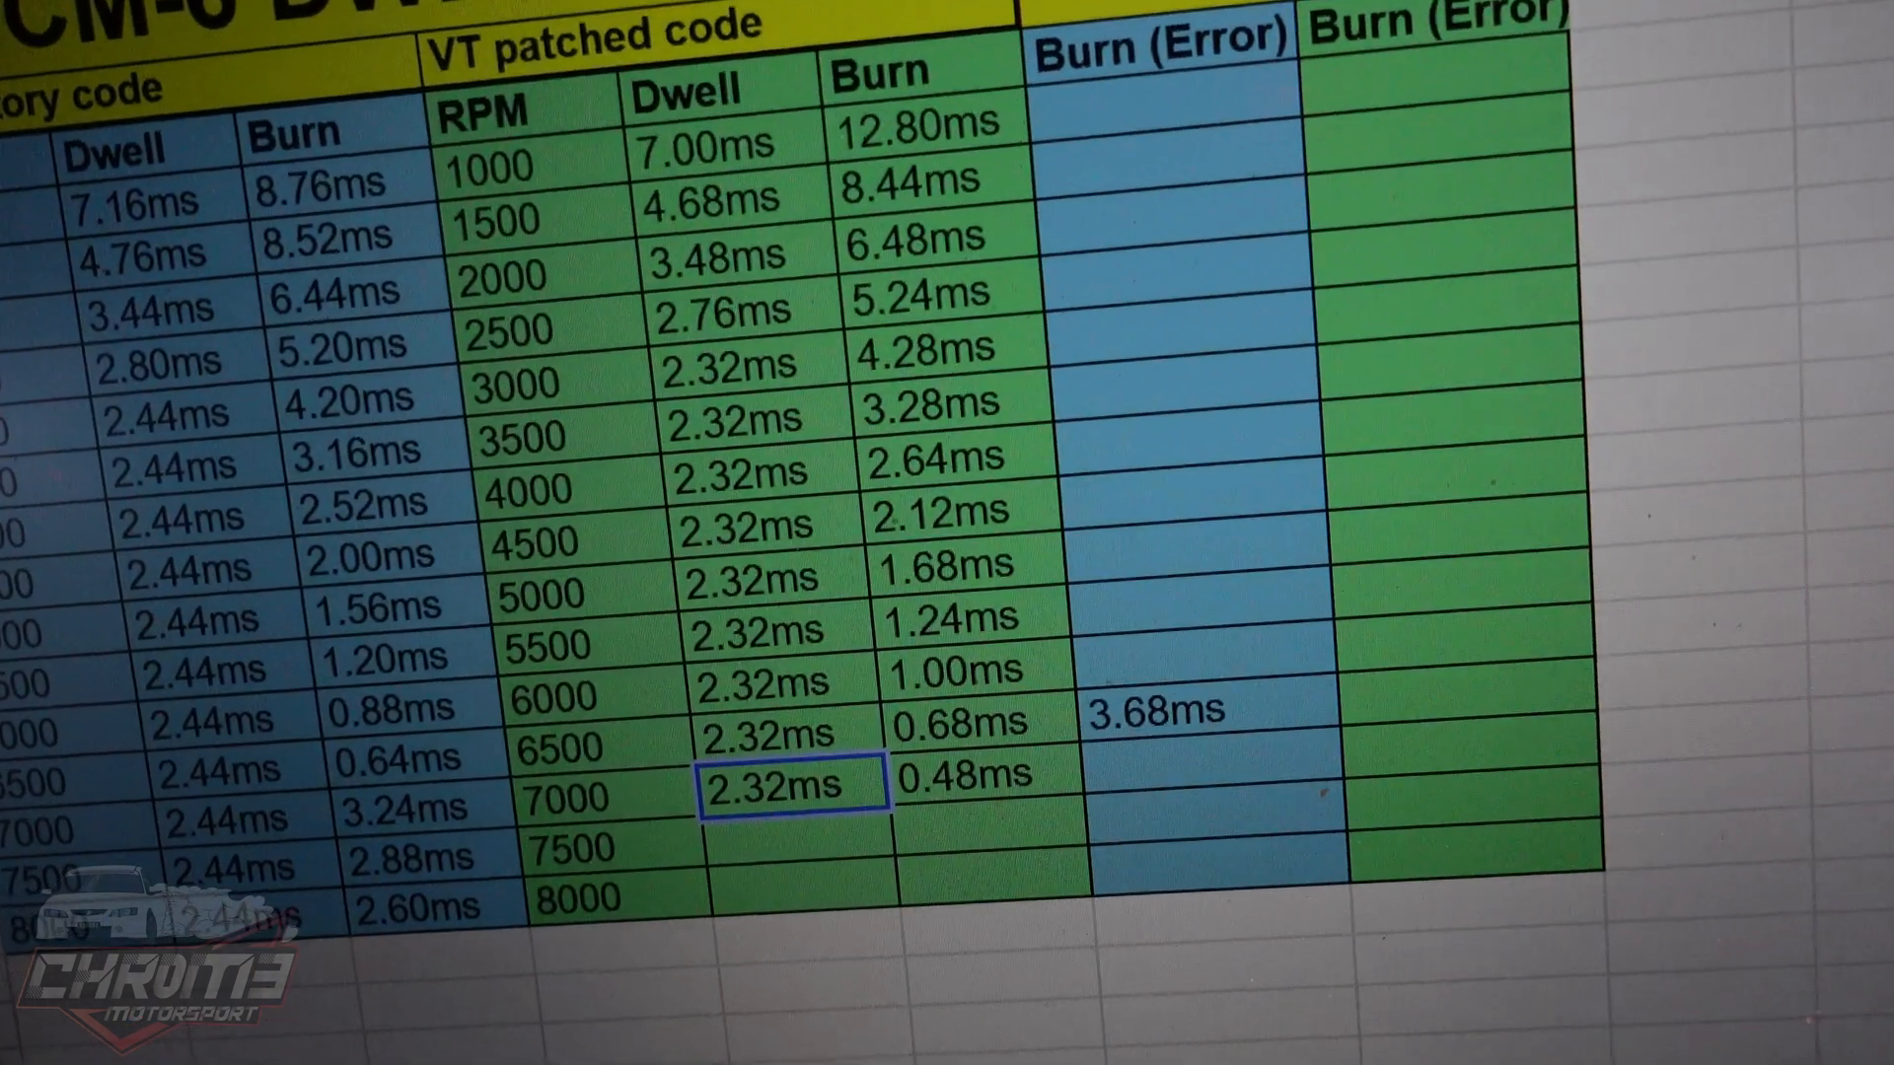
- Scroll down the dwell table past the 6500 and 7000 RPM entries to the stray-burn note
scroll(down, 3)
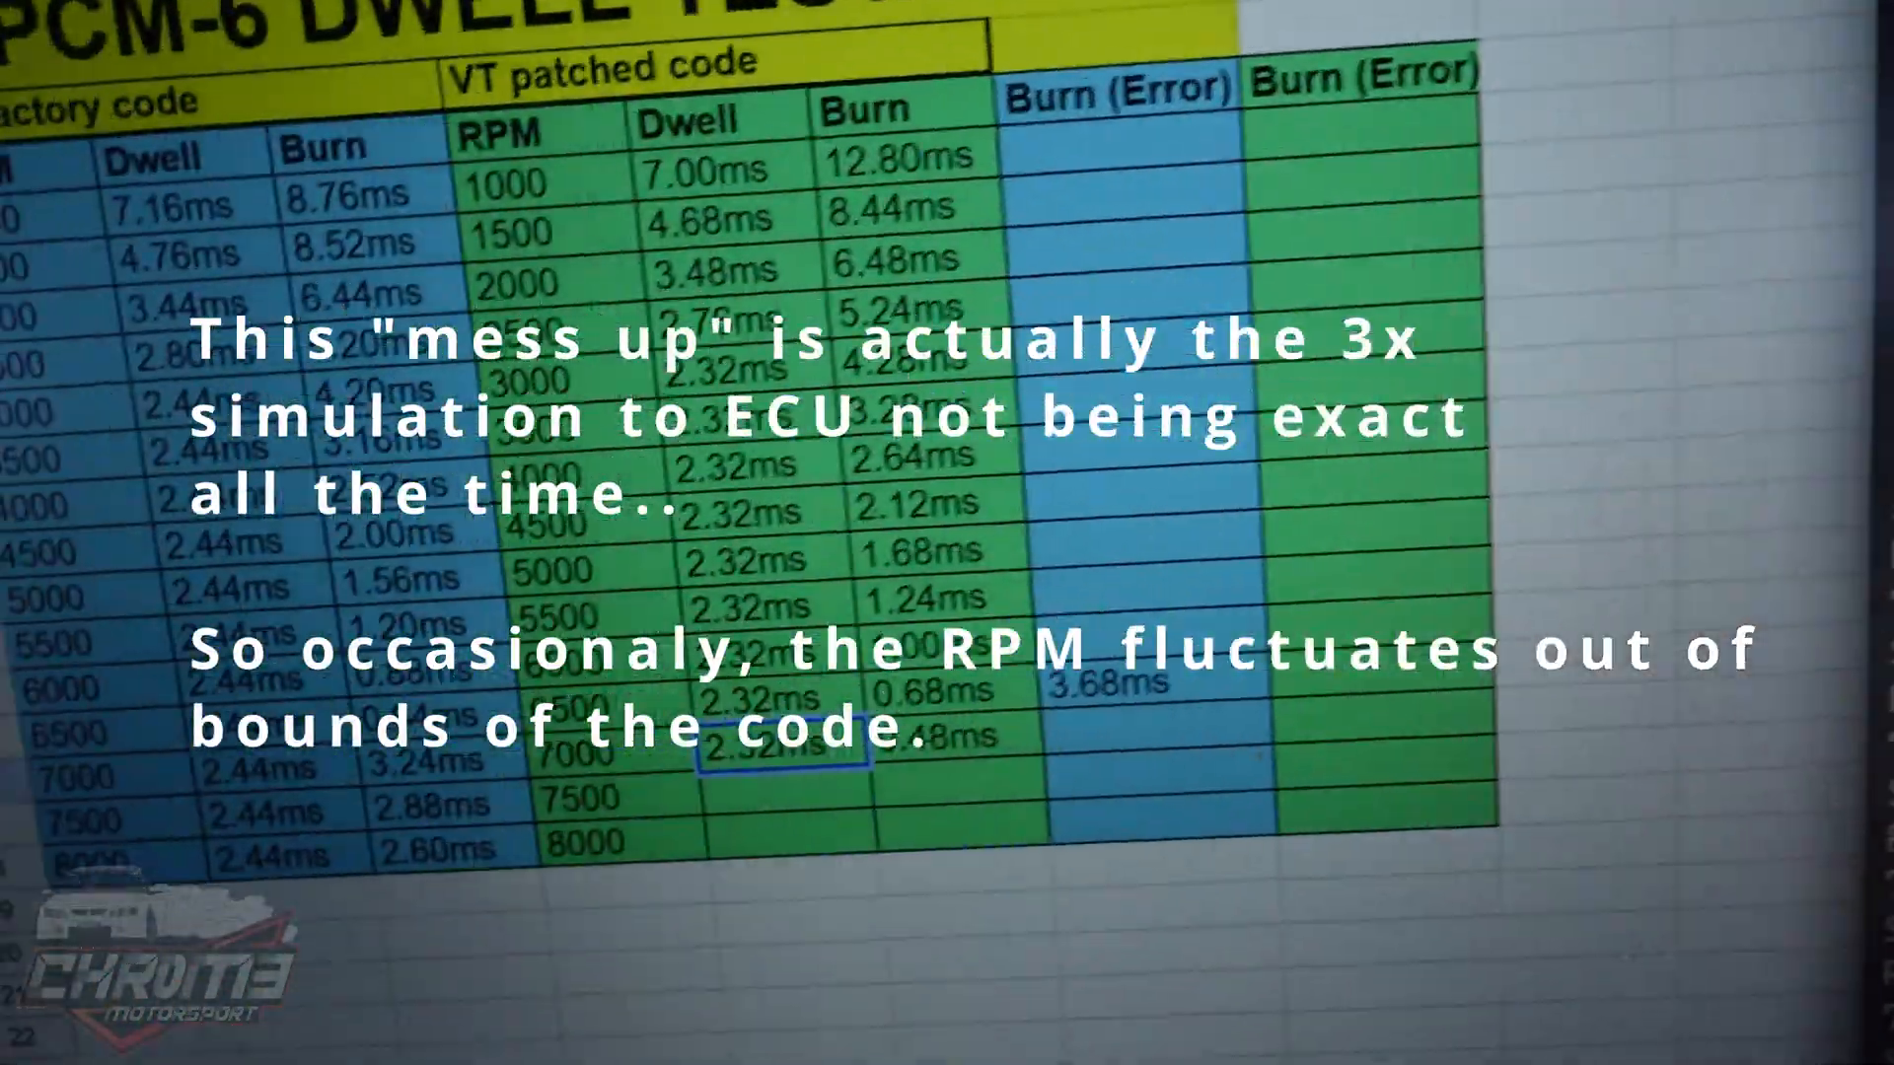
scroll(down, 3)
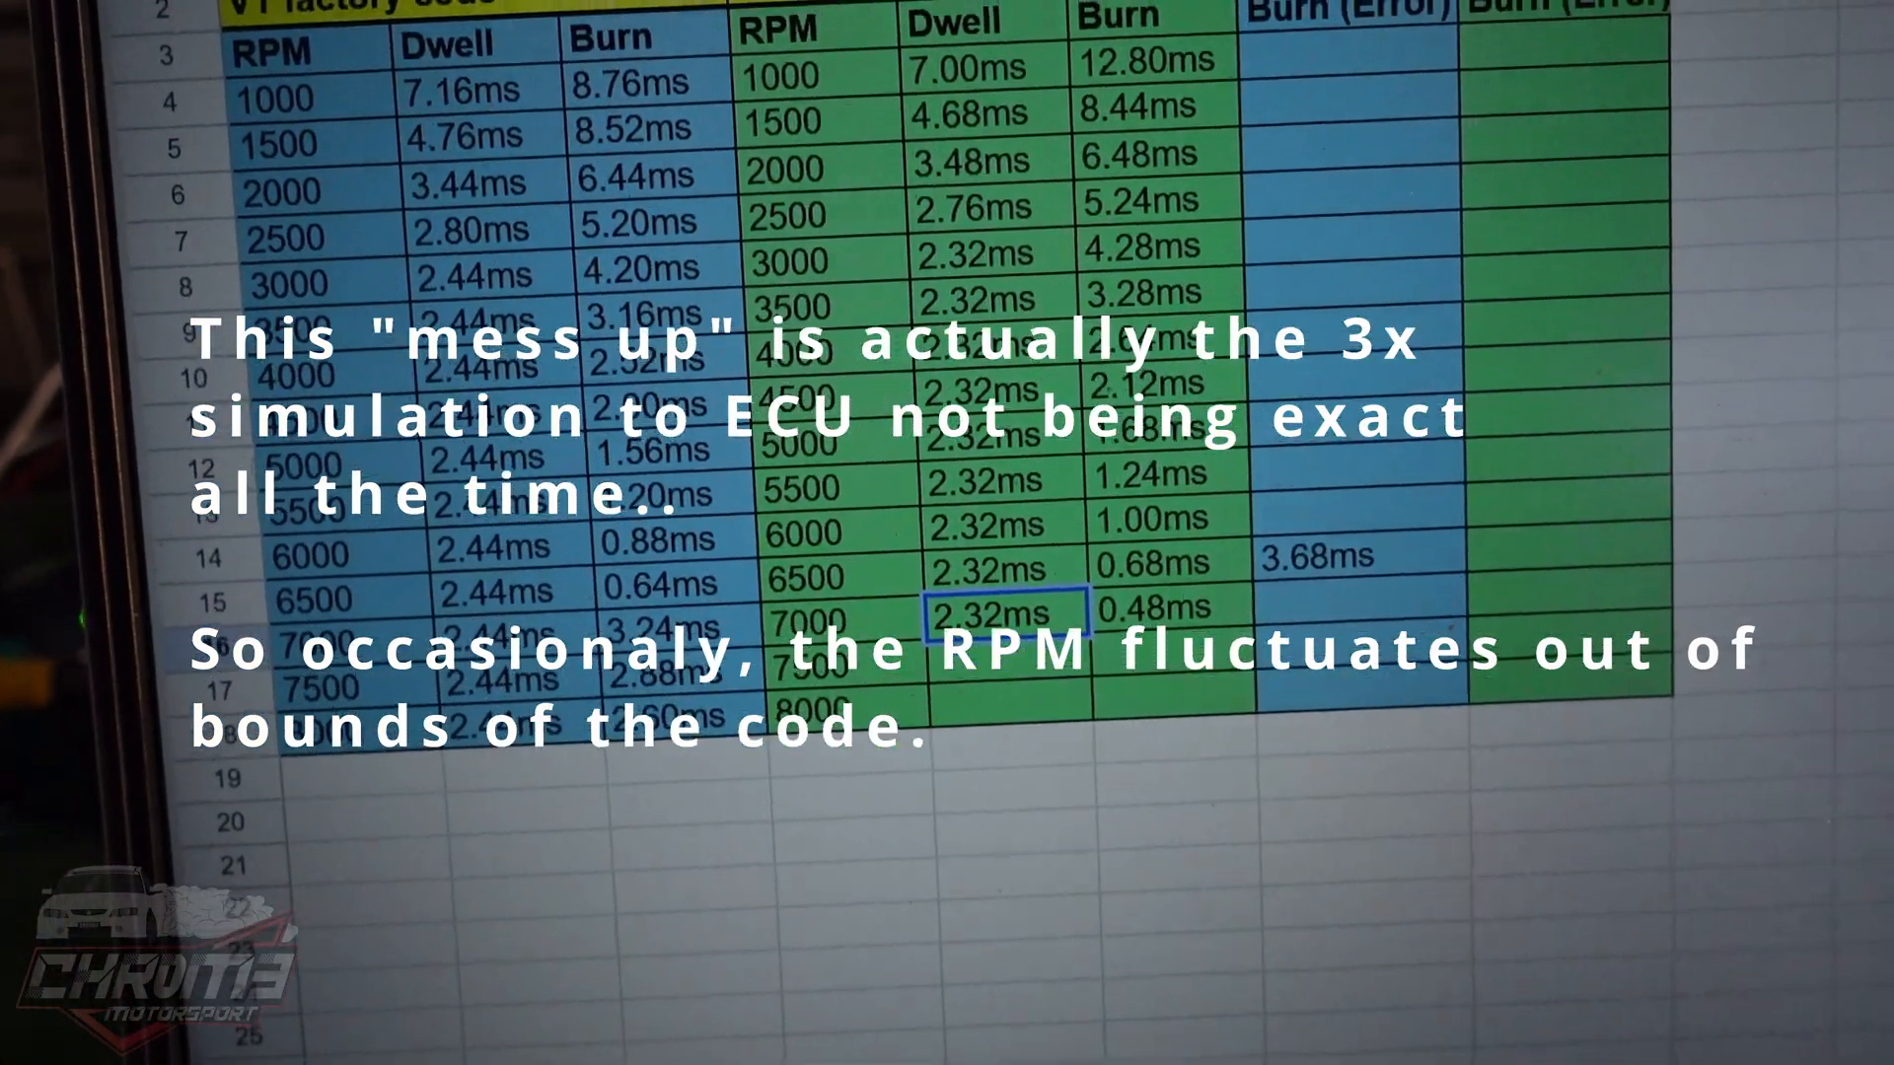
scroll(down, 3)
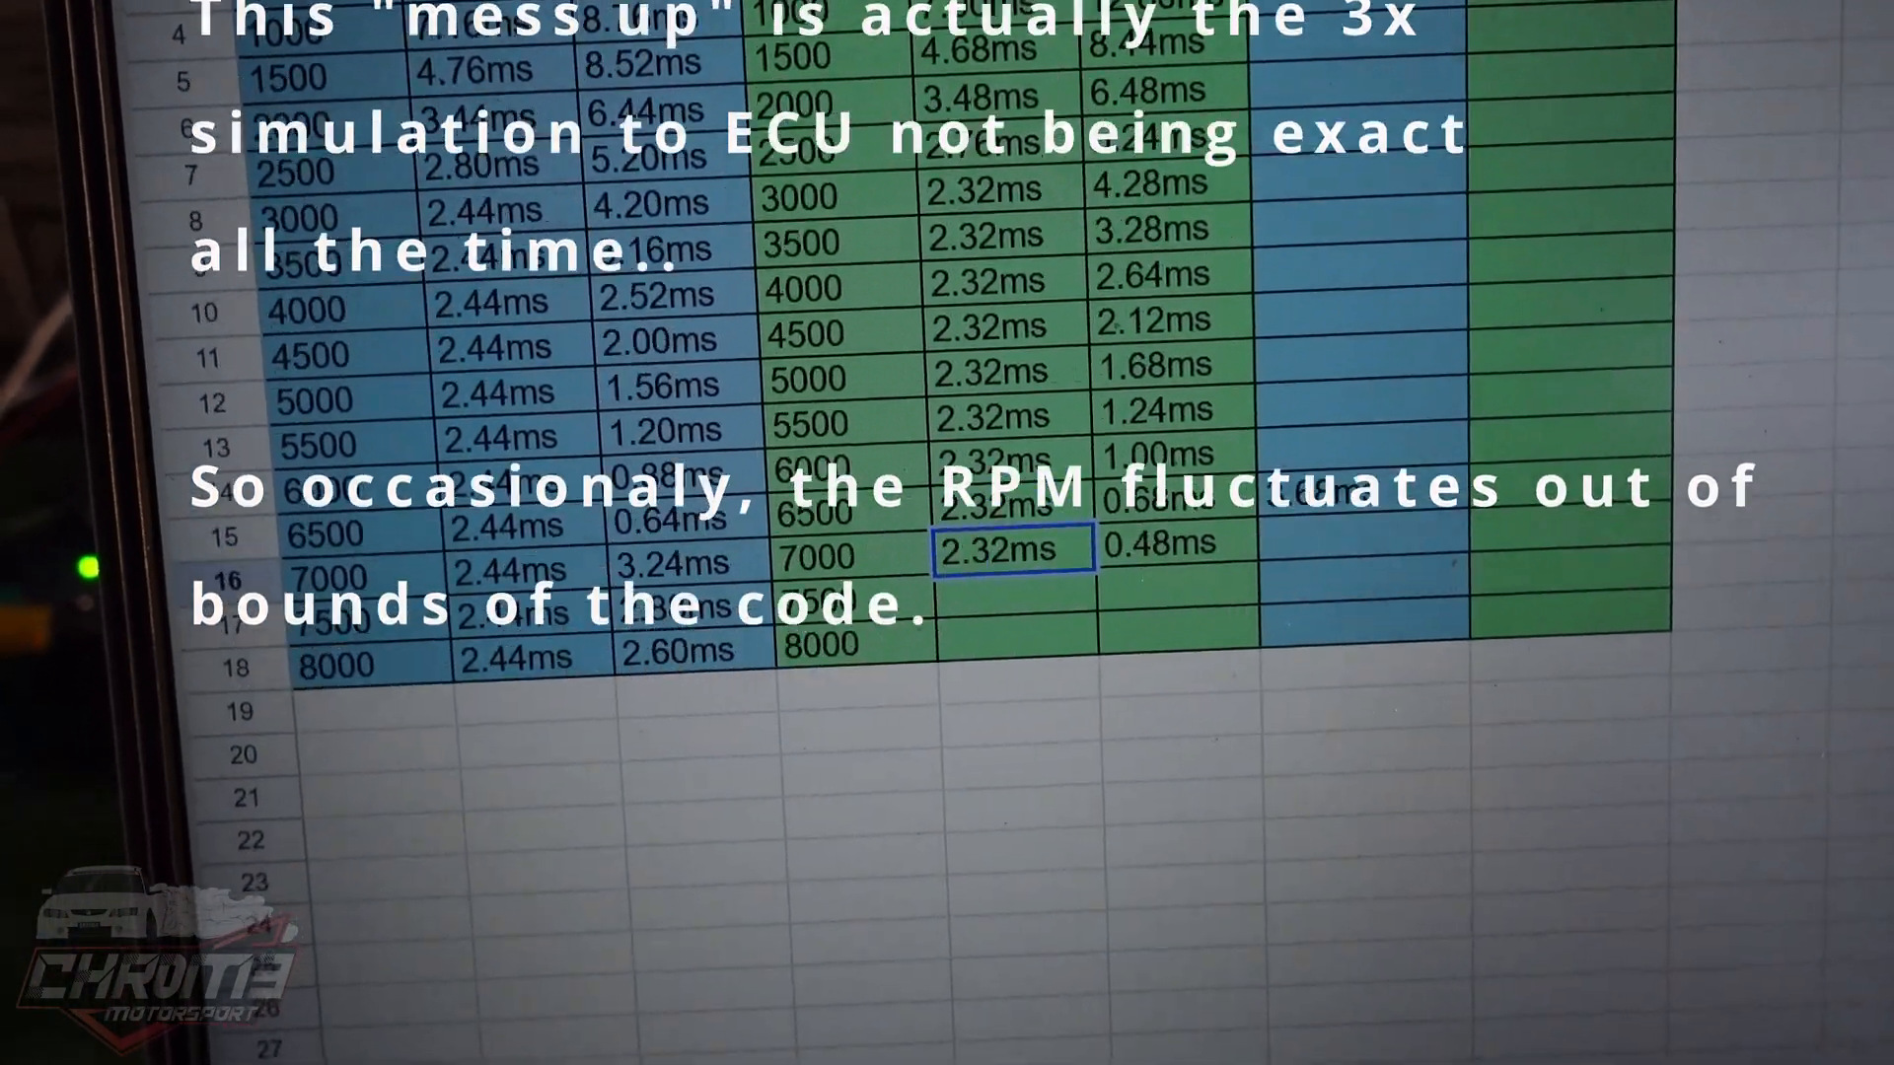